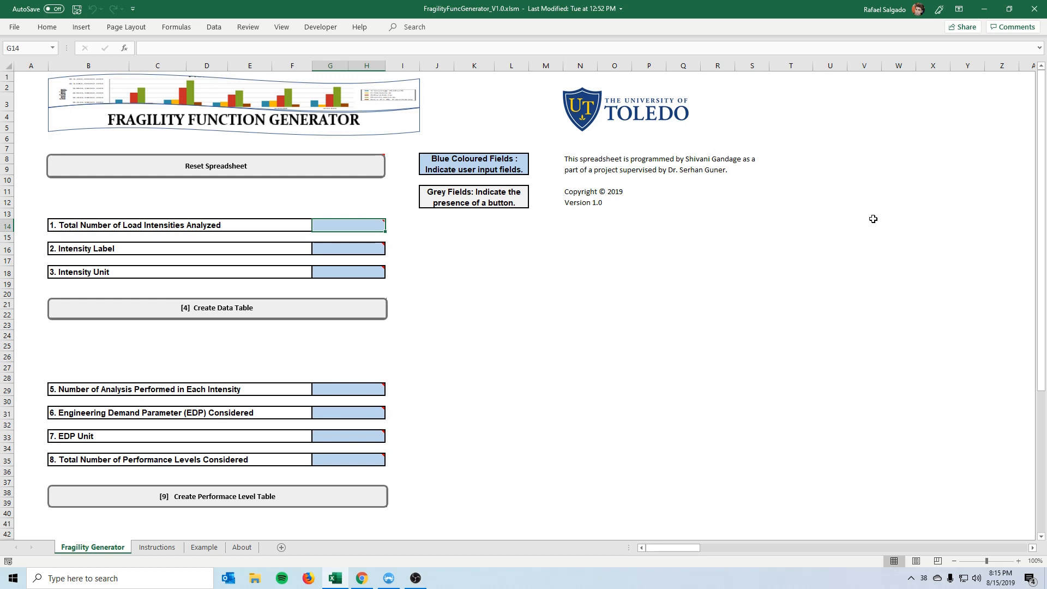
mouse_move(848, 219)
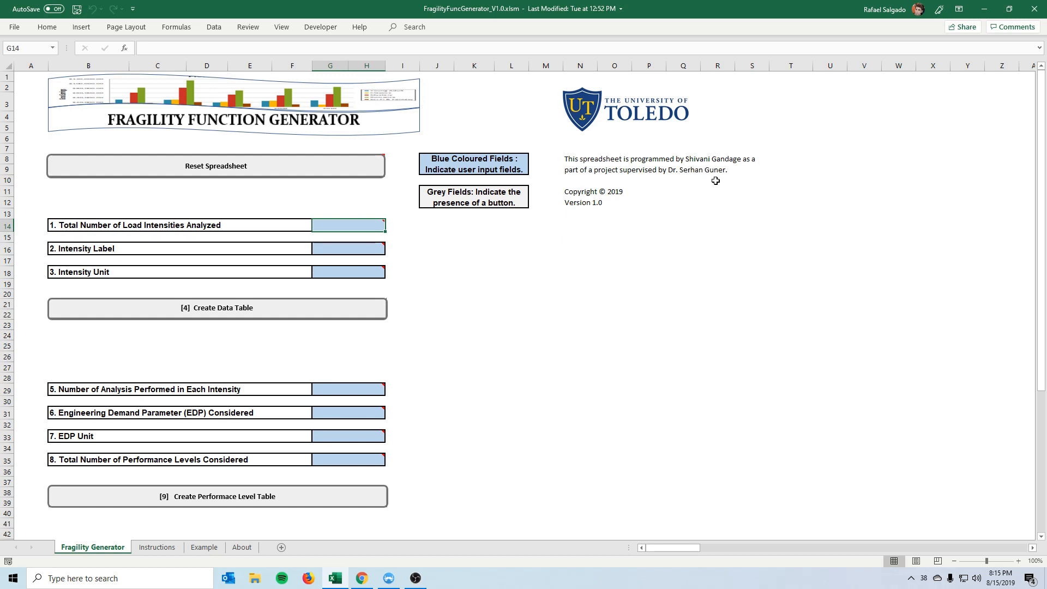
mouse_move(531, 211)
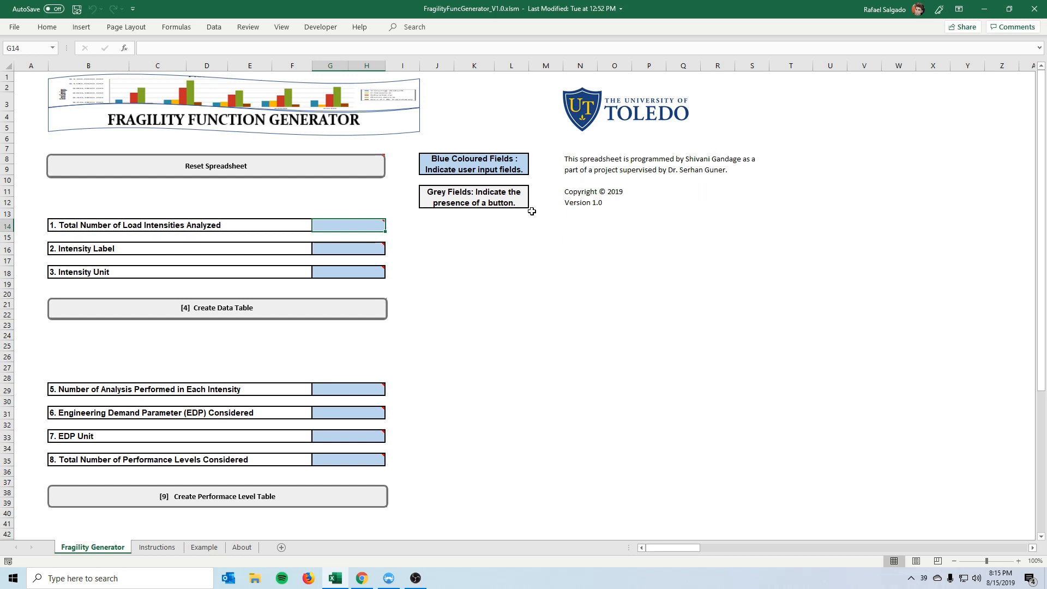
mouse_move(602, 192)
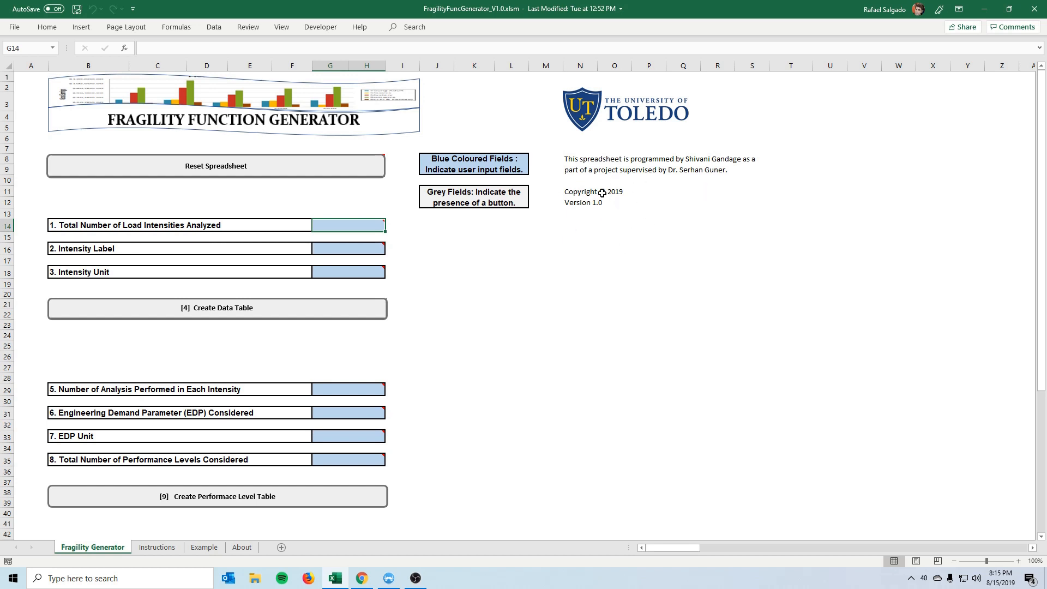
mouse_move(611, 245)
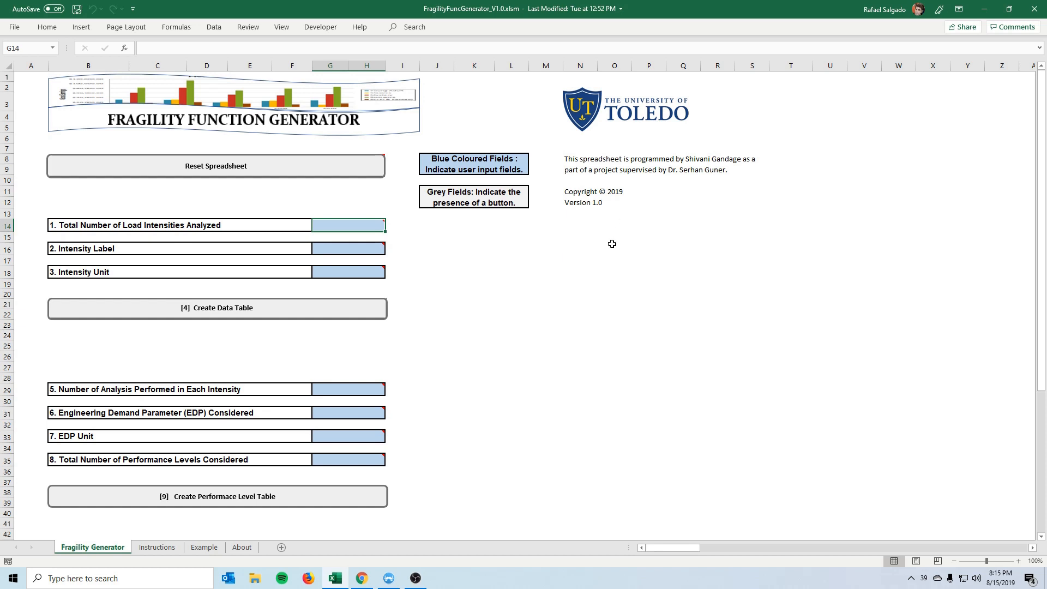
mouse_move(454, 399)
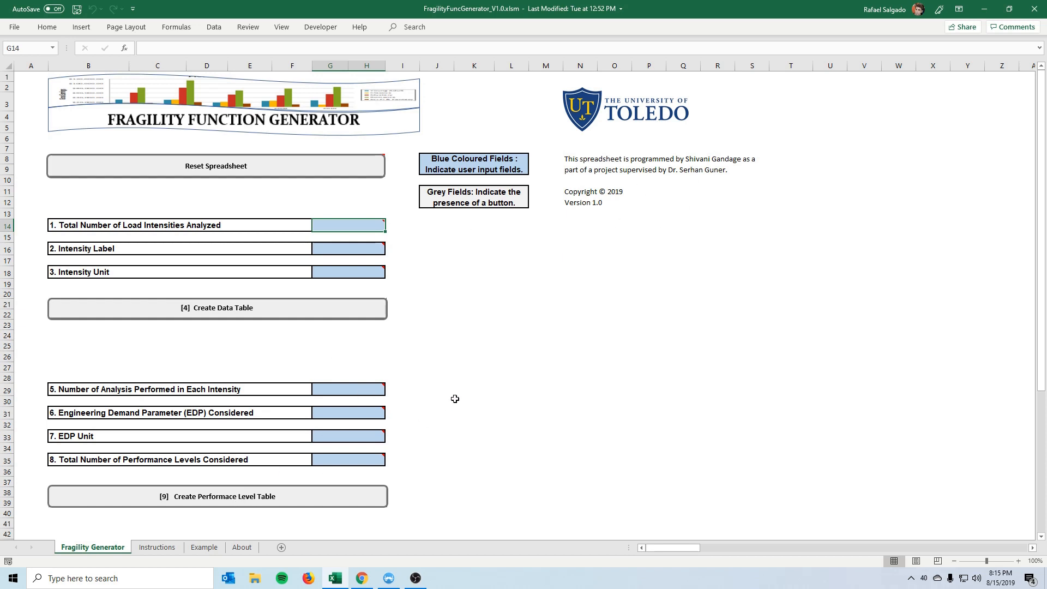
Step: Show the About sheet with the tool description, citation and credits
left_click(241, 548)
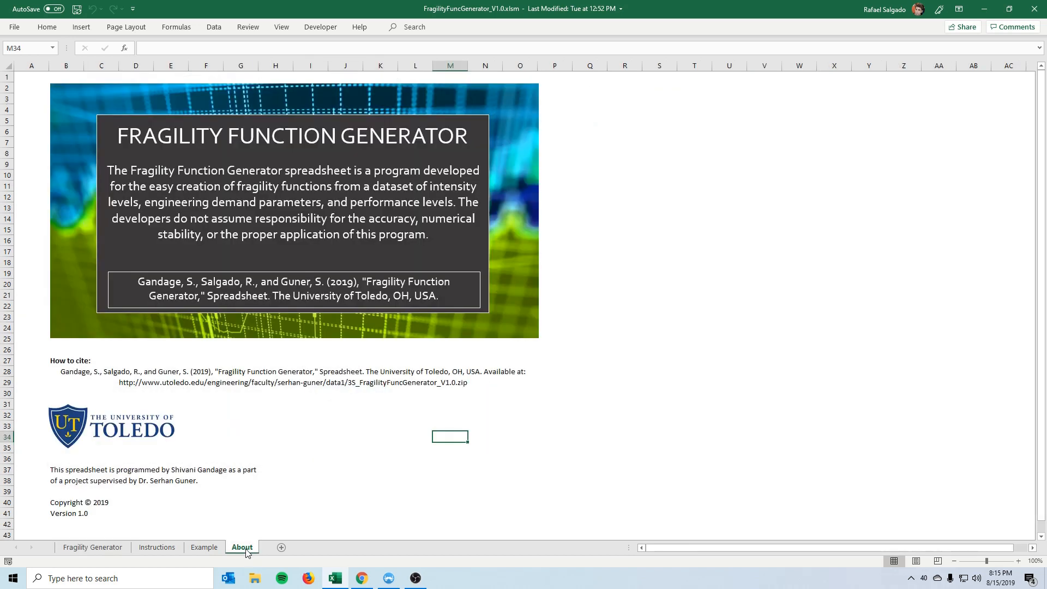
mouse_move(72, 366)
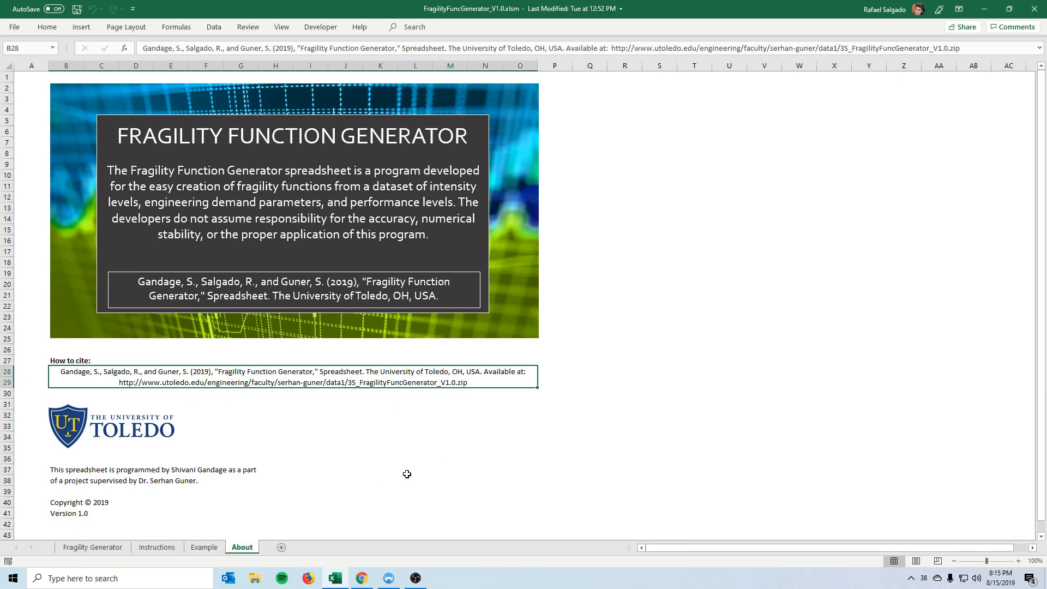
mouse_move(421, 472)
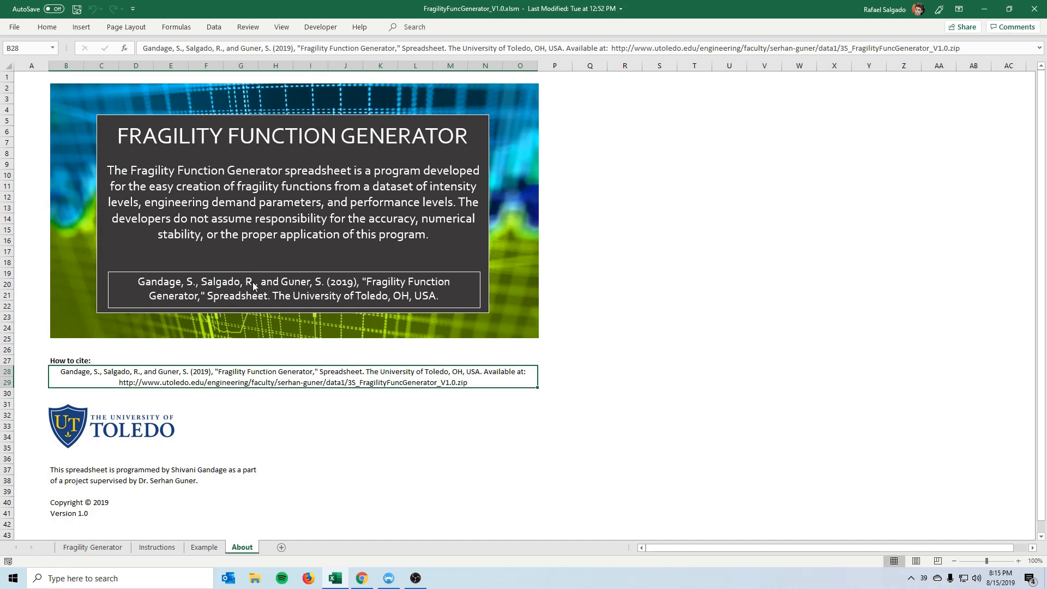
mouse_move(138, 287)
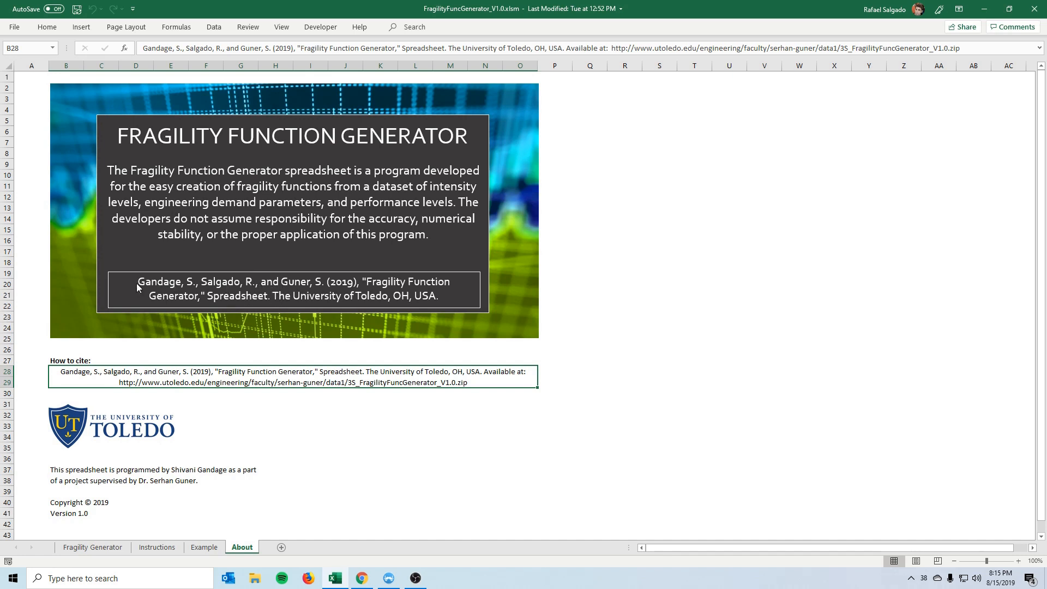
mouse_move(155, 293)
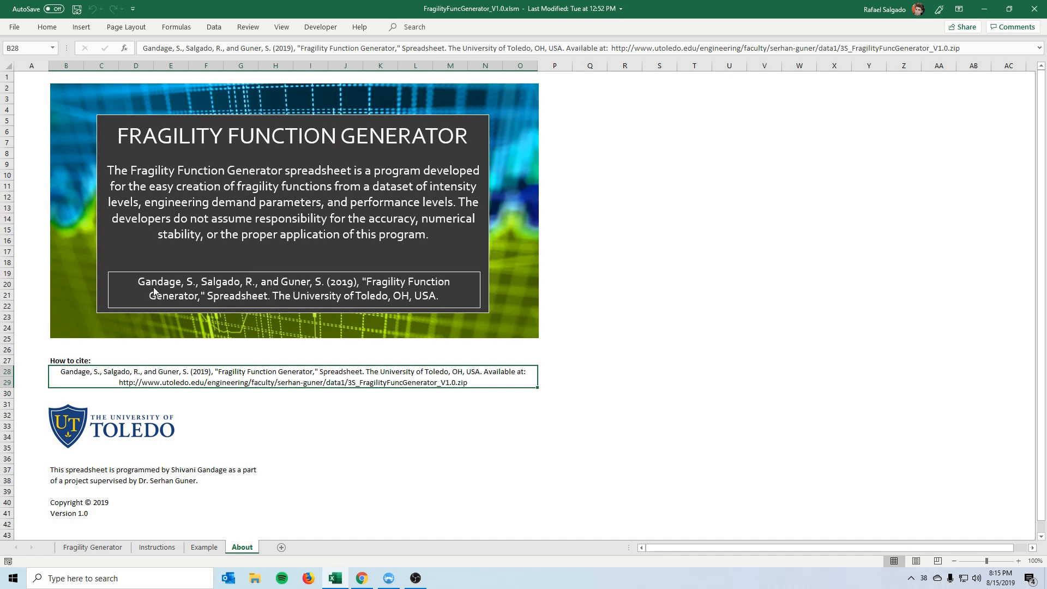
mouse_move(287, 286)
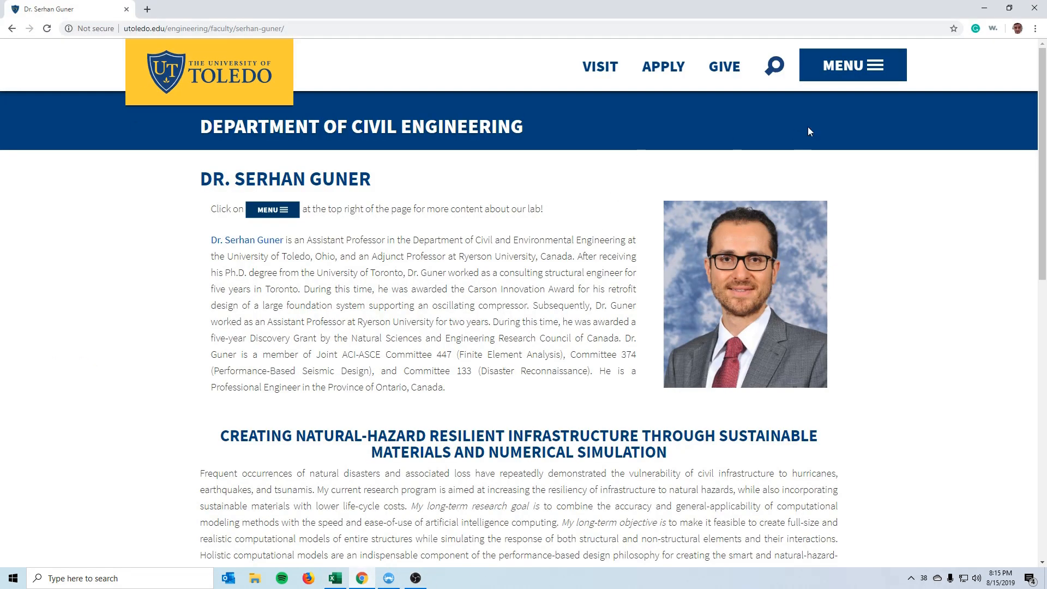
Step: From the lab's Publications > Spreadsheets list, download the Fragility Function Generator workbook
left_click(853, 64)
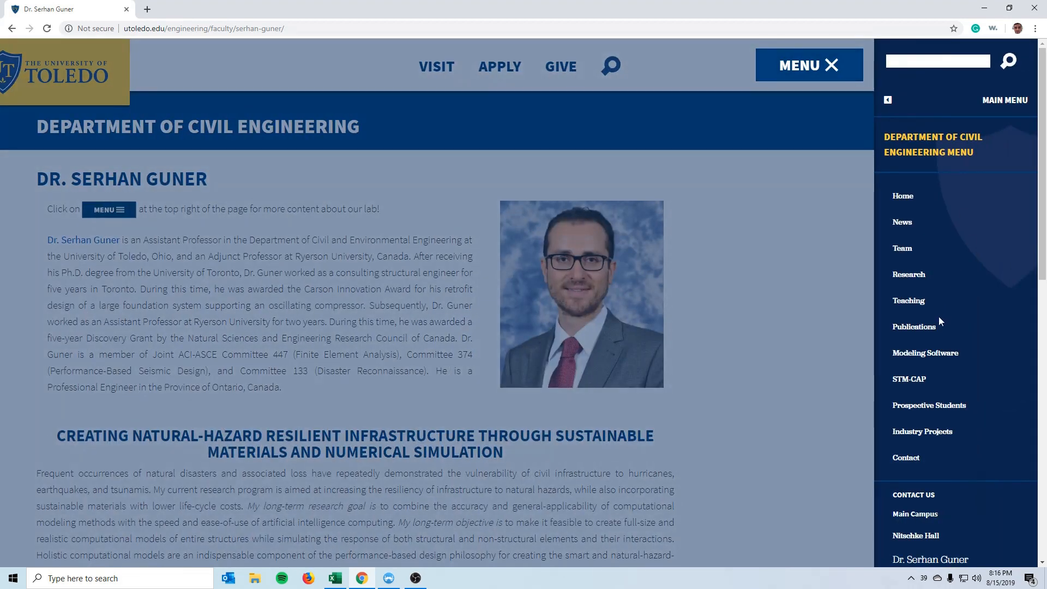
mouse_move(914, 330)
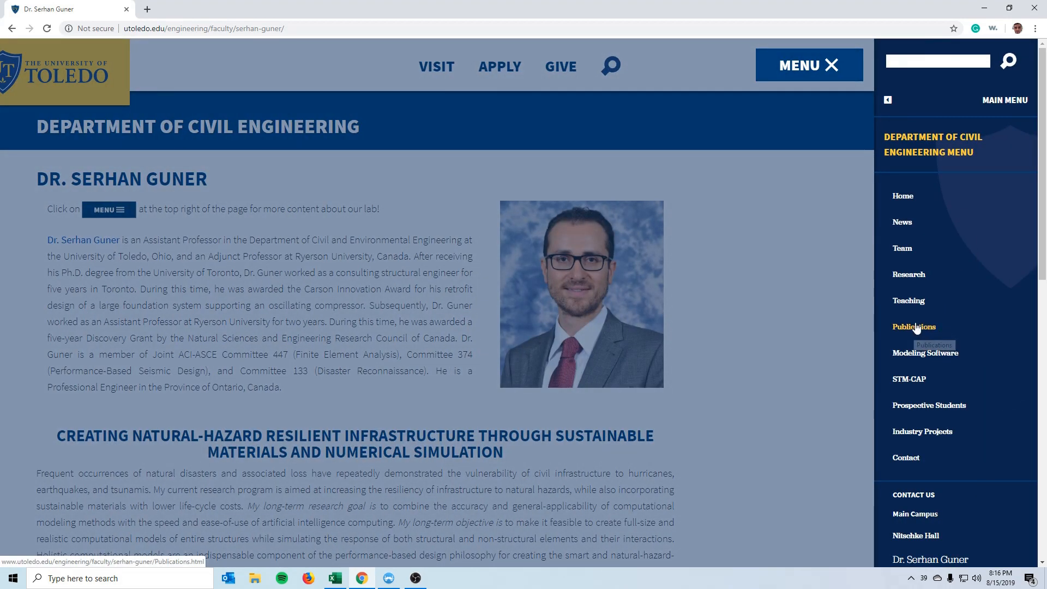
left_click(914, 327)
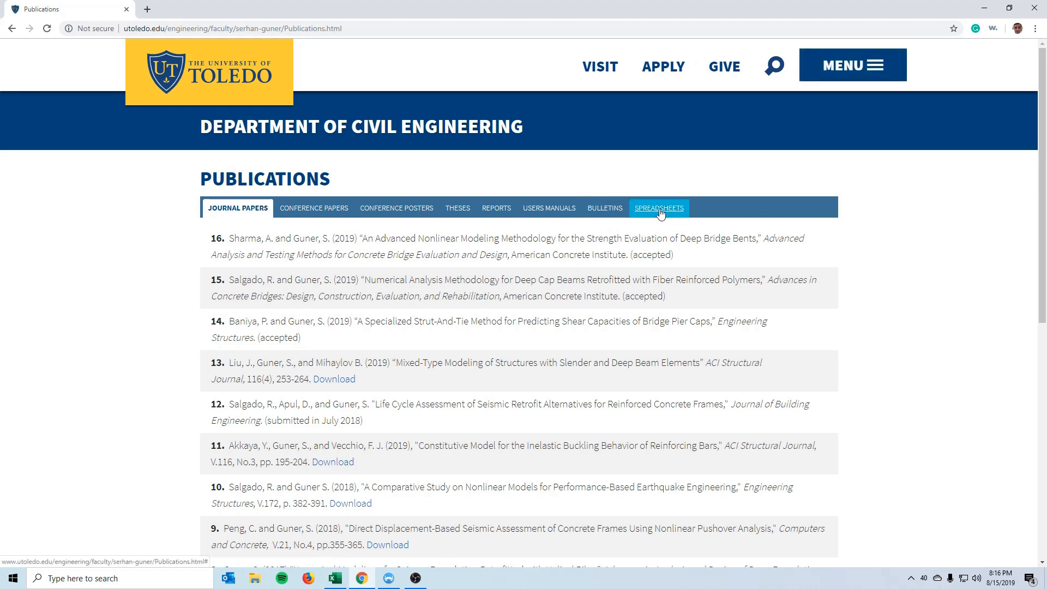
left_click(658, 207)
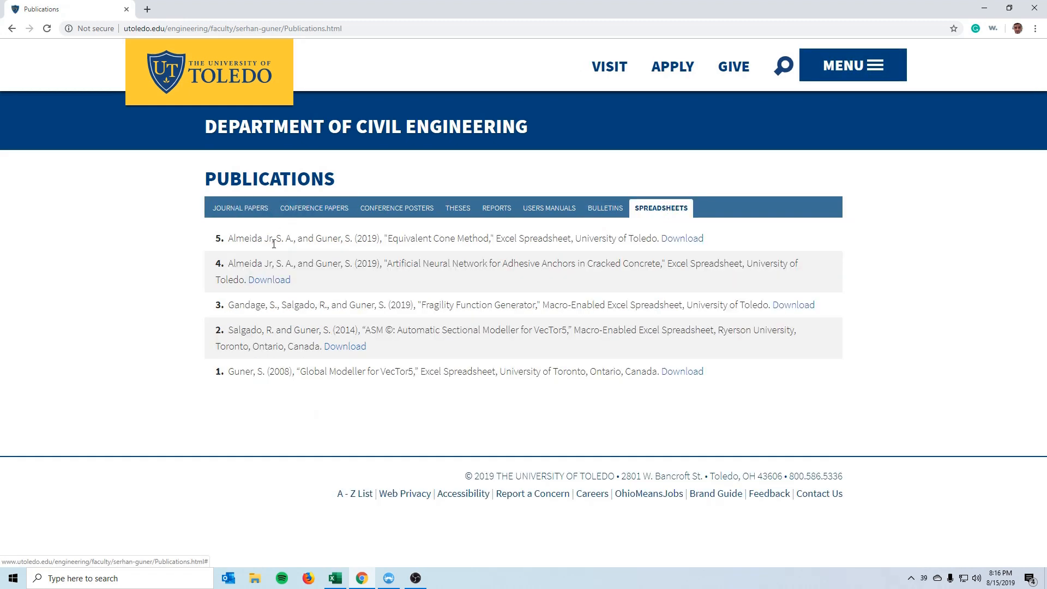
left_click_drag(228, 304, 707, 304)
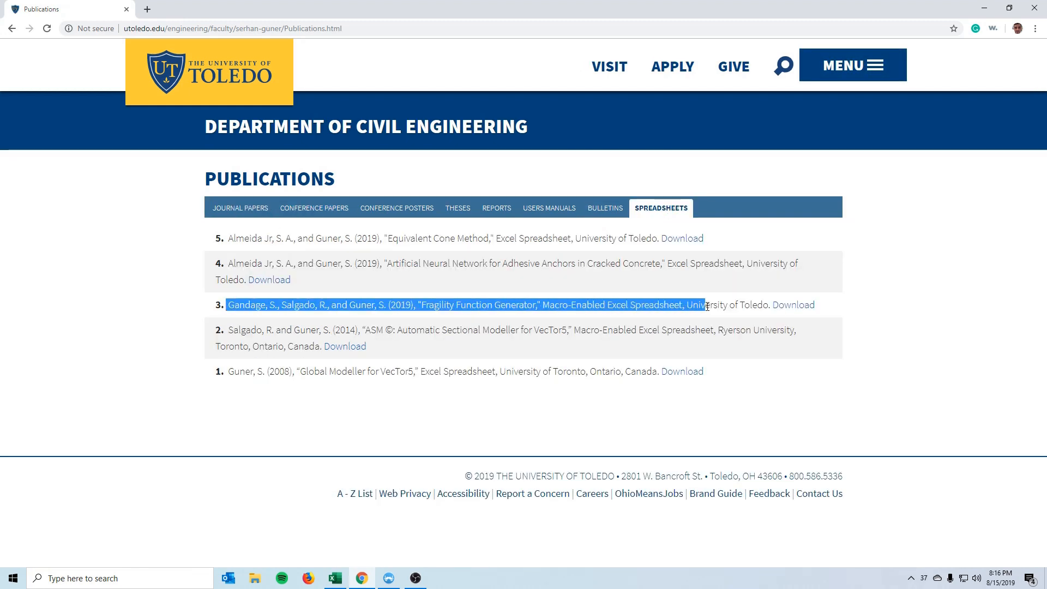
left_click(793, 305)
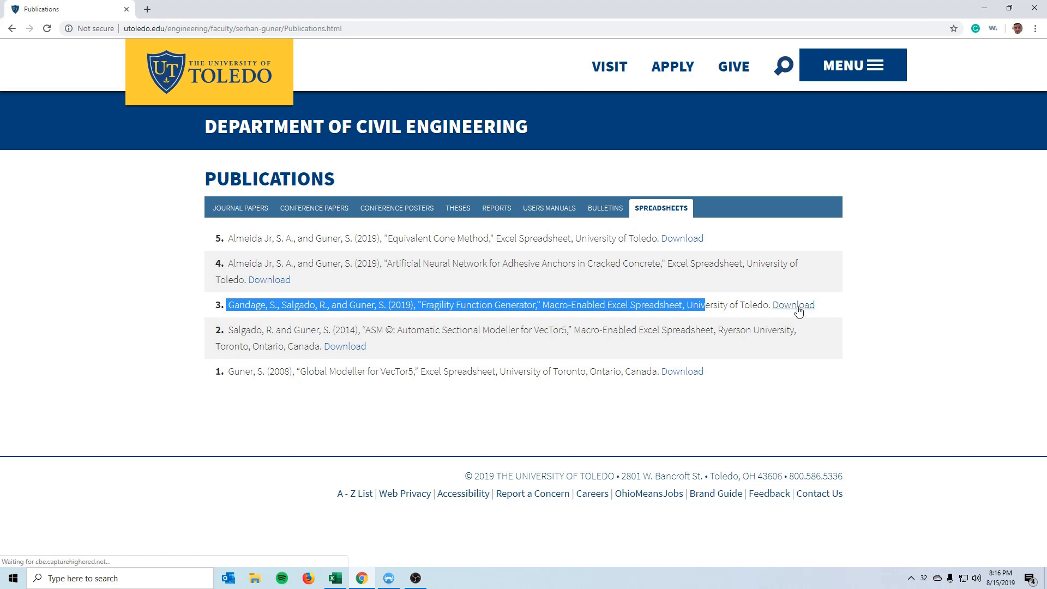
left_click(793, 305)
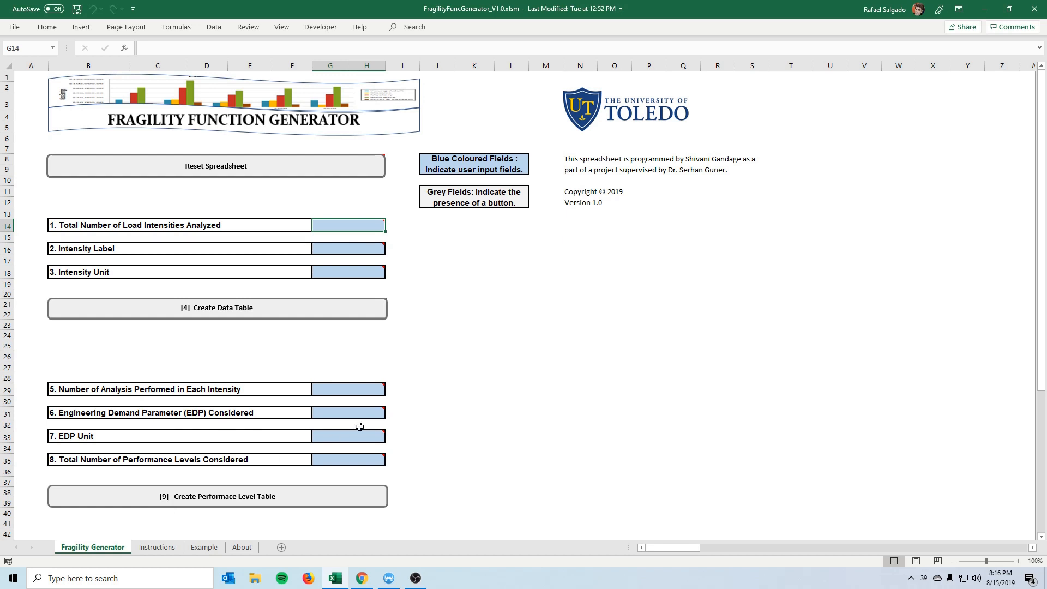
Step: Review the blue input cell hints such as Intensity Label, then show the Instructions sheet
scroll("down", 3)
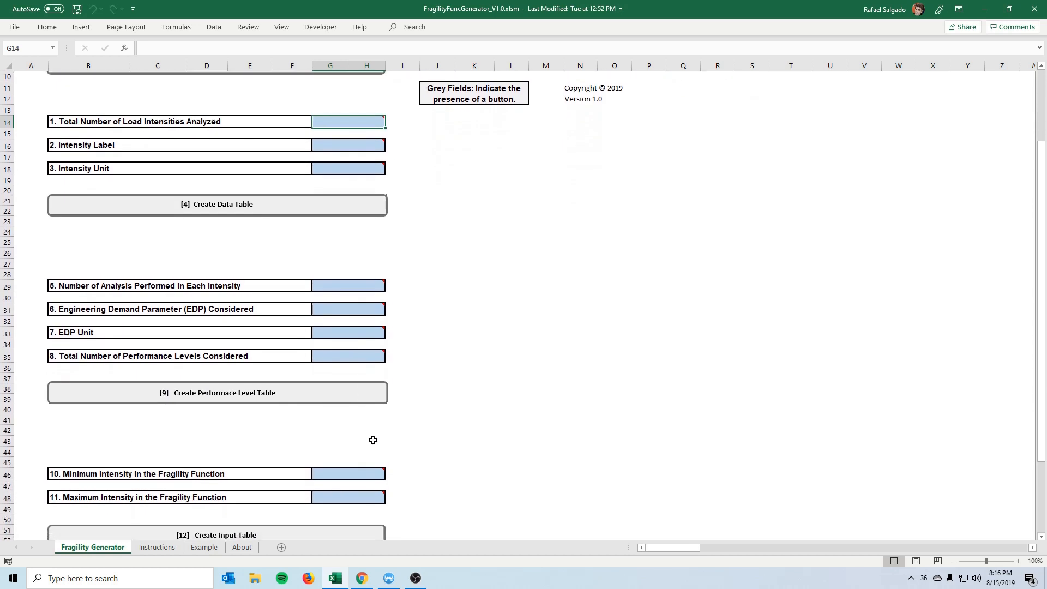
scroll("down", 3)
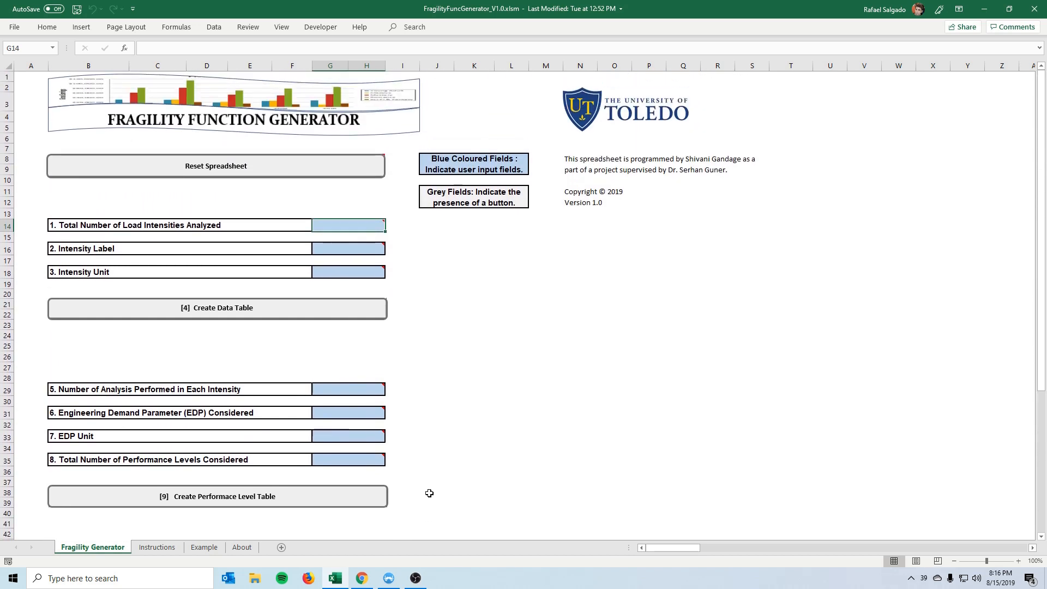
mouse_move(184, 549)
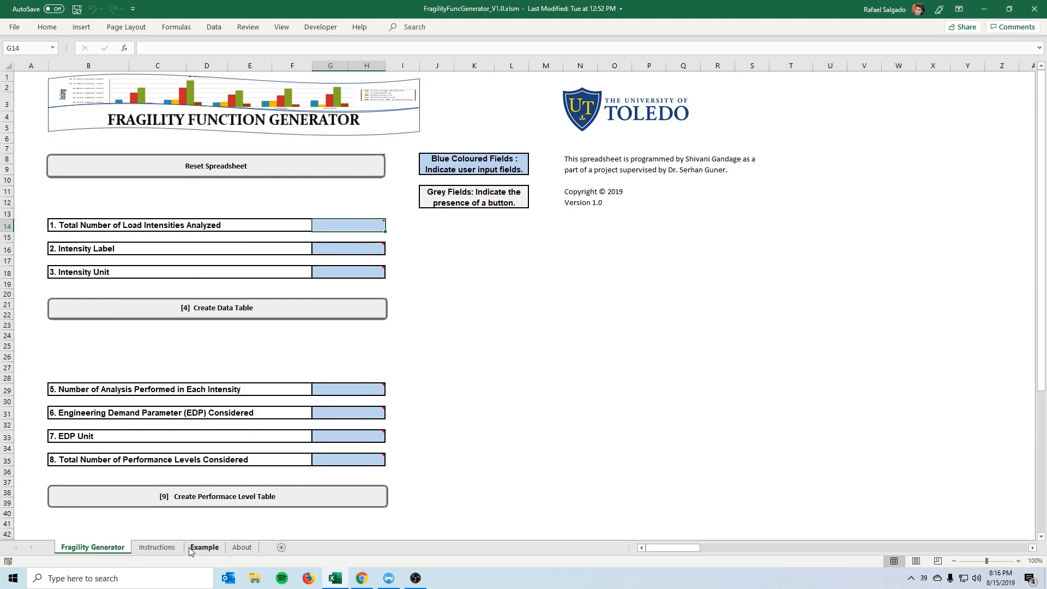
left_click(340, 249)
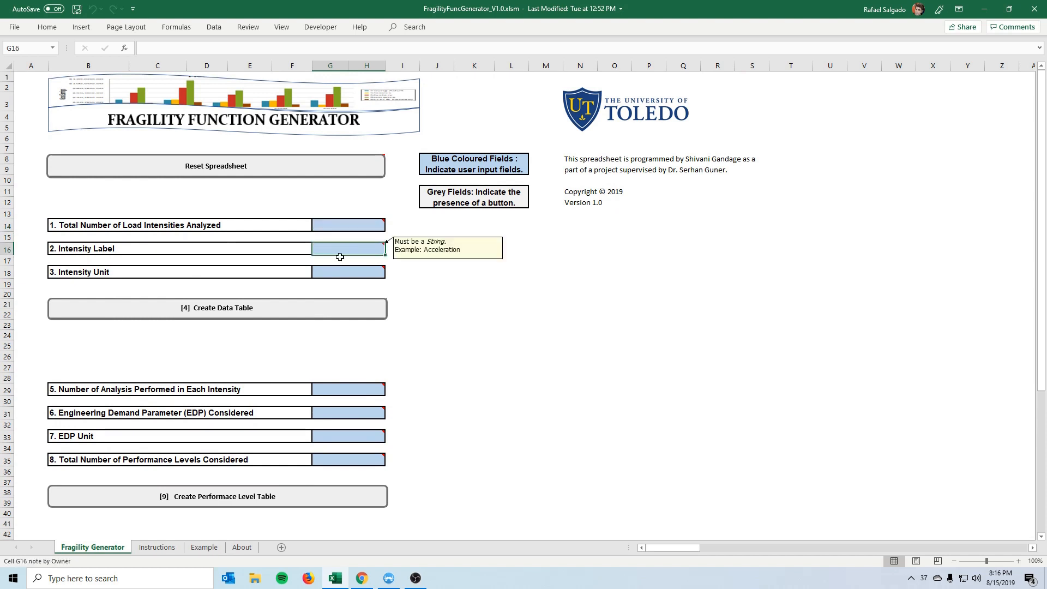
mouse_move(340, 222)
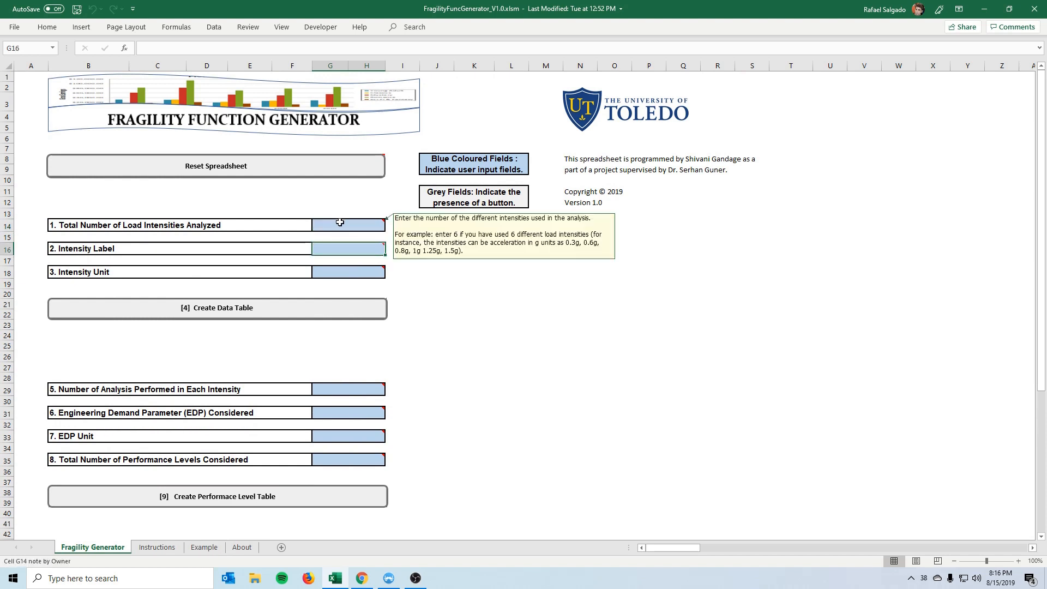
mouse_move(346, 249)
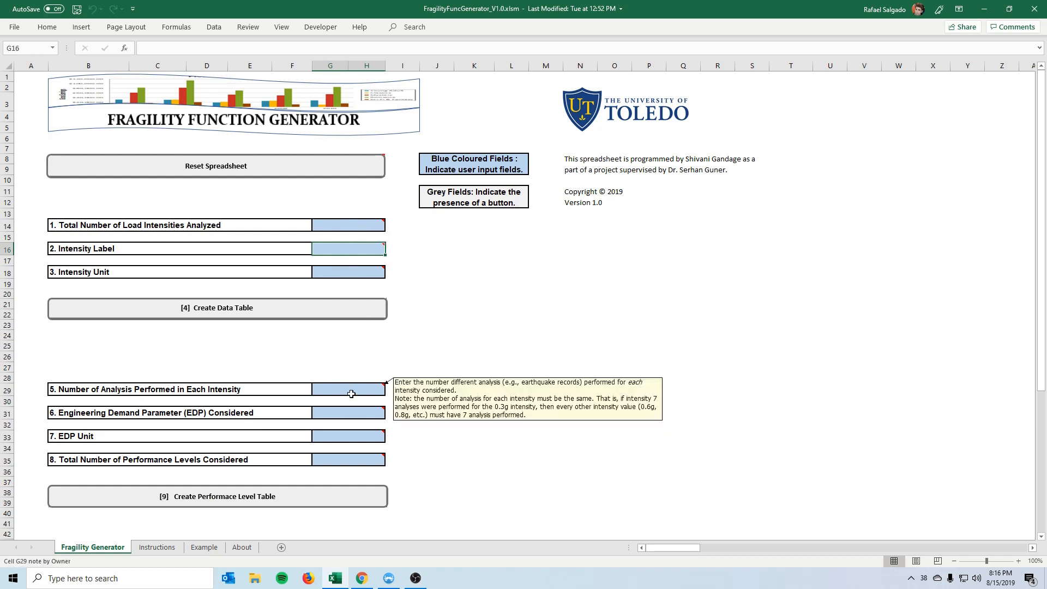
left_click(157, 547)
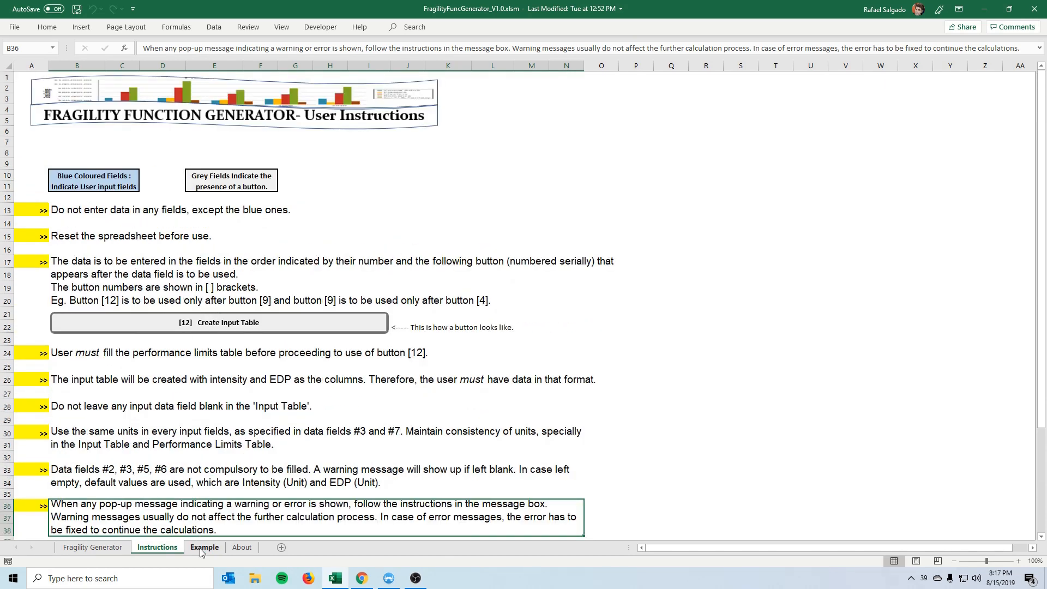
Step: Review the Example sheet's filled inputs and fragility curves, then return to the blank generator
left_click(203, 547)
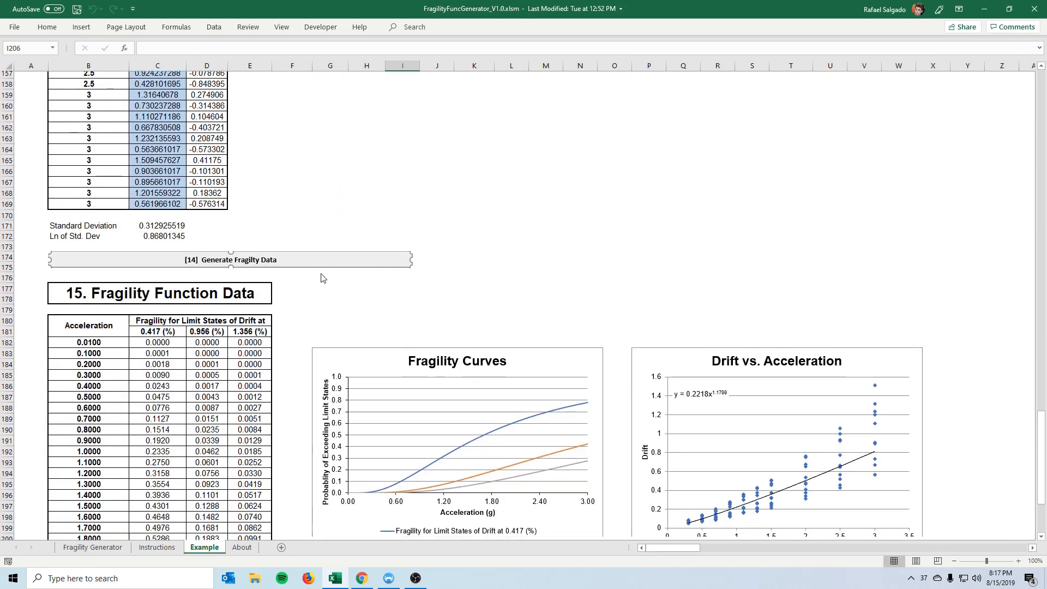
scroll("down", 3)
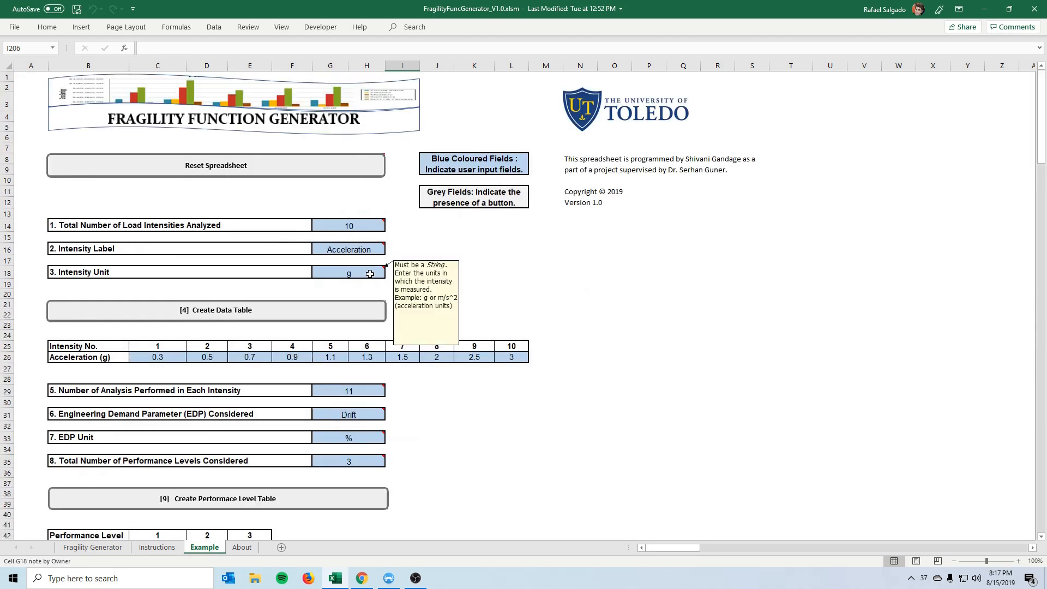
mouse_move(421, 297)
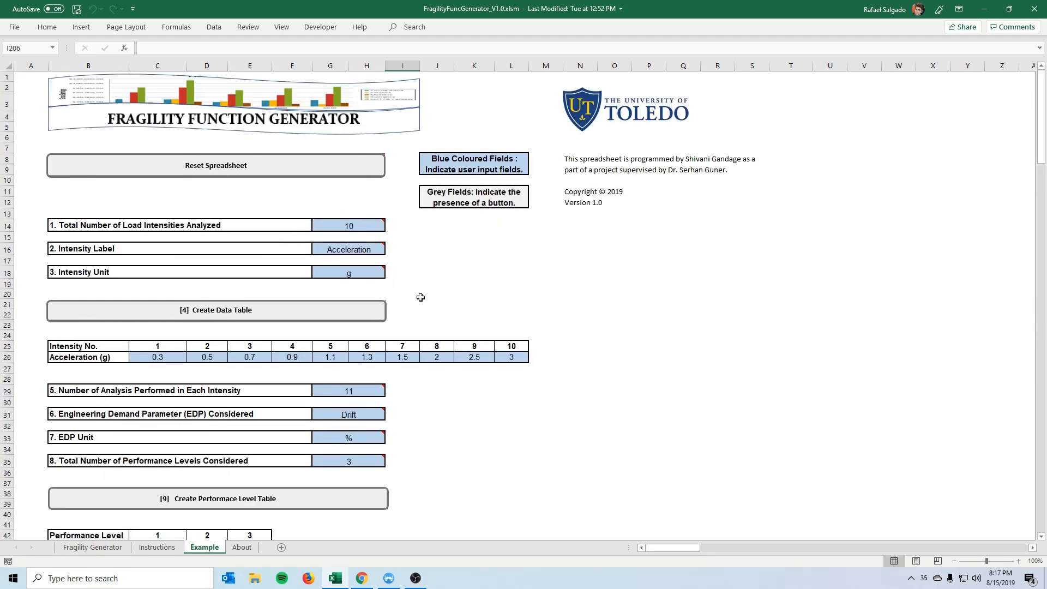
mouse_move(395, 393)
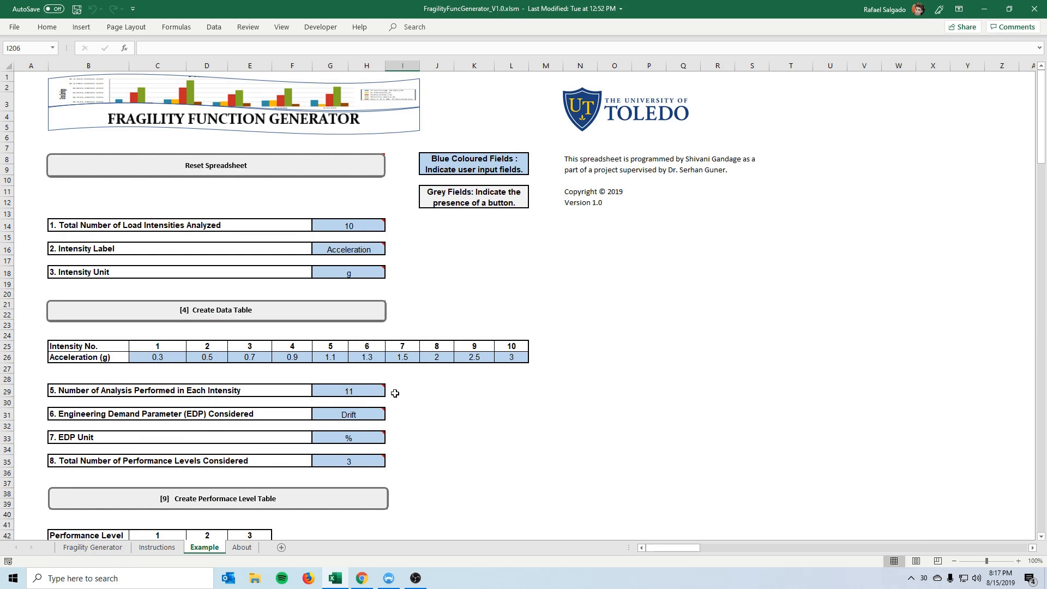
left_click(77, 547)
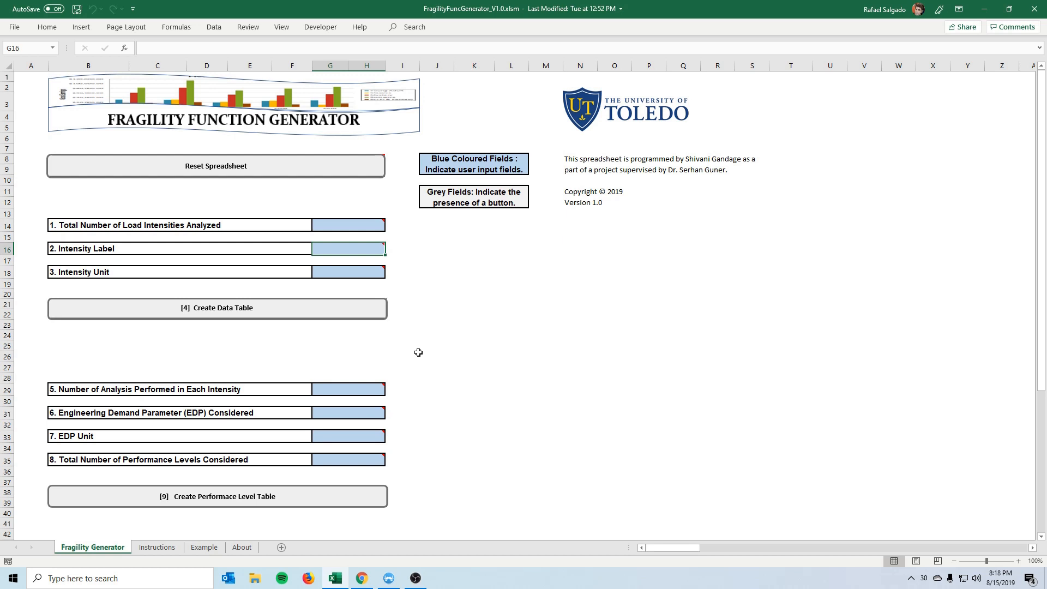
mouse_move(297, 243)
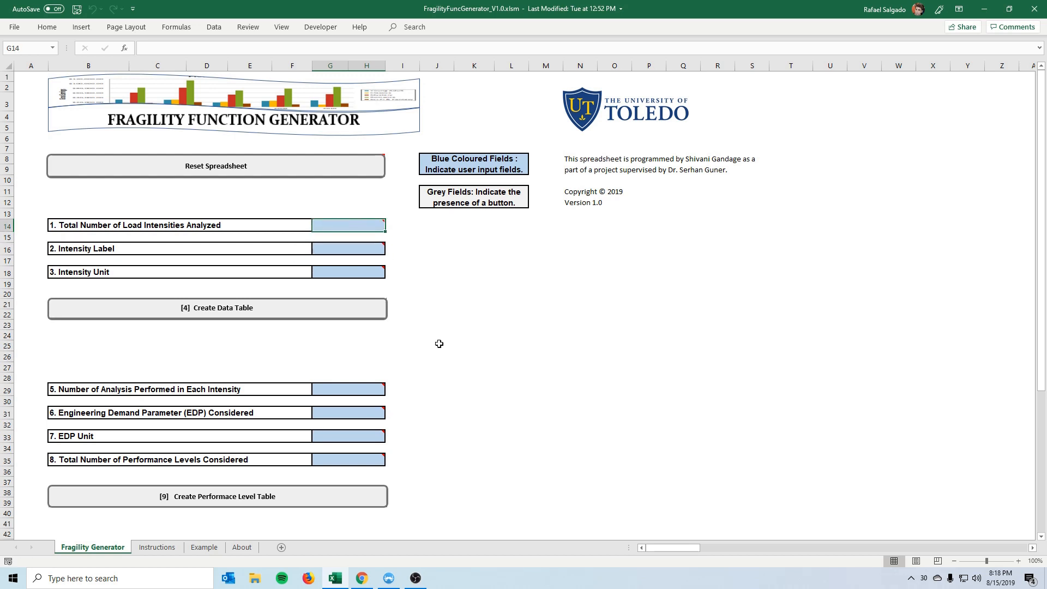
Step: Enter Acceleration as the intensity label and g as the intensity unit
left_click(204, 547)
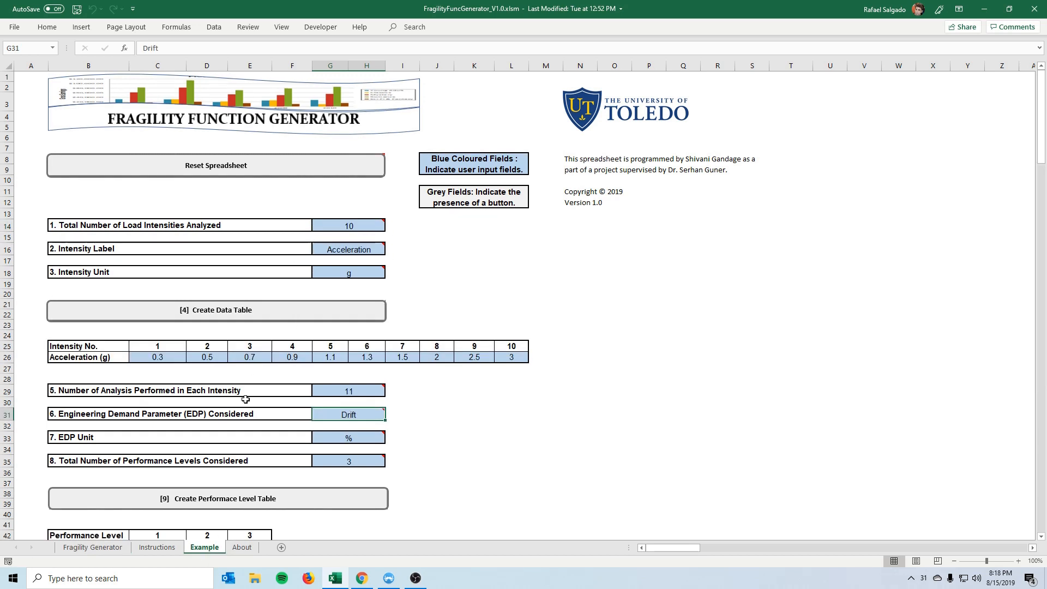
mouse_move(313, 236)
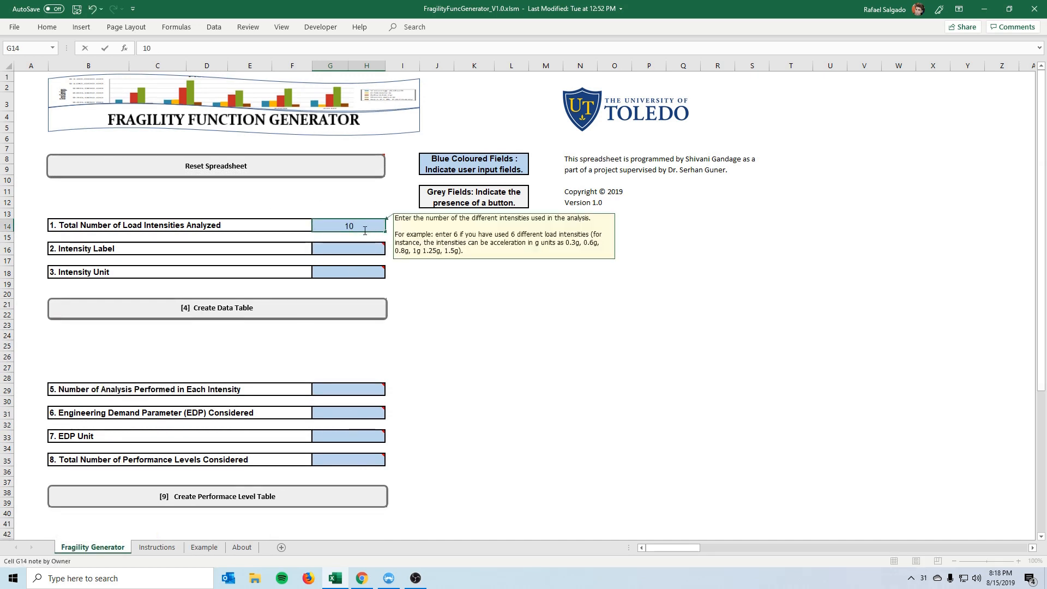
mouse_move(373, 224)
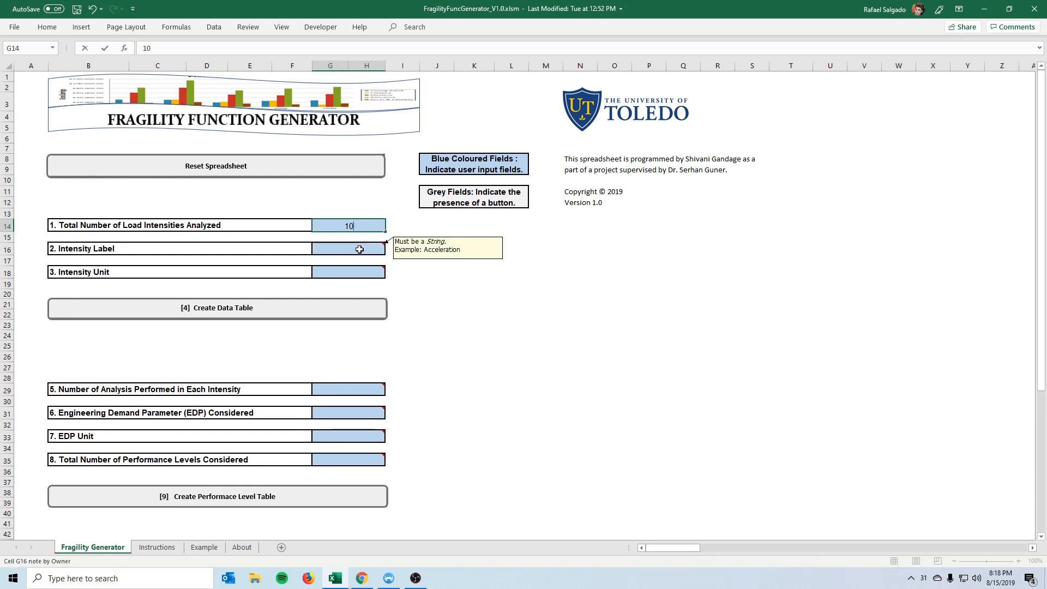
left_click(349, 253)
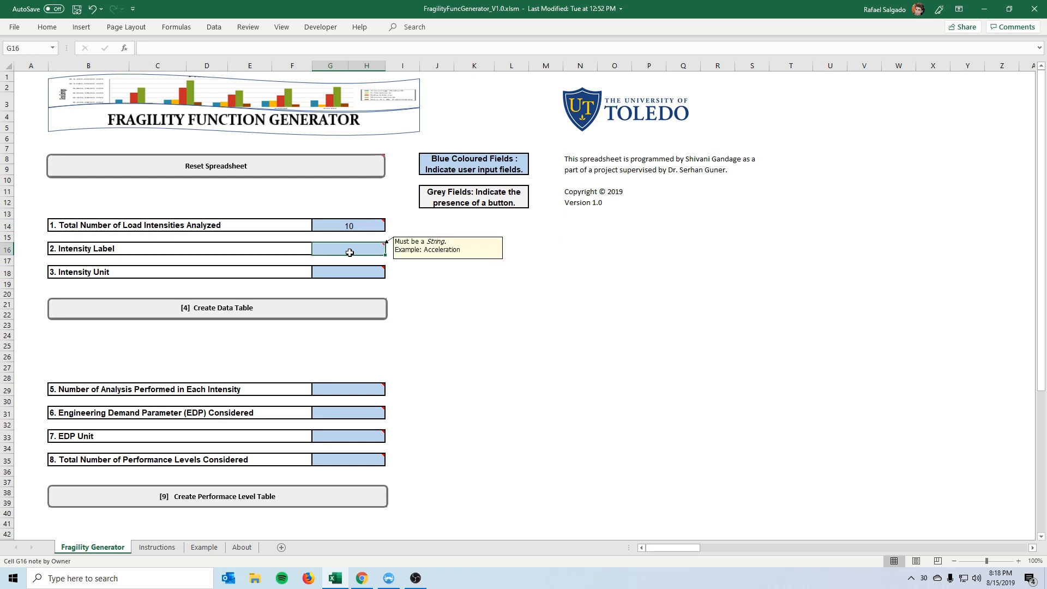
type("A")
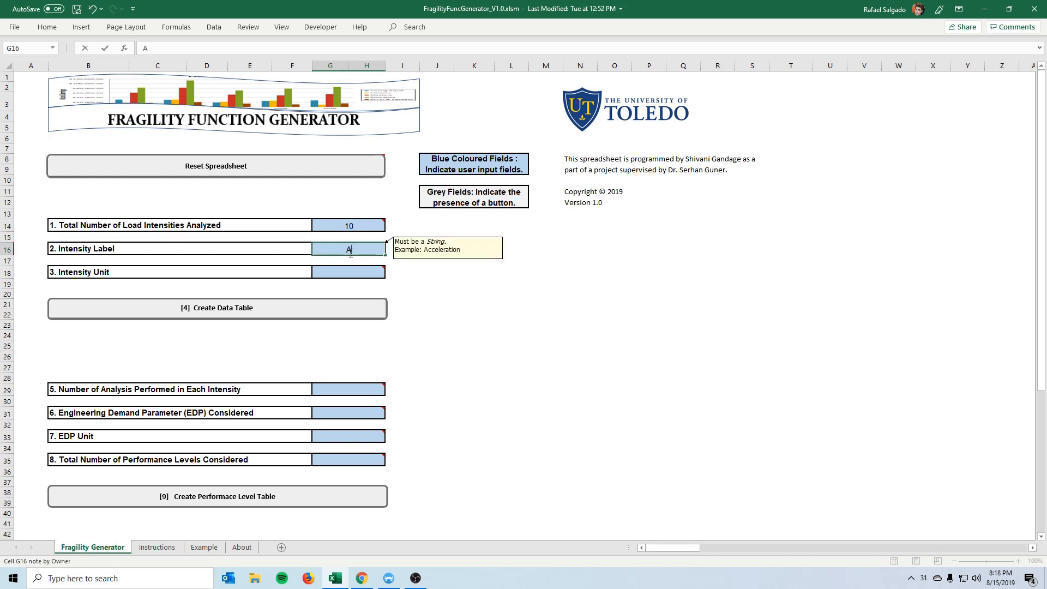
type("Acceleration")
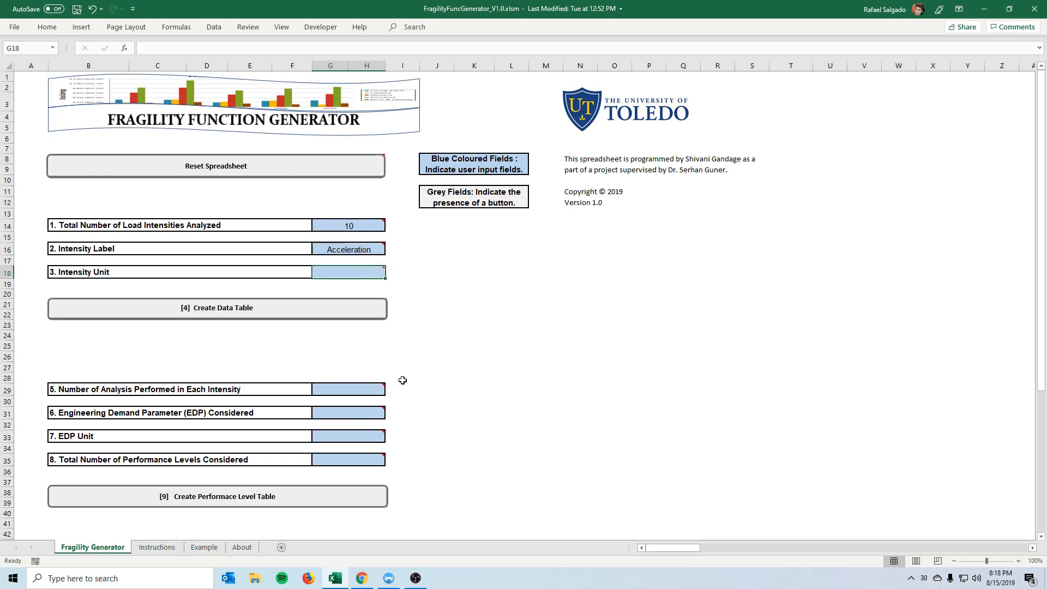
type("g")
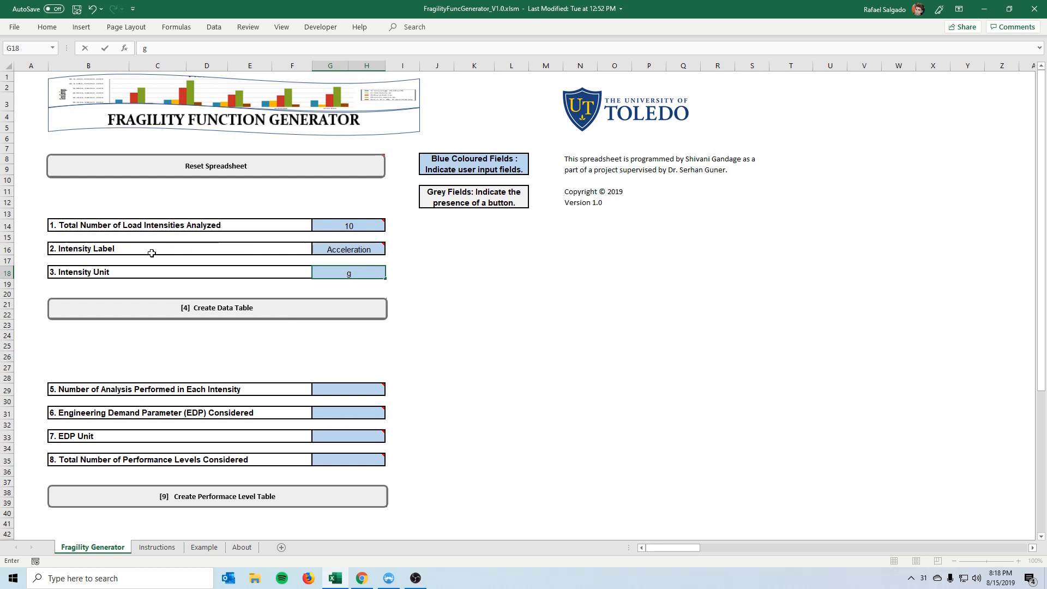
mouse_move(222, 316)
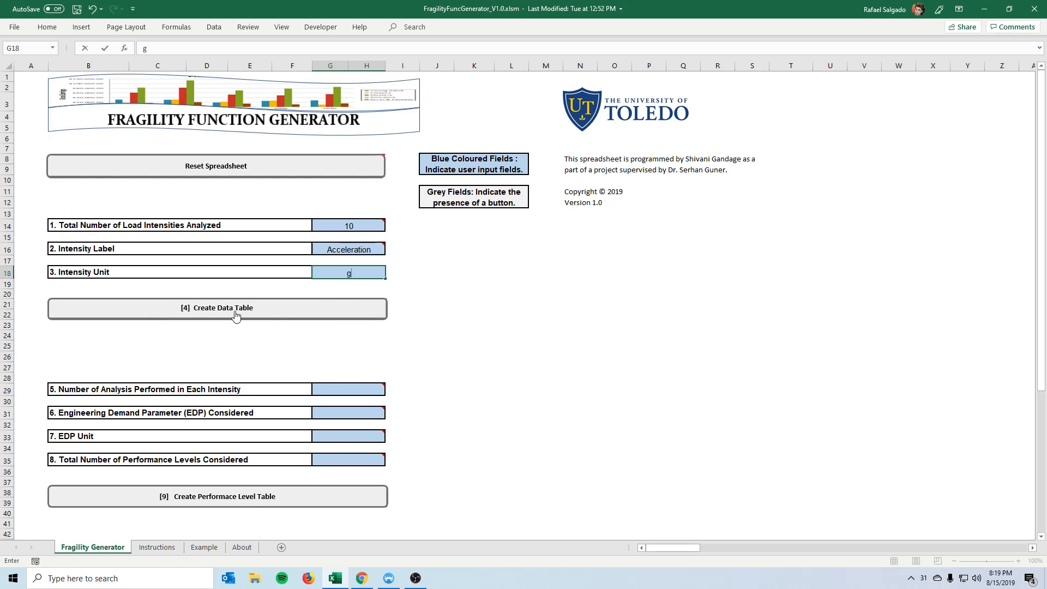
Step: Create the ten-column intensity data table, checking the example's acceleration values
left_click(217, 307)
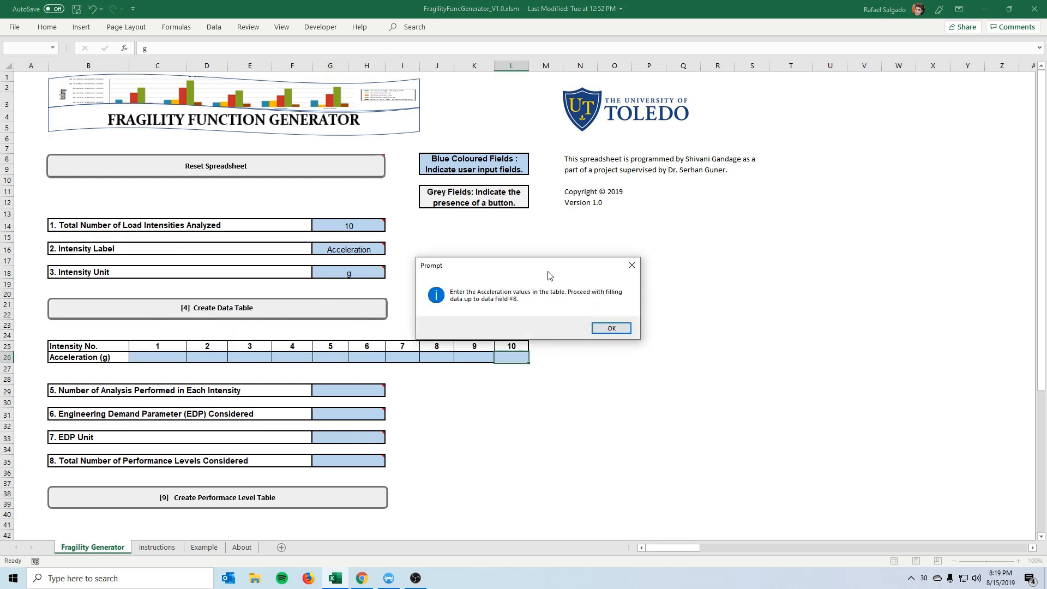
left_click(611, 327)
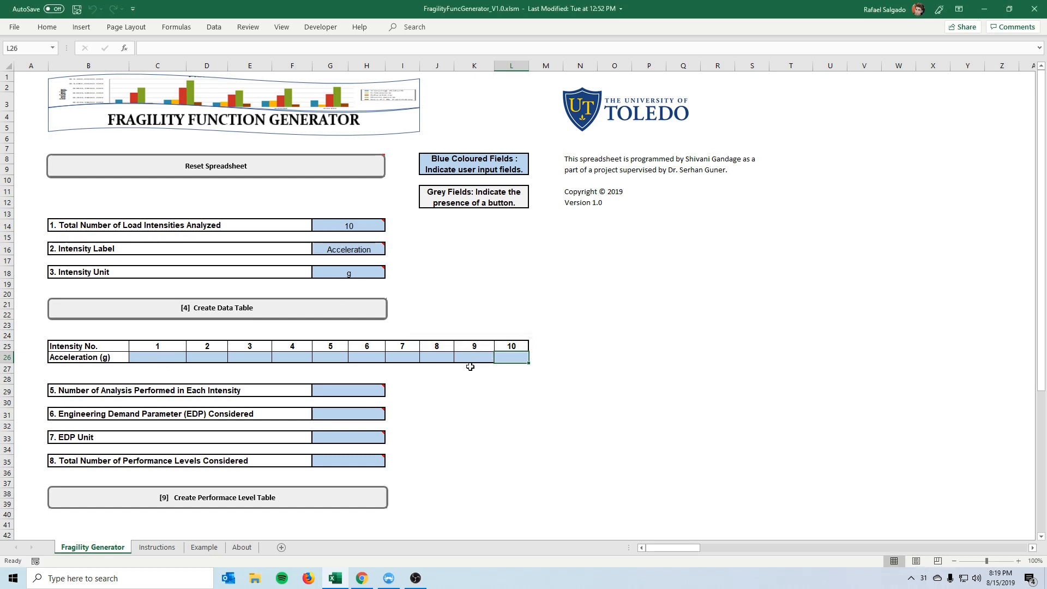
left_click(204, 548)
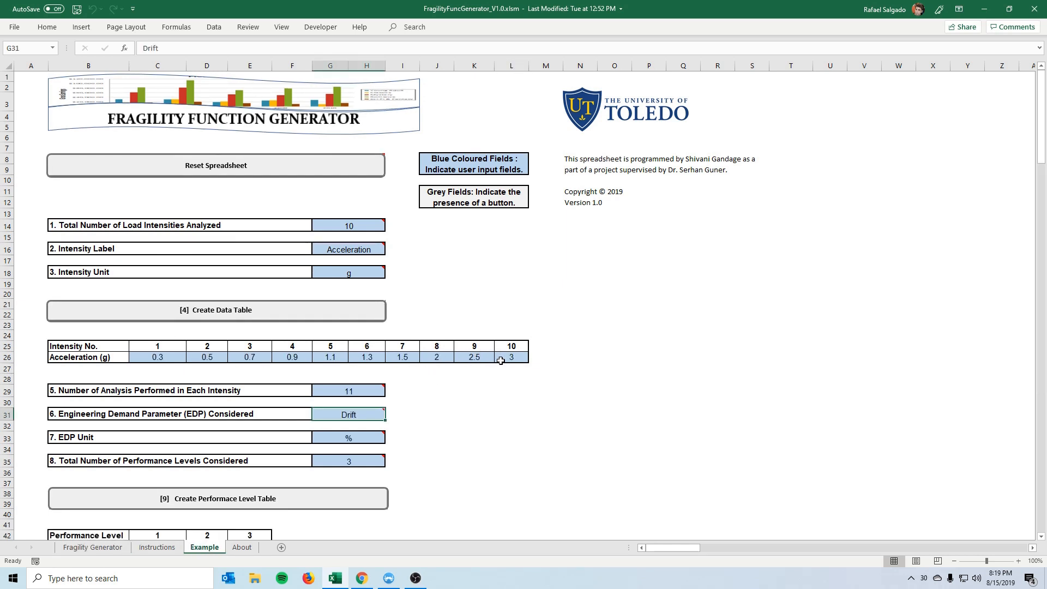
left_click(92, 547)
type("0.3")
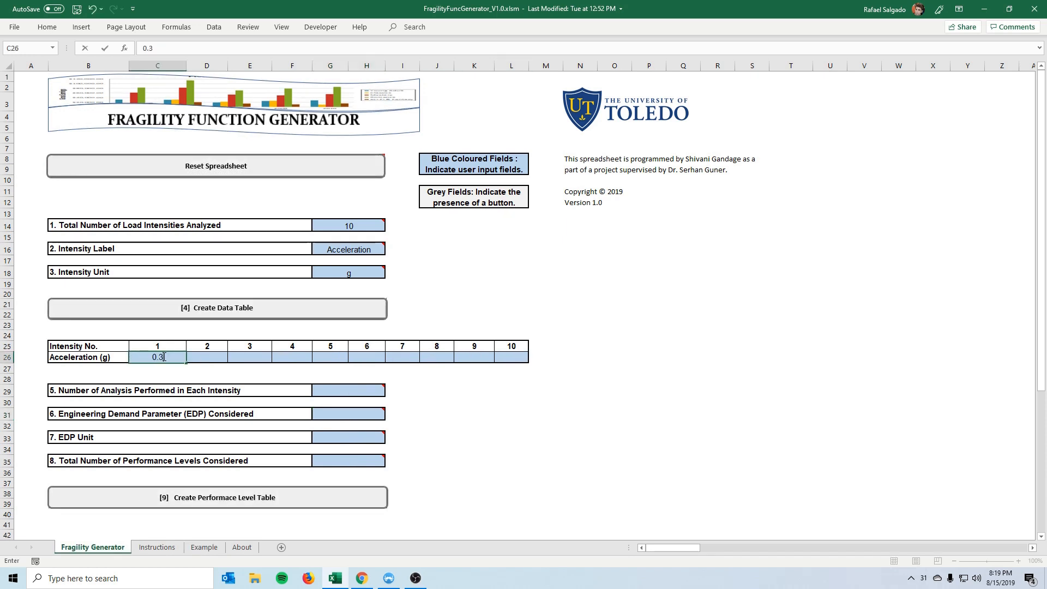
Step: Fill the acceleration row with values from 0.3 through 1.4, 1.7 up to 2.5 g
type("0.8")
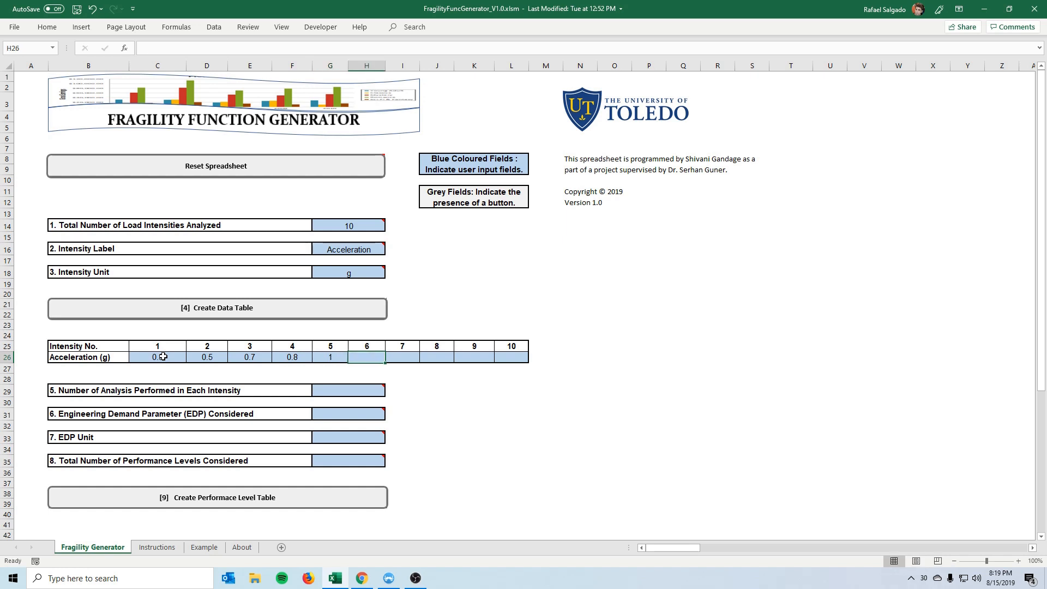
type("1.4")
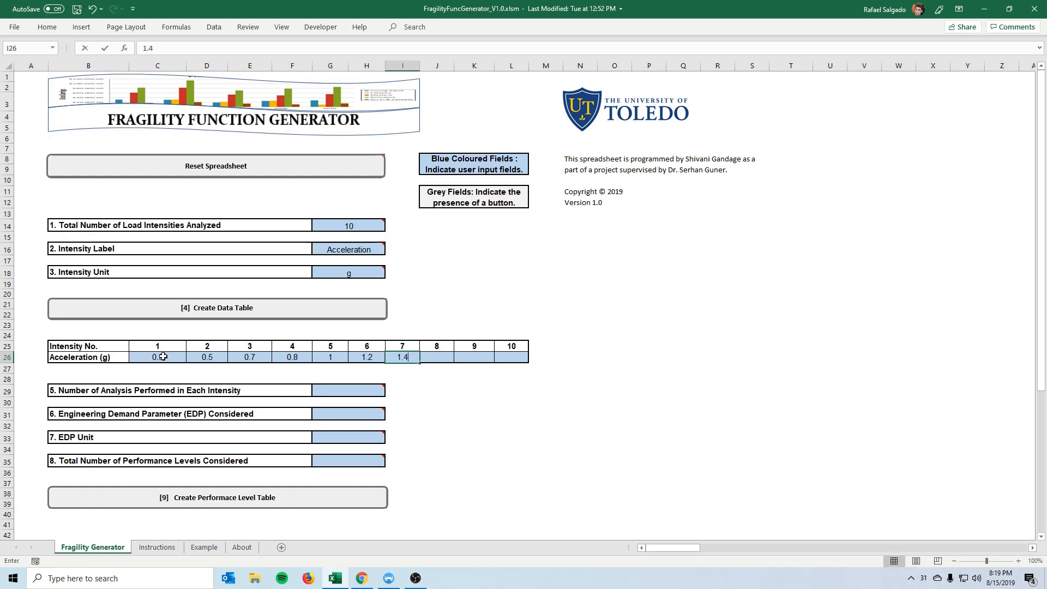
type("1.7")
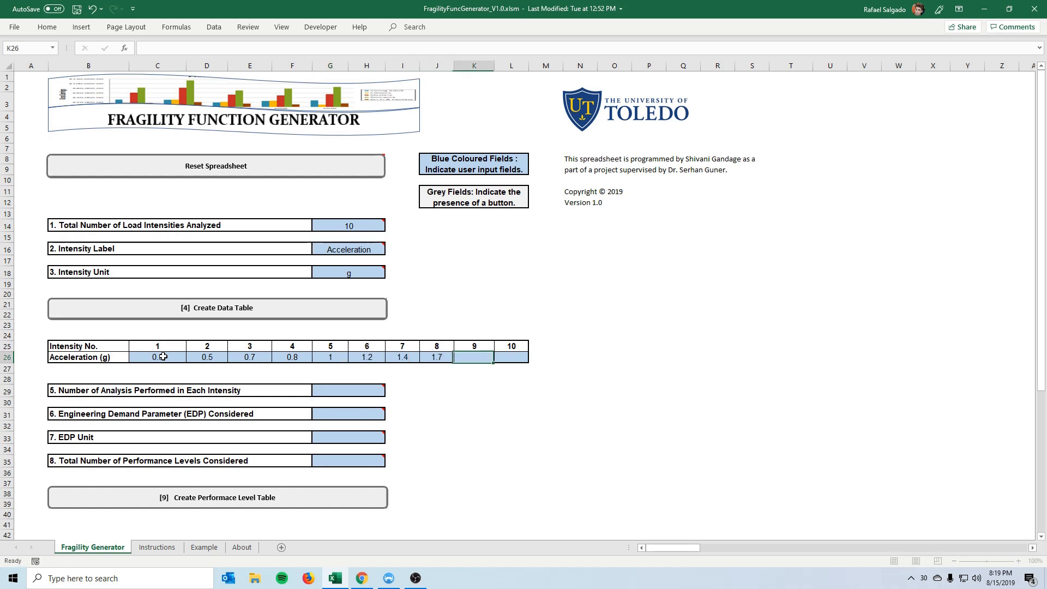
type("2.5")
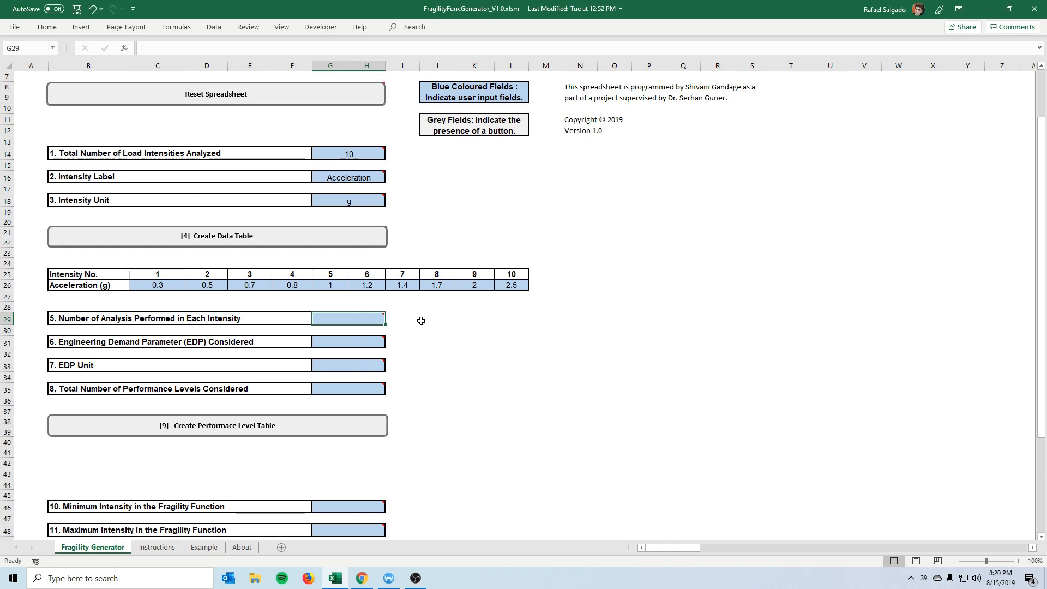
Step: Enter 11 analyses performed per intensity after consulting the example
left_click(204, 548)
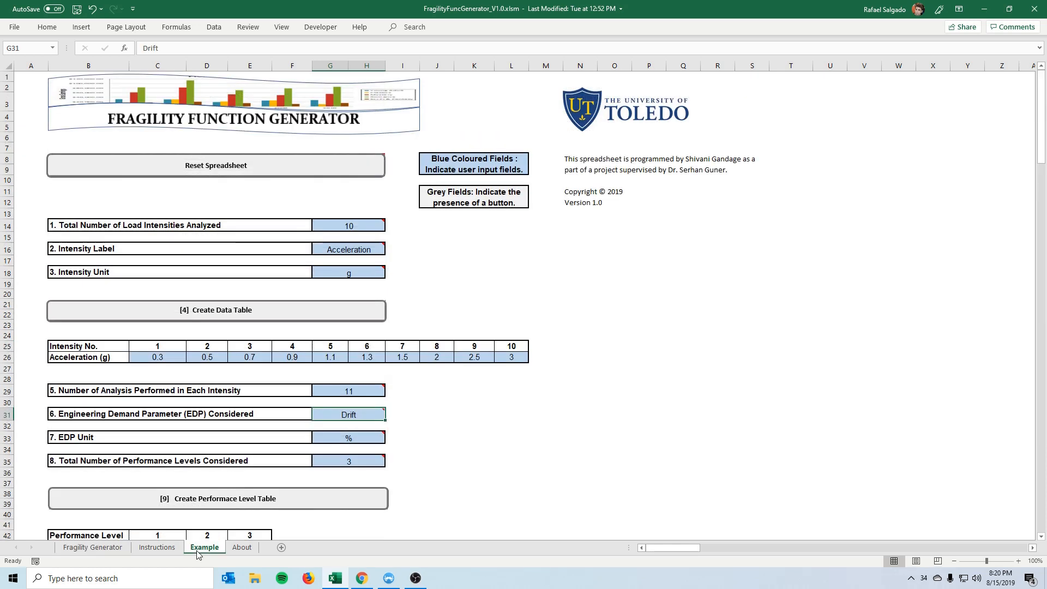
left_click(92, 547)
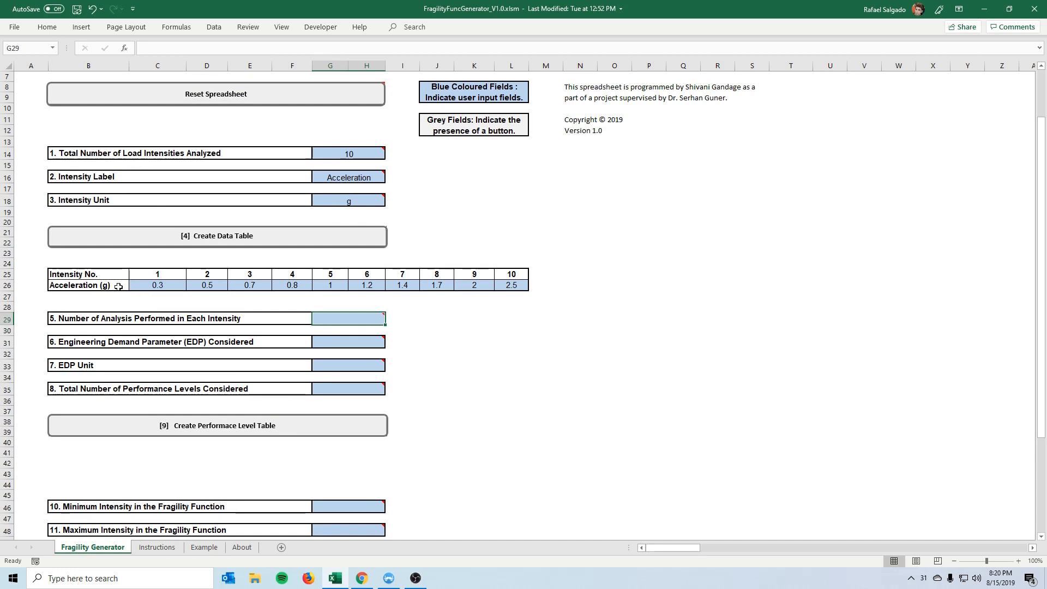
mouse_move(327, 318)
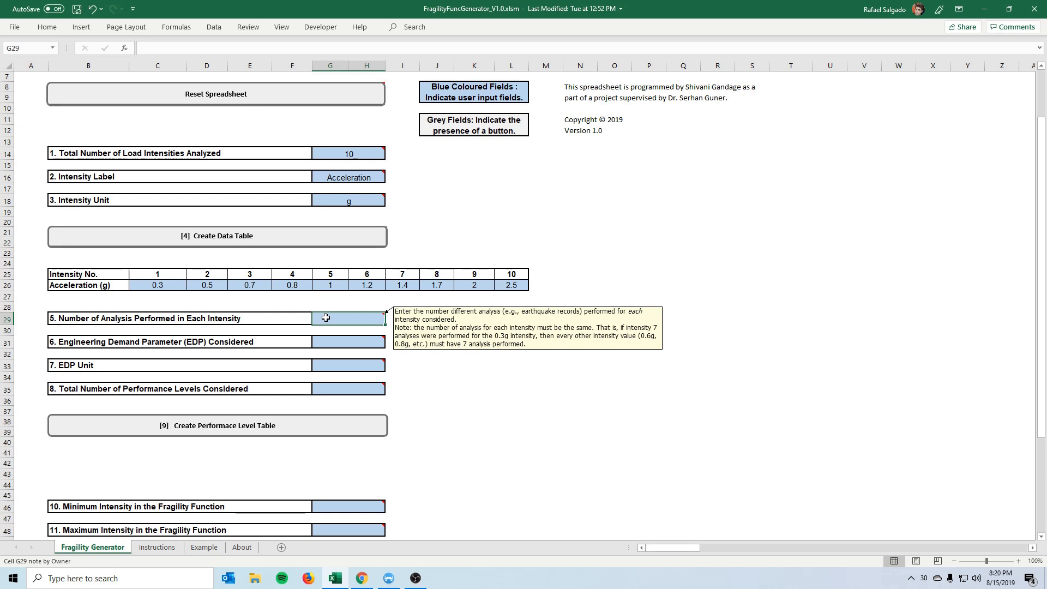
type("11")
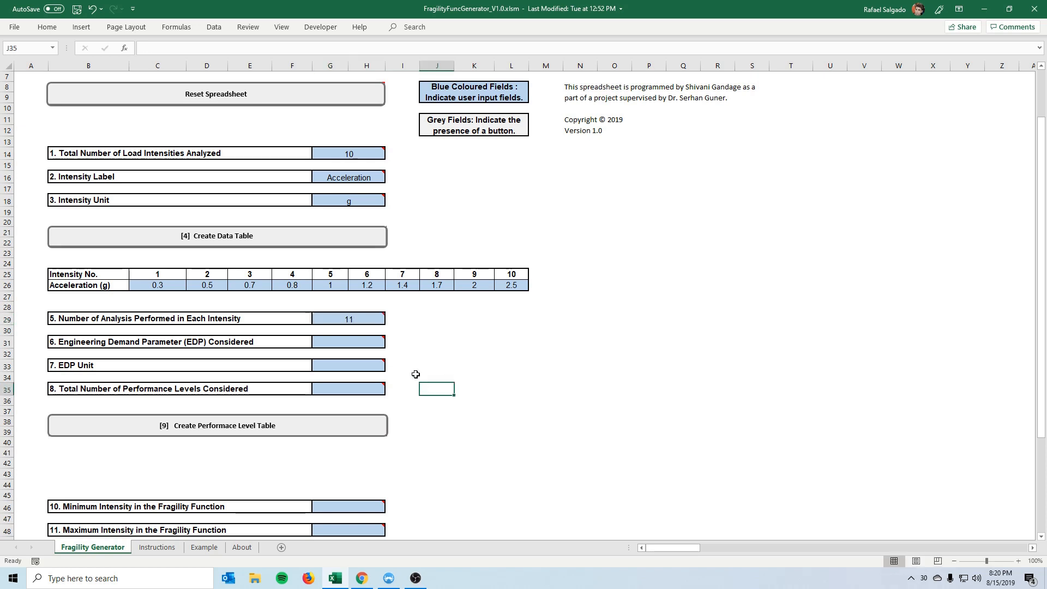
scroll("down", 3)
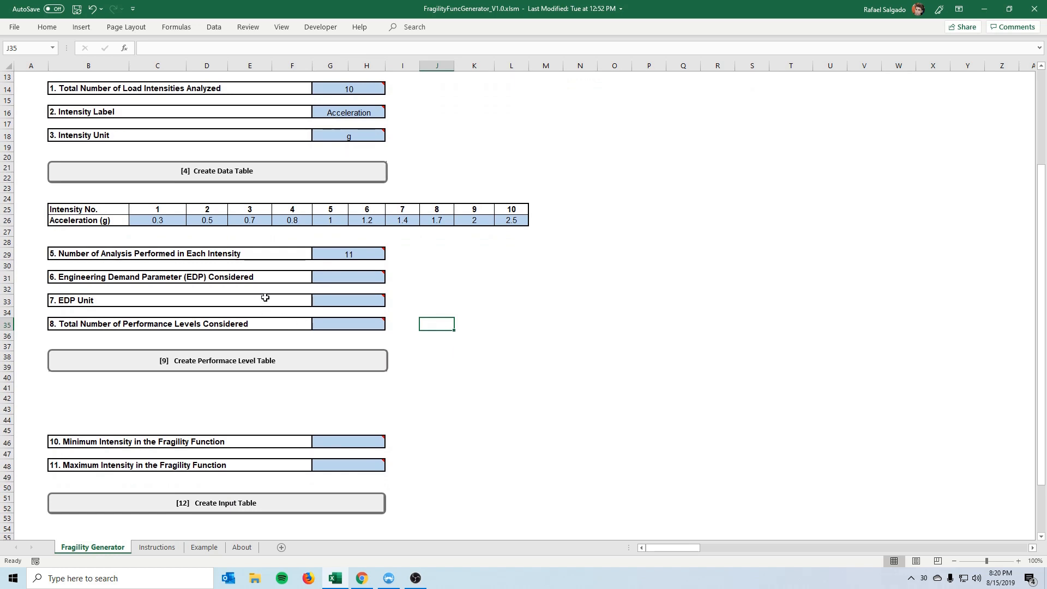
mouse_move(176, 297)
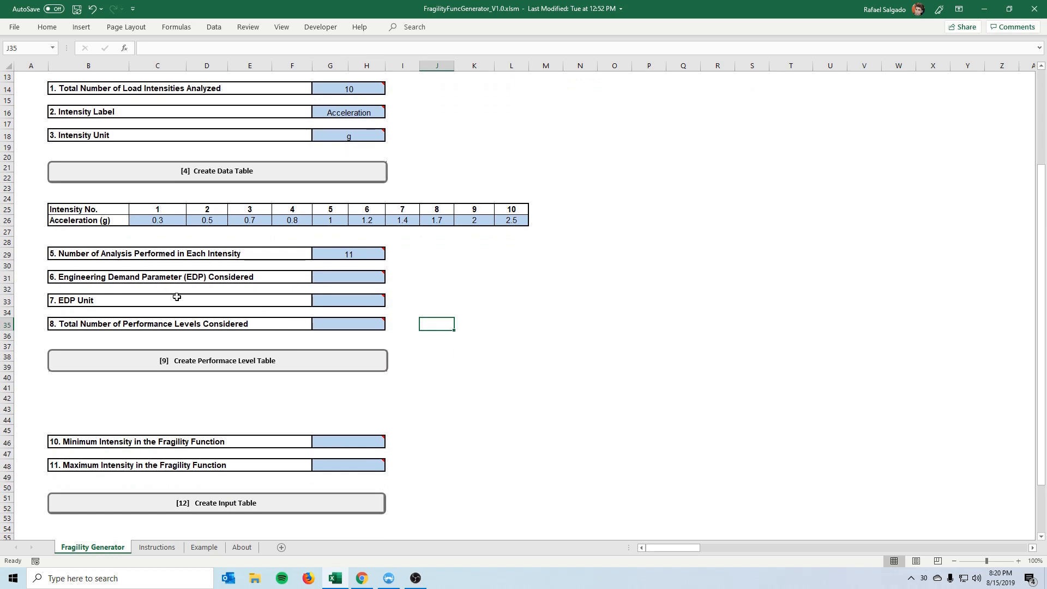
mouse_move(327, 278)
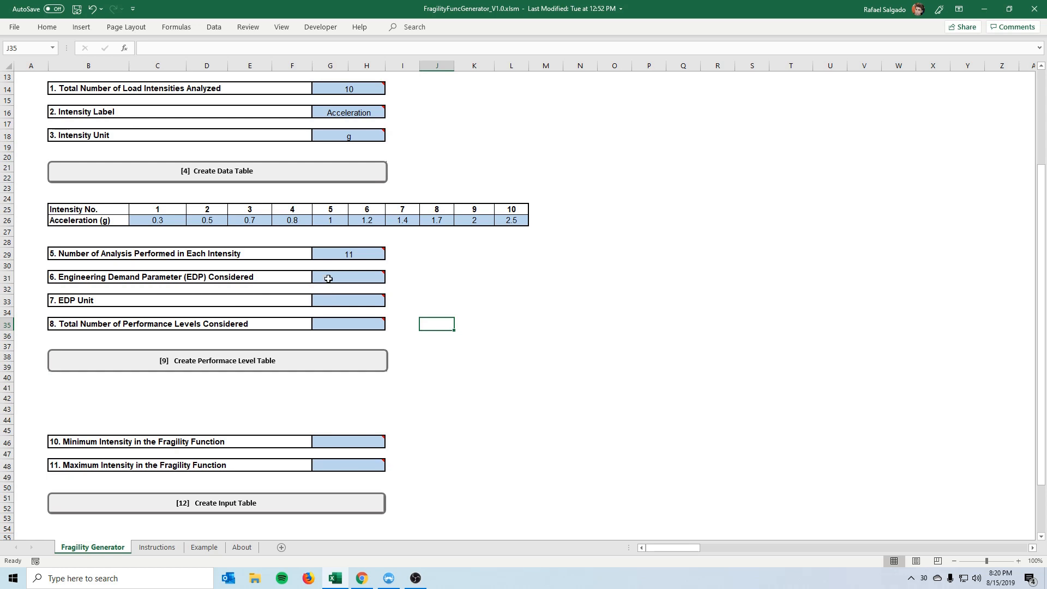
mouse_move(327, 277)
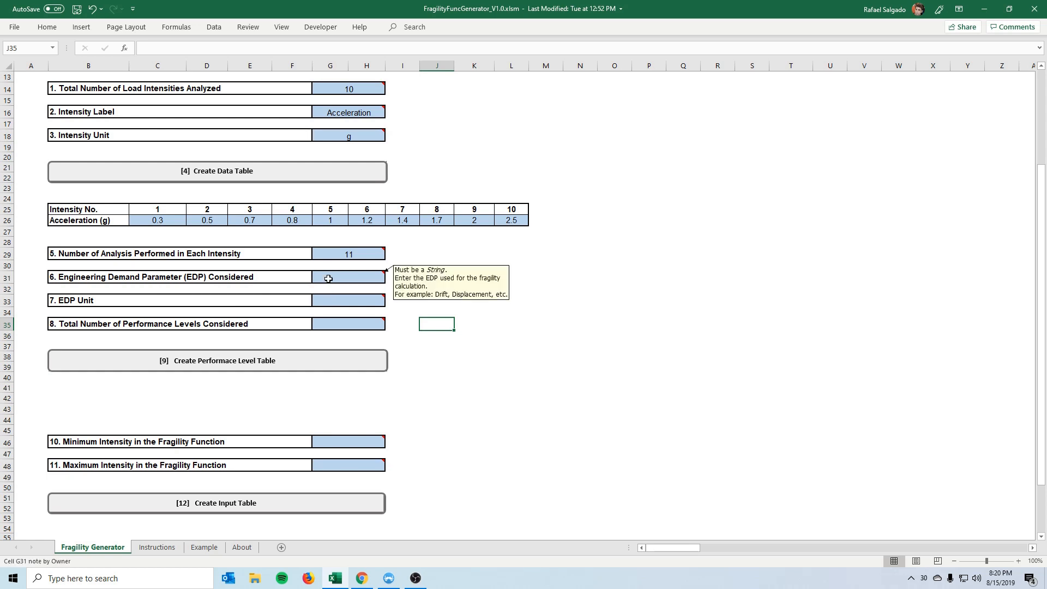
Step: Enter Drift as the EDP with unit % and 3 performance levels, then show the Example sheet
left_click(347, 277)
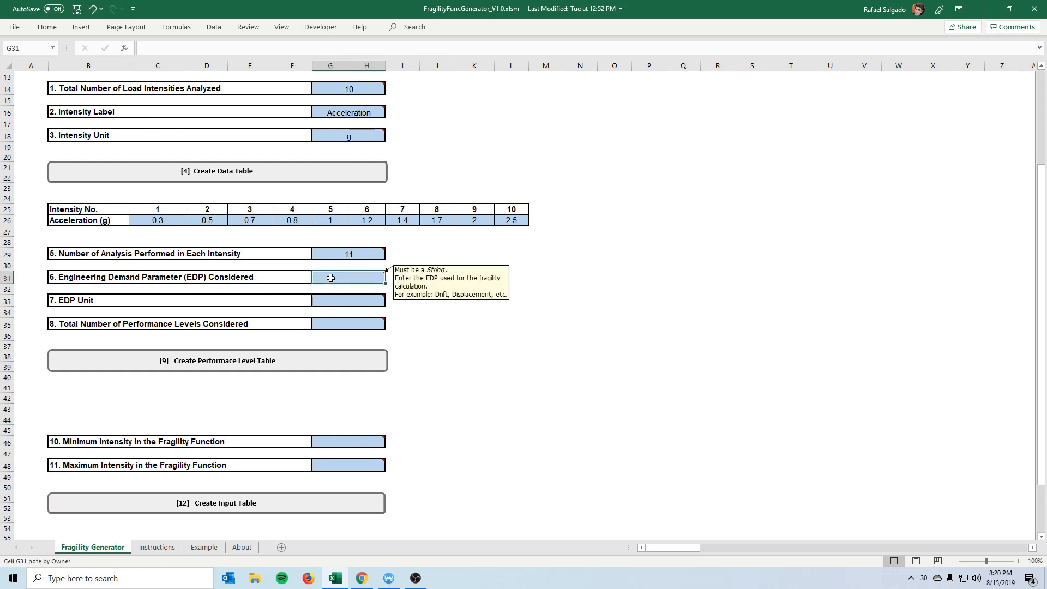
type("Drift")
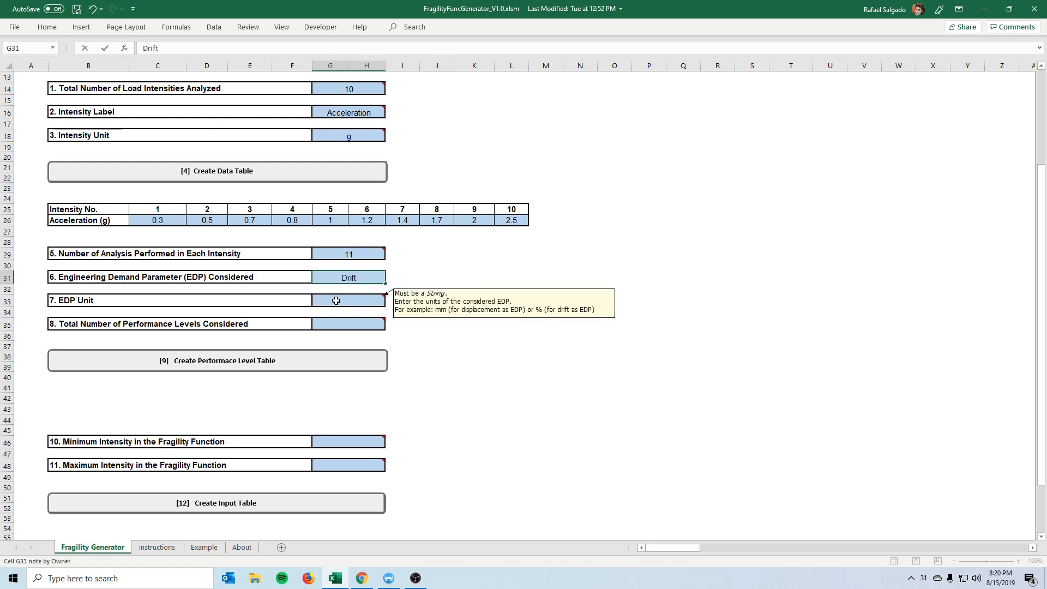
left_click(349, 300)
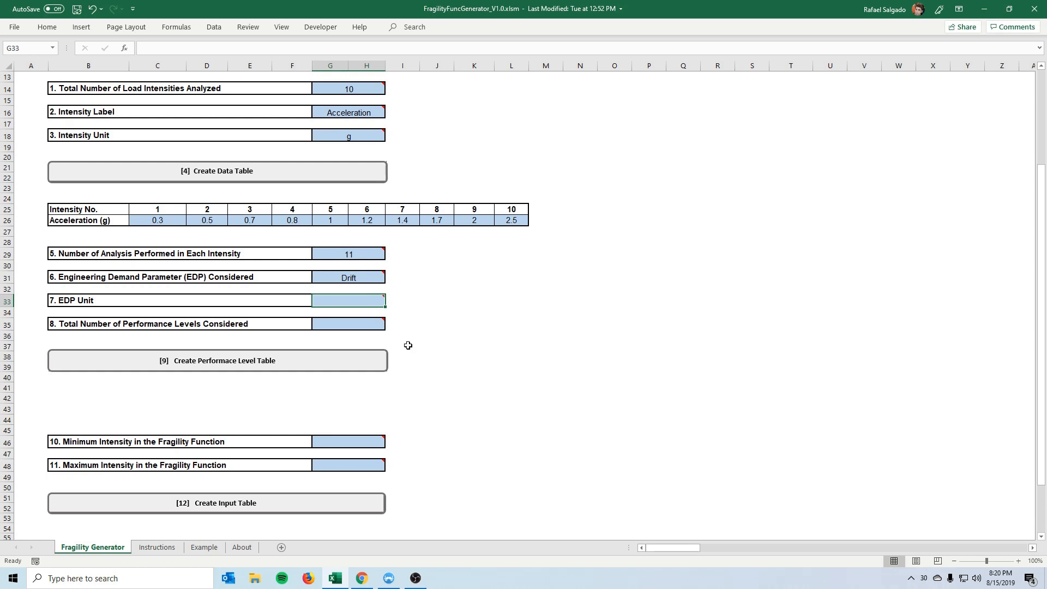
type("%")
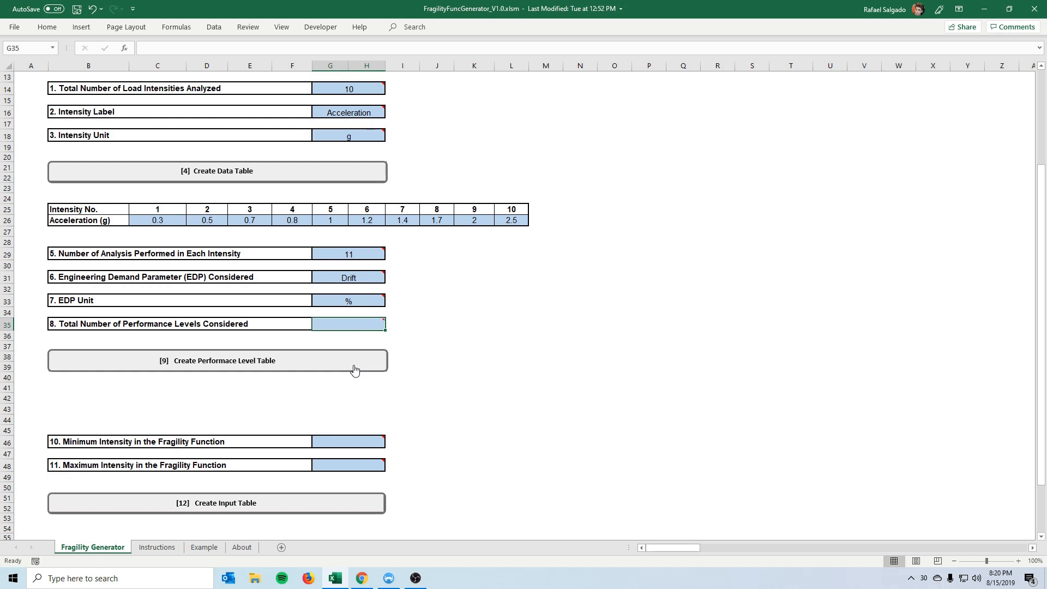
mouse_move(349, 366)
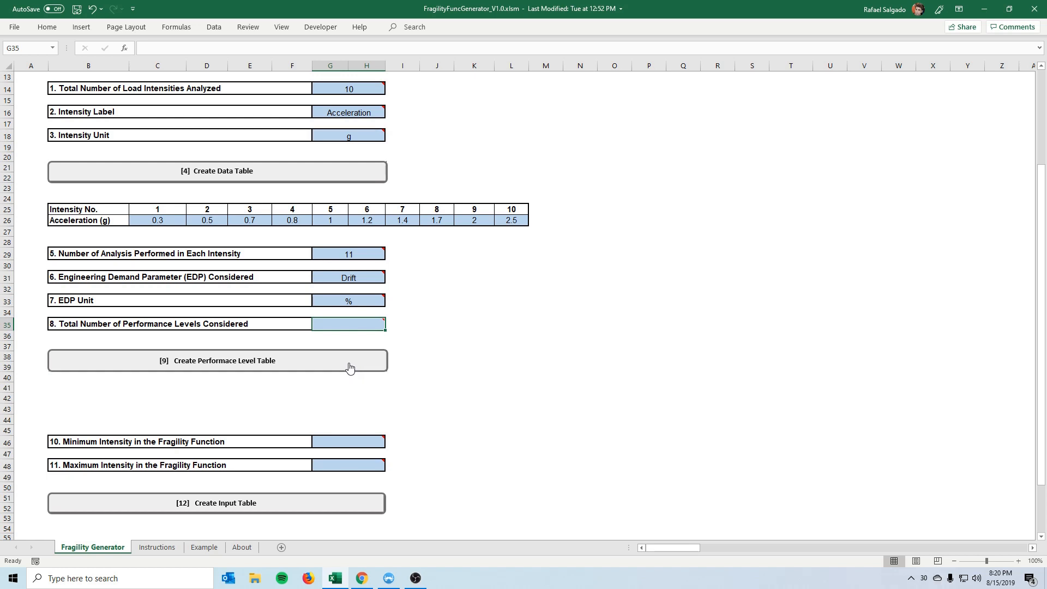
type("3")
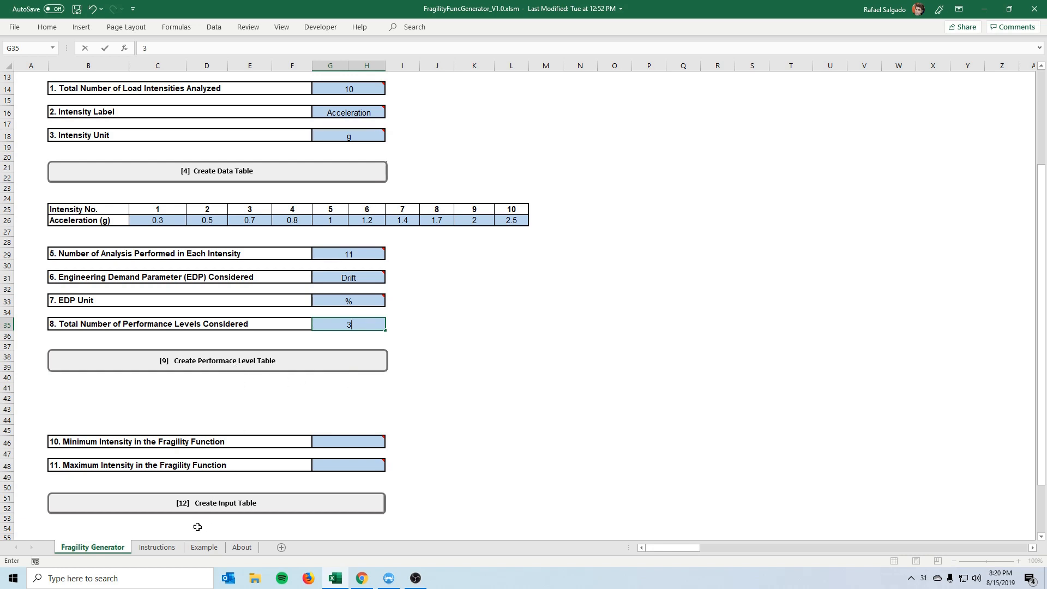
left_click(204, 547)
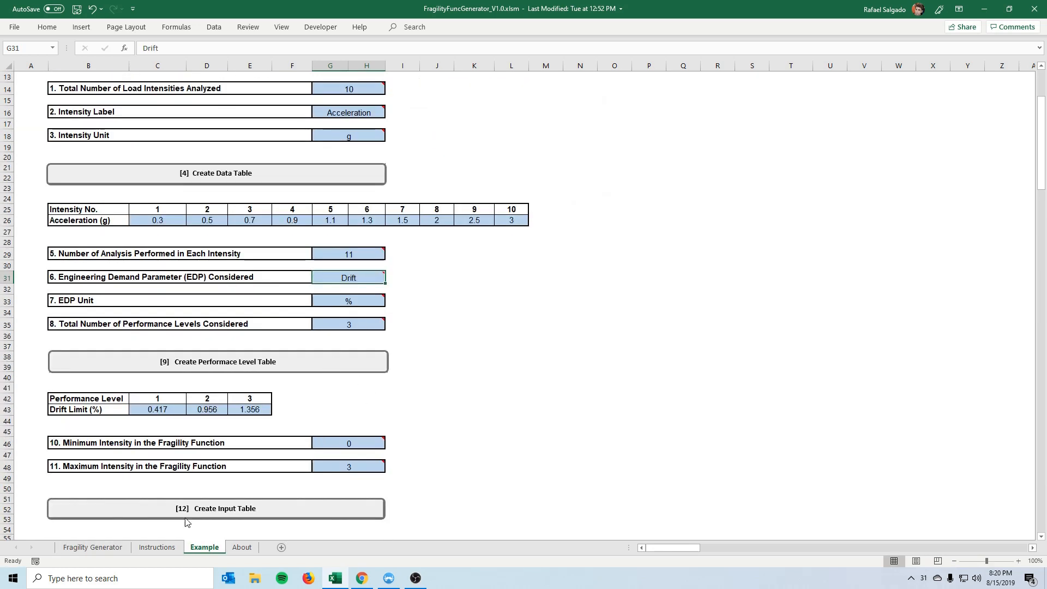
Step: Create the three-level Drift Limit table and fill it with 0.4, 0.9 and 1.5 %
left_click(216, 361)
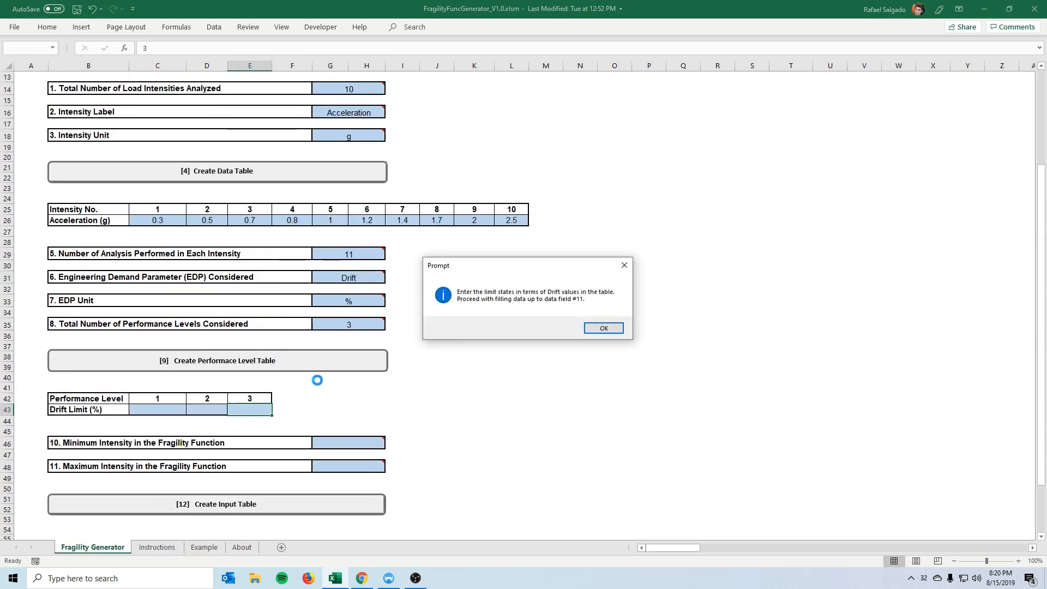
left_click(603, 327)
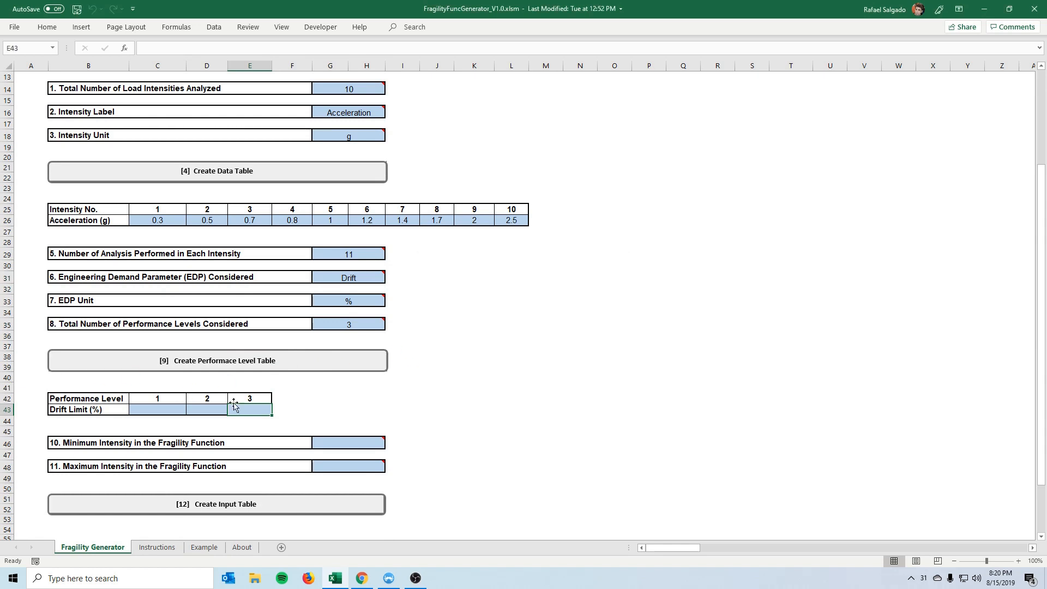
scroll("down", 3)
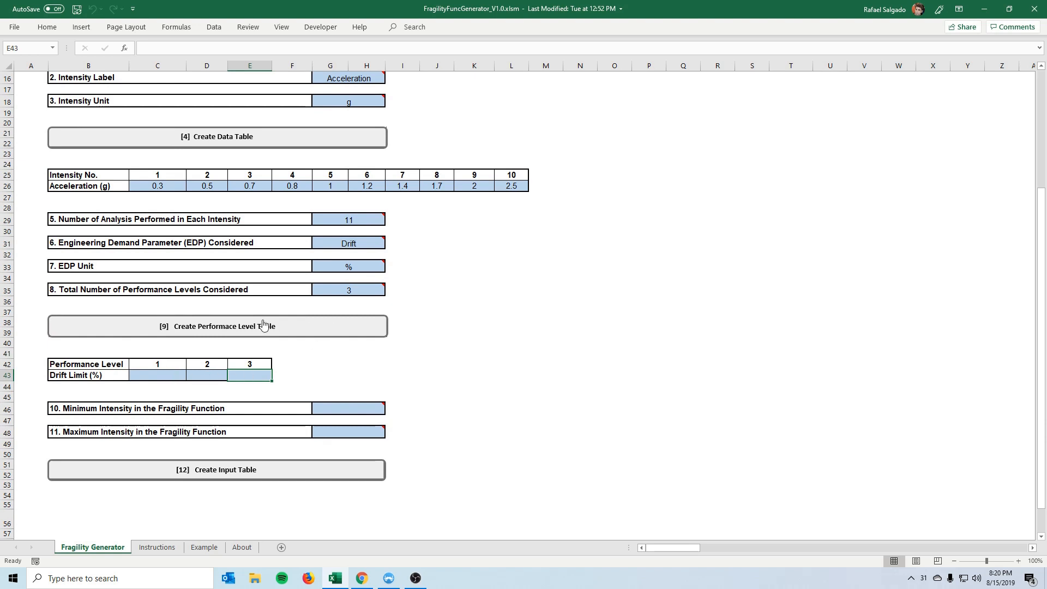
mouse_move(349, 300)
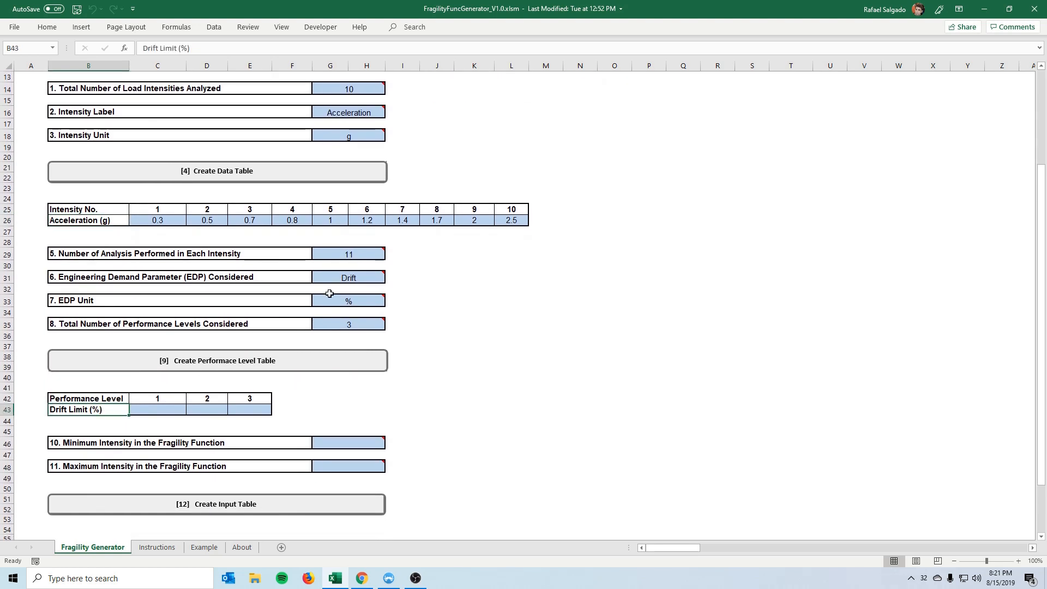
left_click(349, 277)
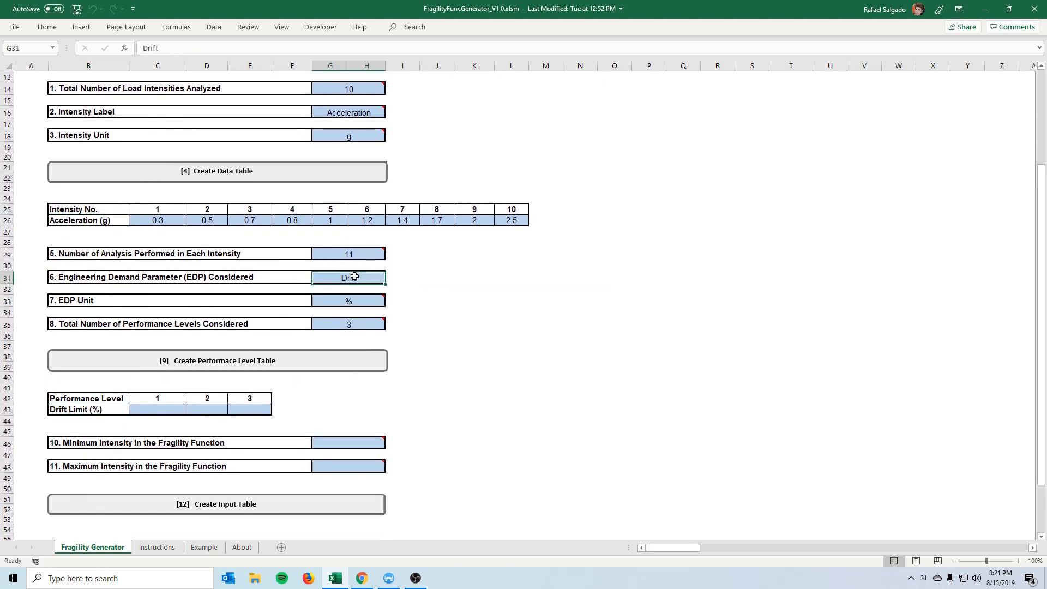
scroll("down", 3)
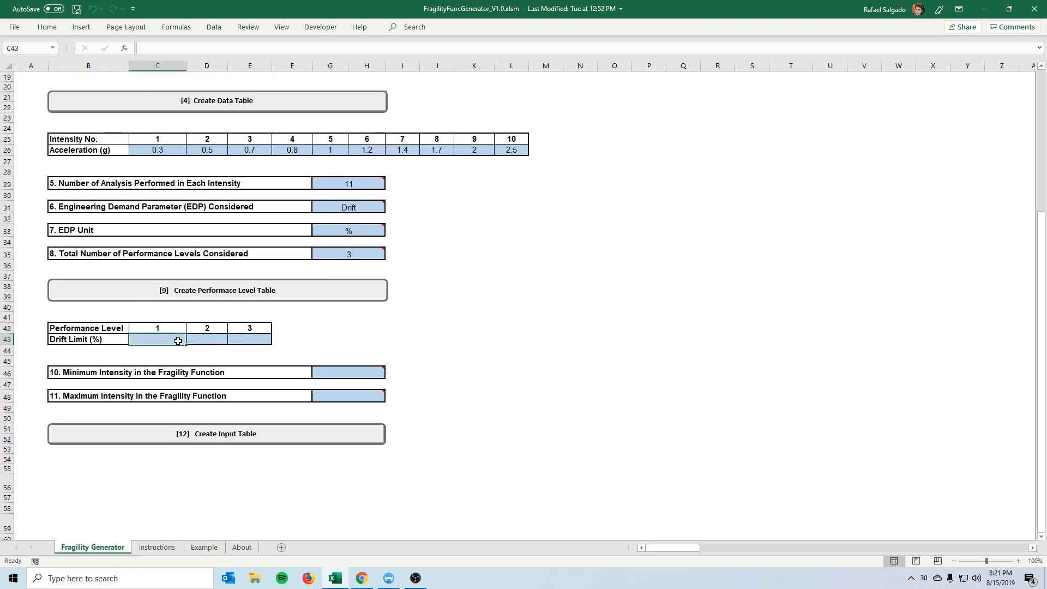
type("0.9")
left_click(250, 339)
type("1.5")
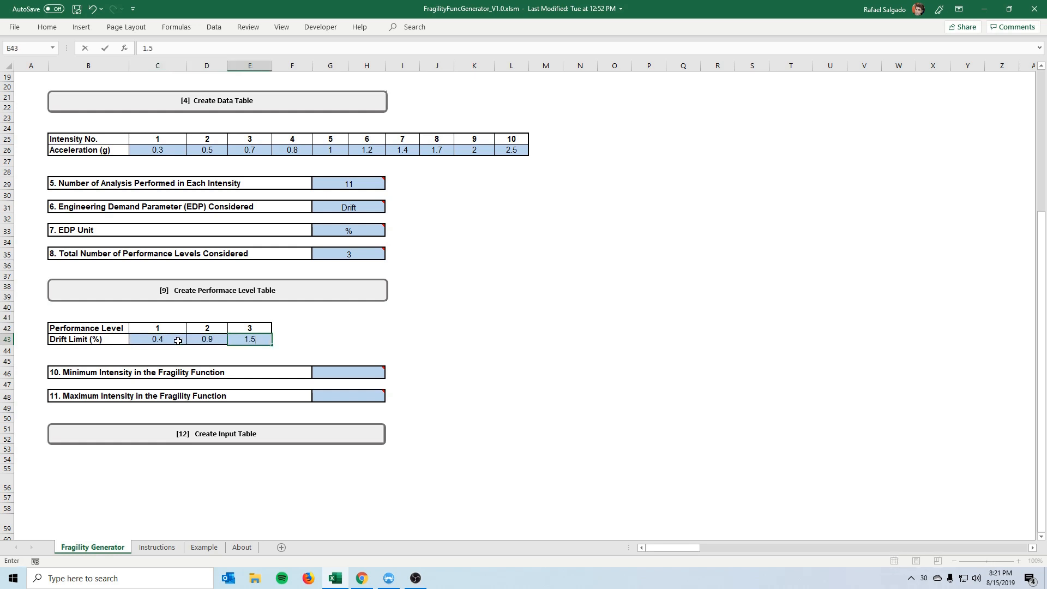
scroll("down", 3)
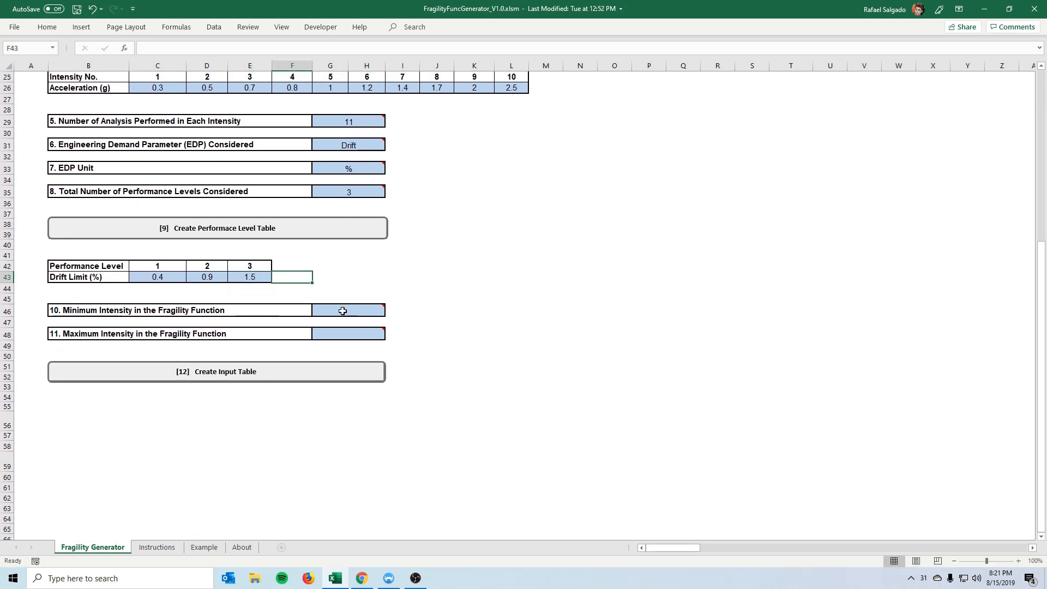
Step: Enter 0 as the minimum intensity for the fragility function
left_click(342, 310)
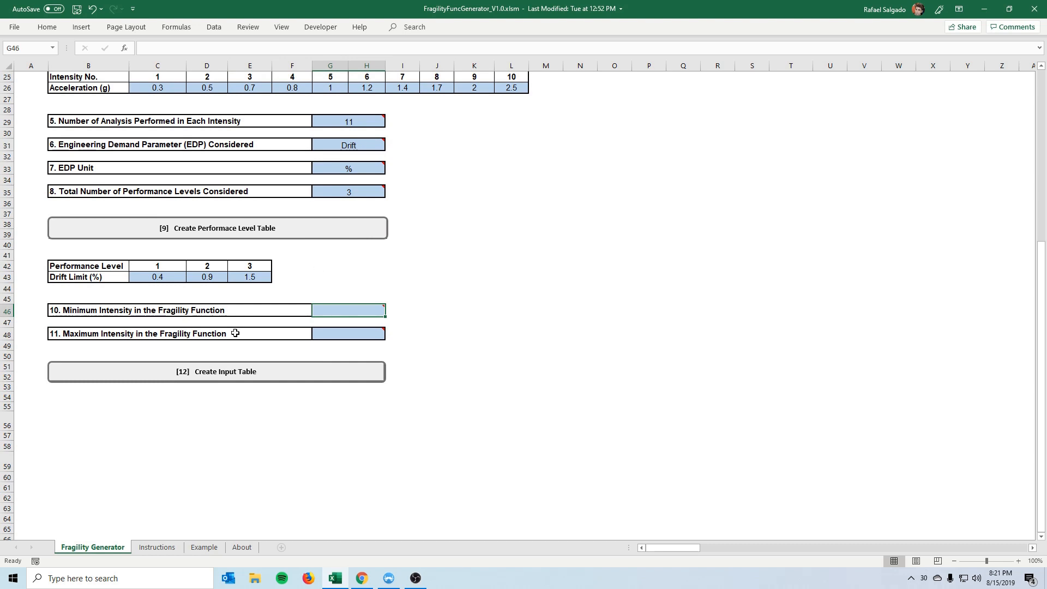
mouse_move(284, 332)
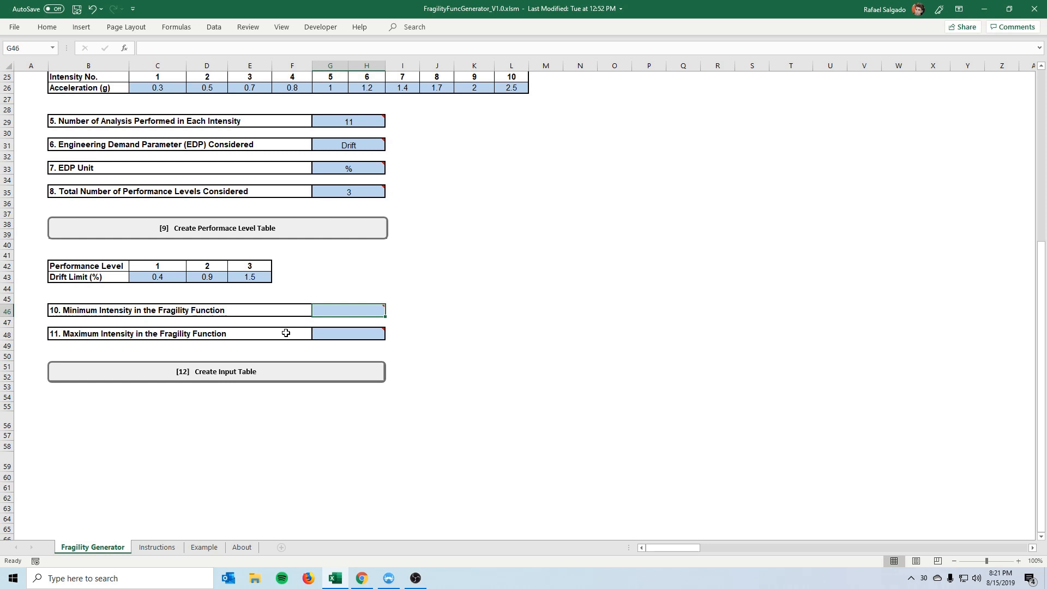
mouse_move(200, 349)
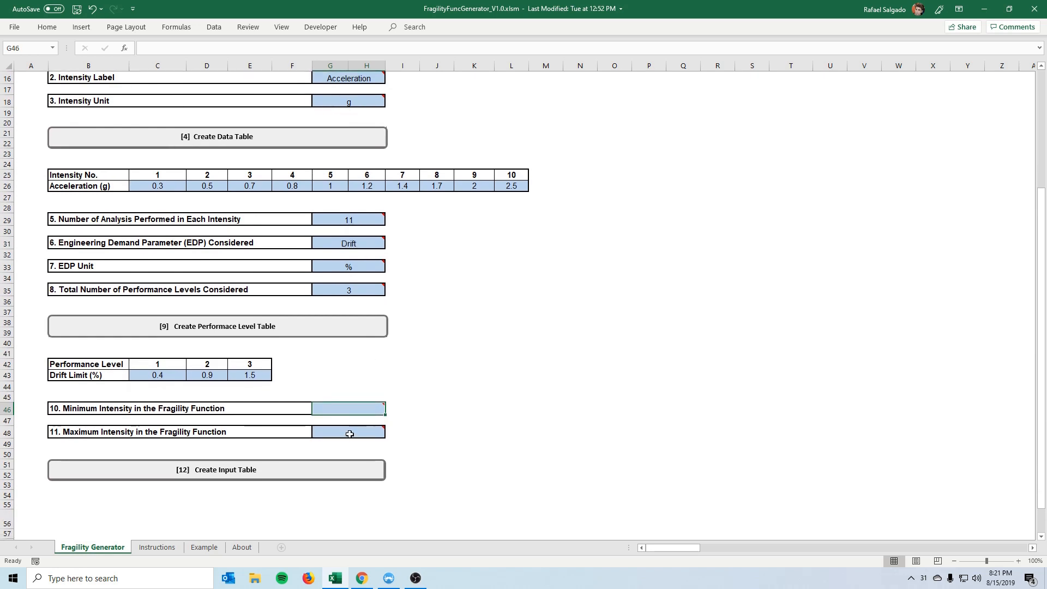
mouse_move(351, 412)
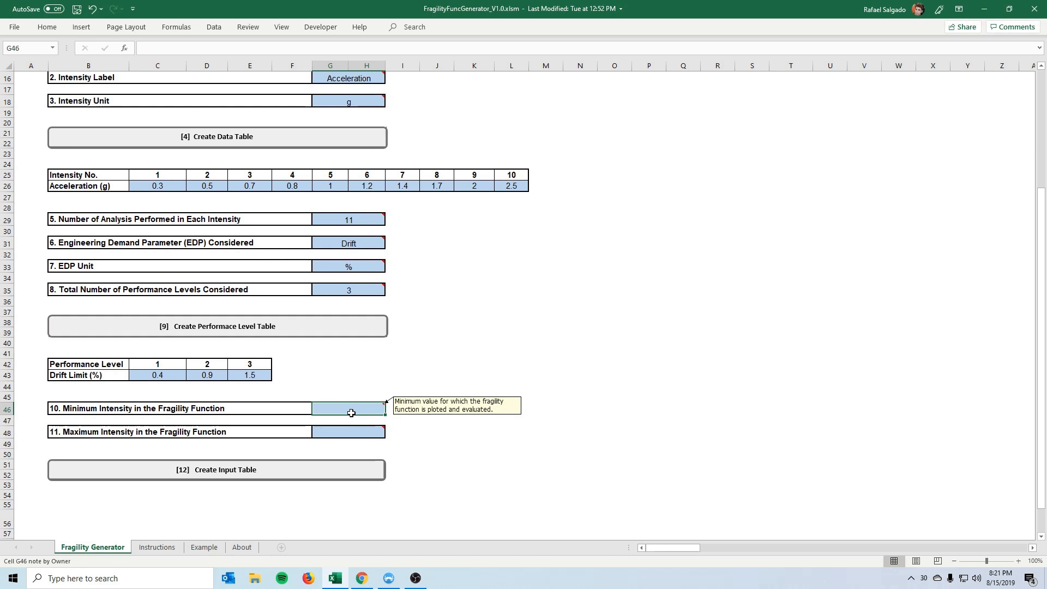
type("0")
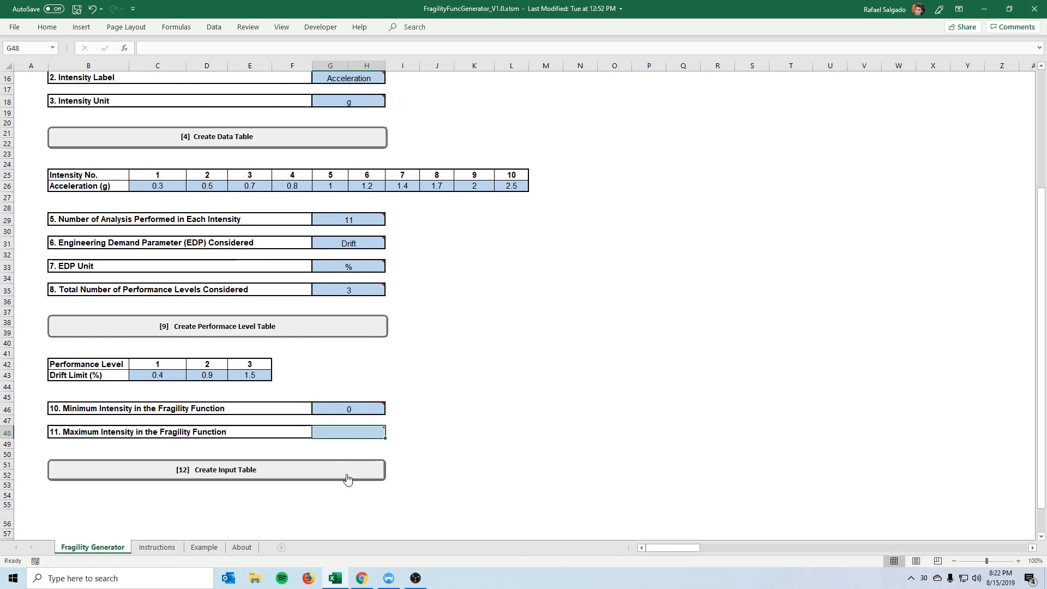
Step: Enter 2.5 in the maximum-intensity cell G48, then replace it with 3, keeping the minimum at 0
scroll("up", 3)
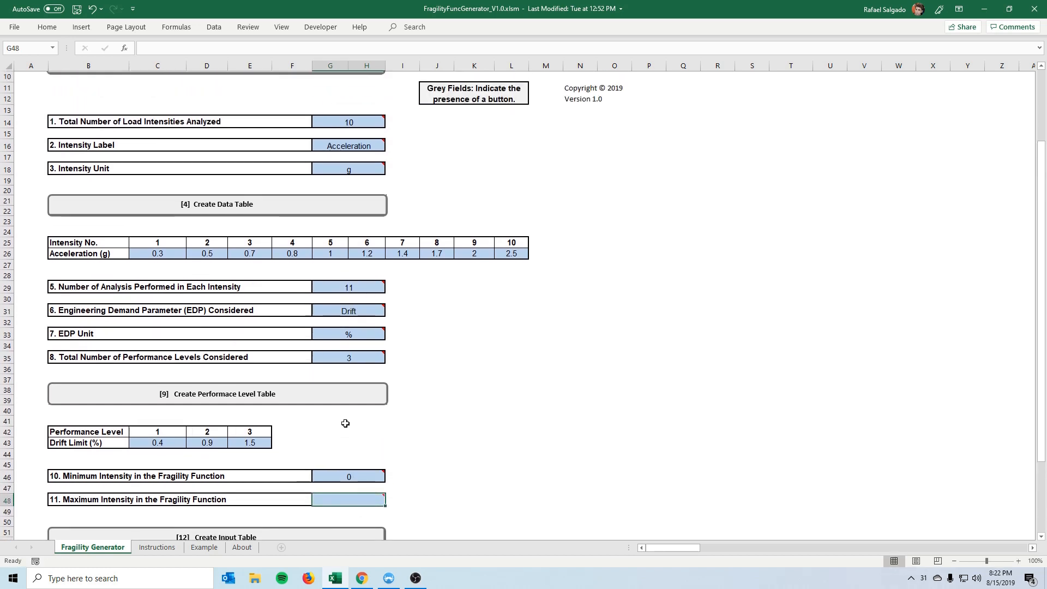
scroll("down", 3)
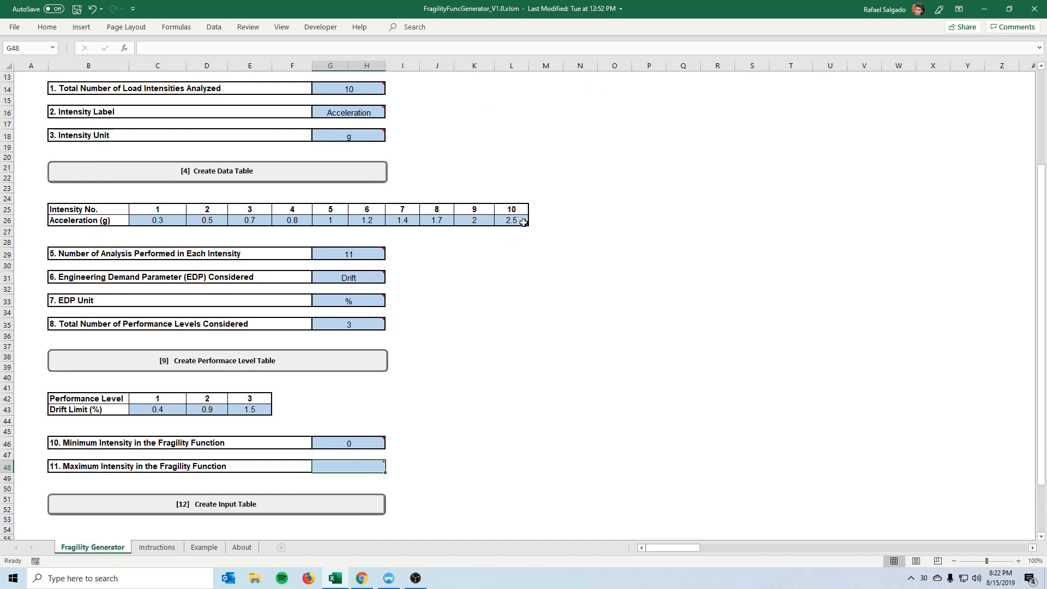
type("2")
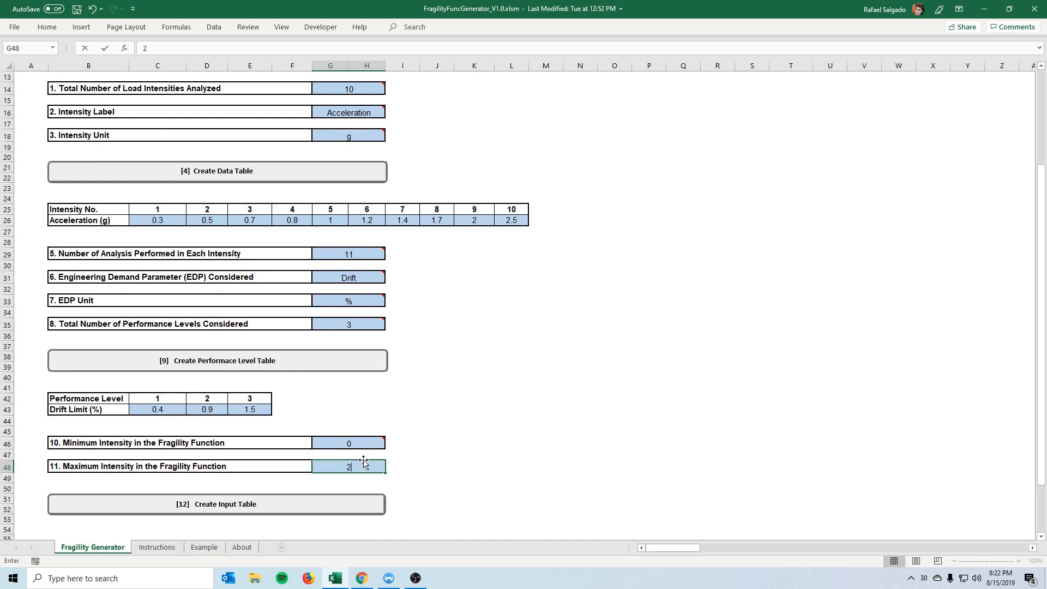
type(".5")
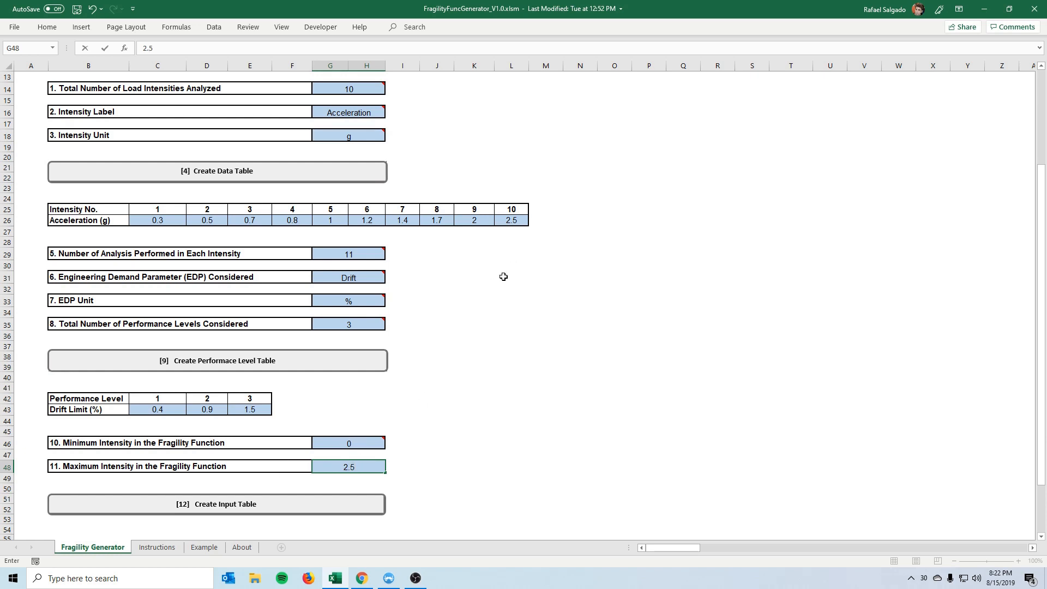
mouse_move(368, 452)
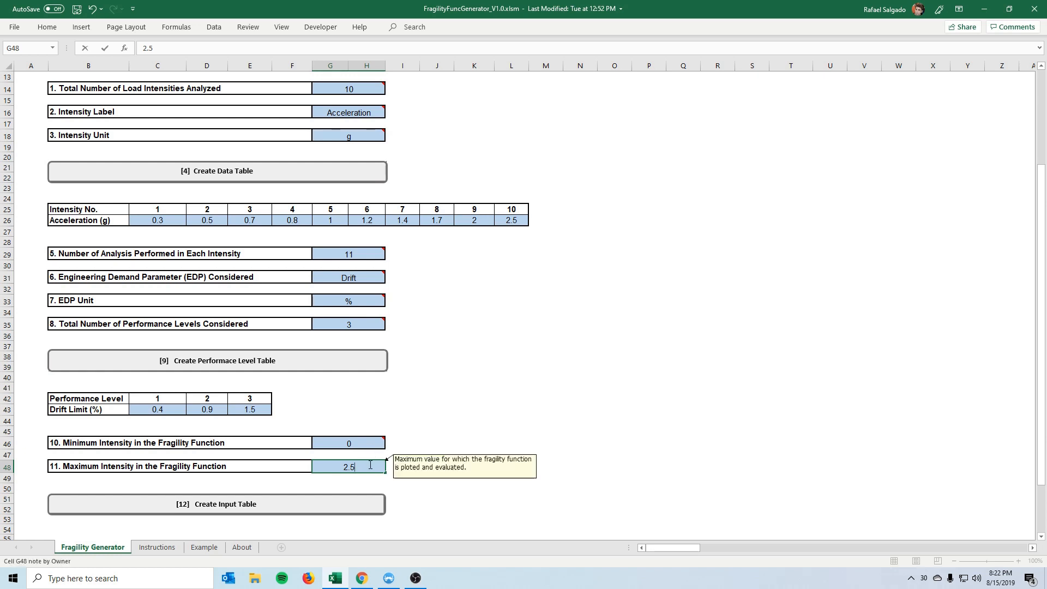
mouse_move(515, 236)
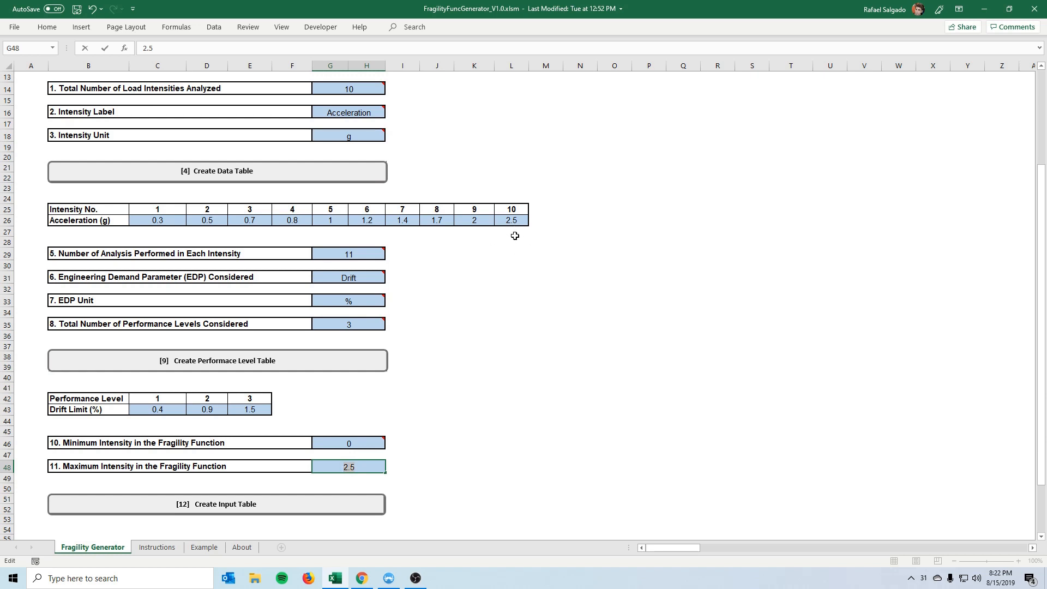
type("3")
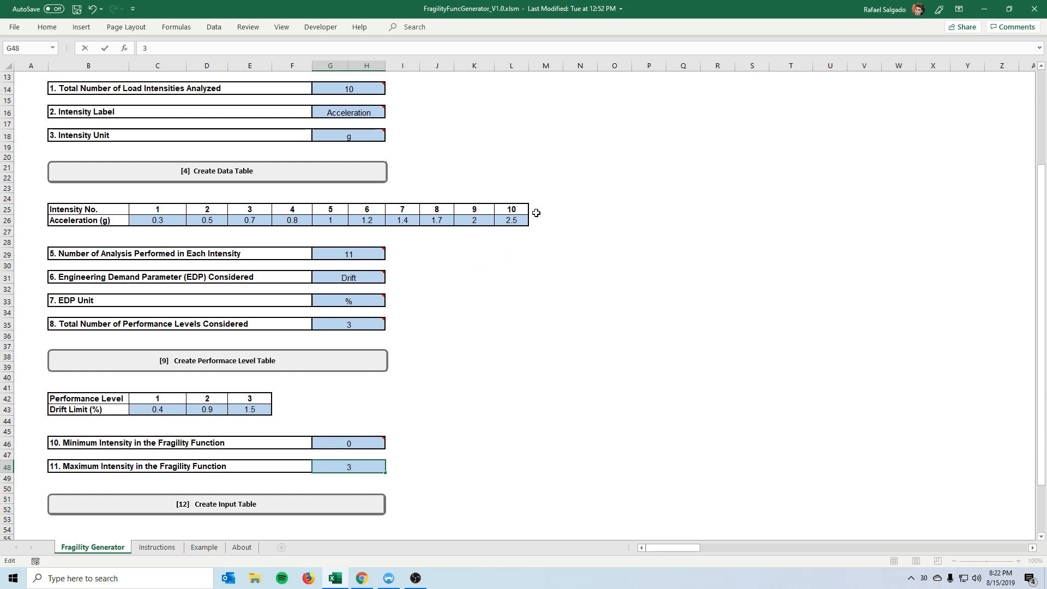
mouse_move(157, 208)
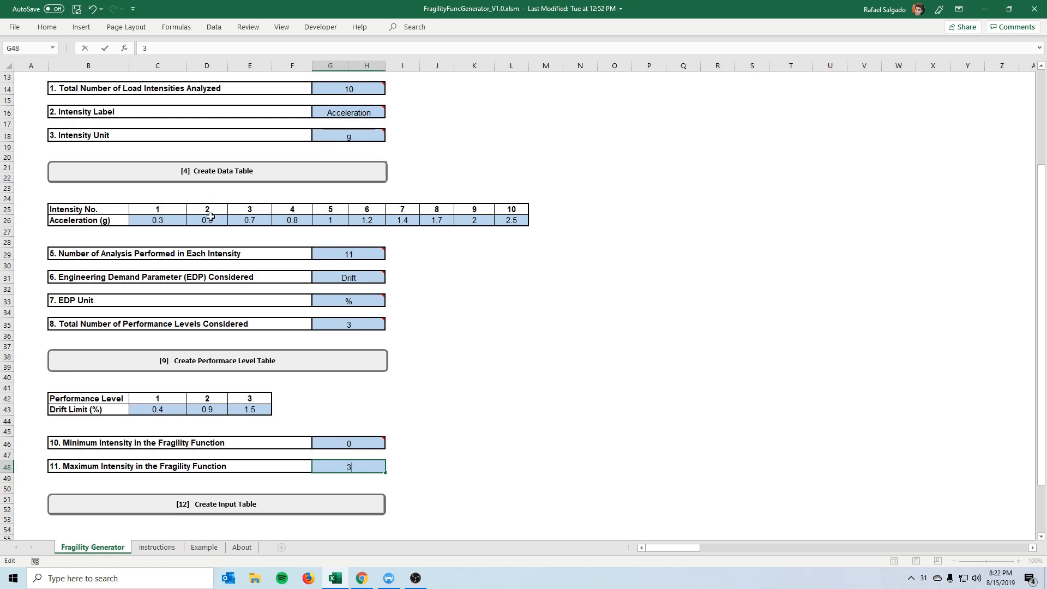
type("0.5")
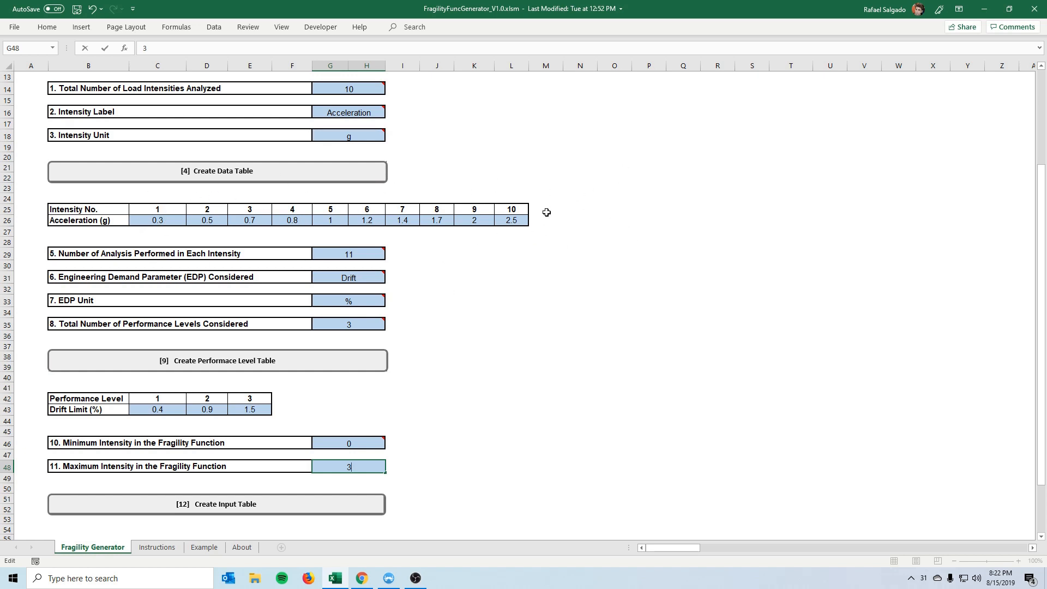
mouse_move(552, 253)
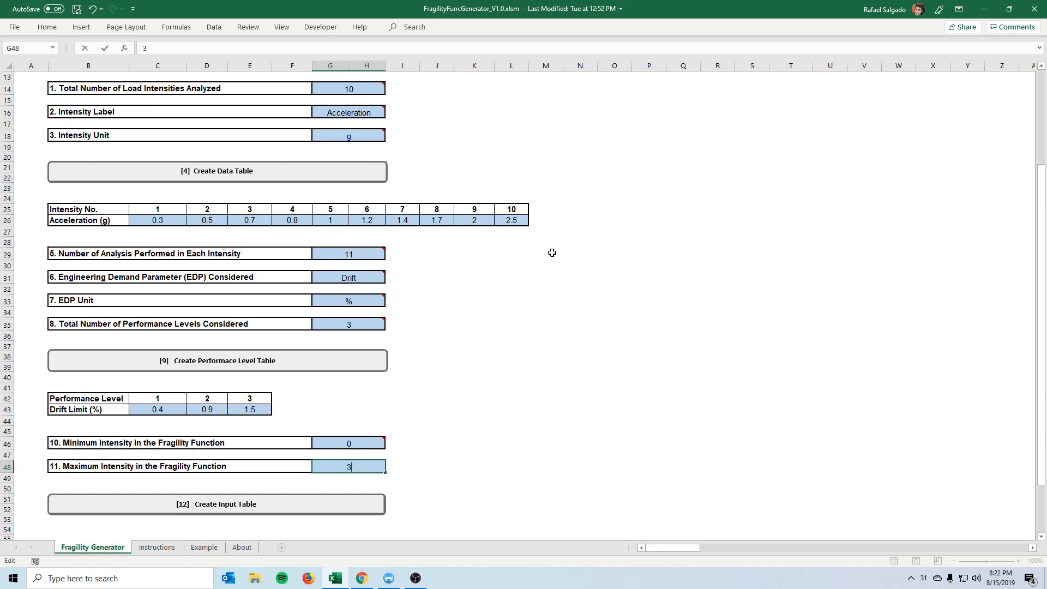
scroll("down", 3)
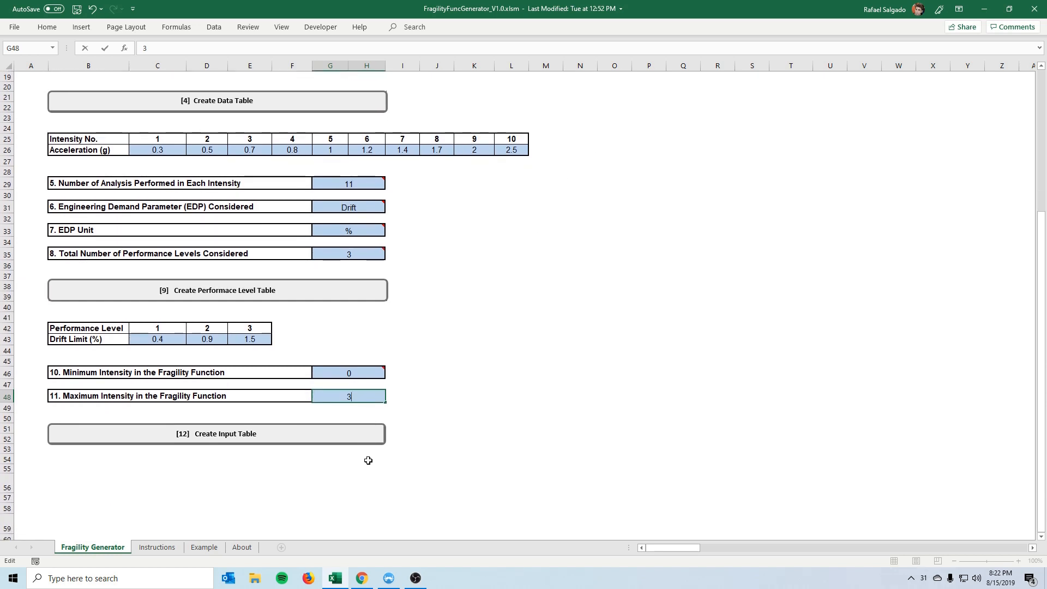
mouse_move(323, 441)
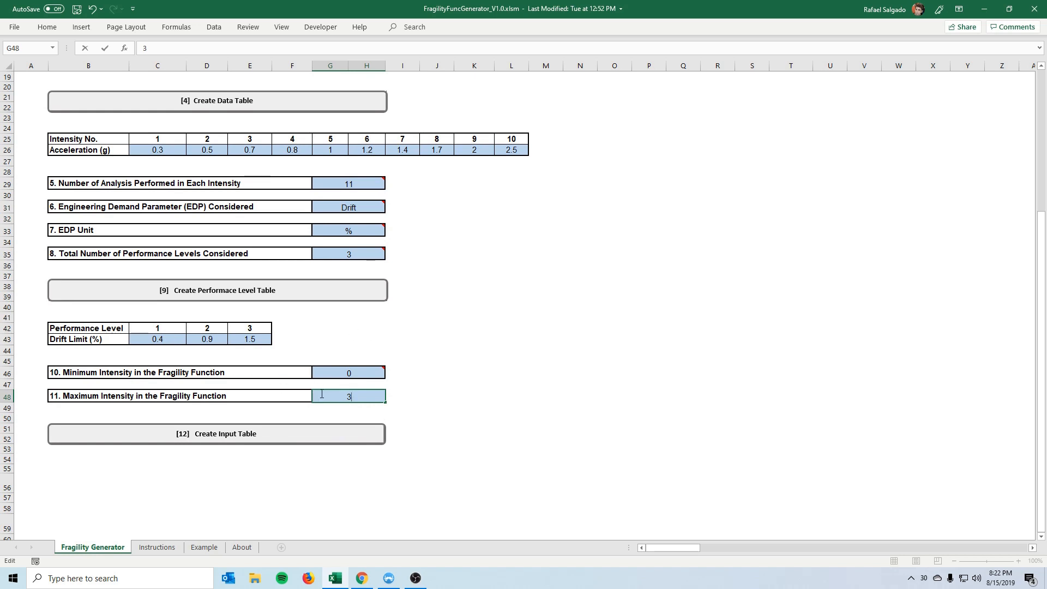
scroll("down", 3)
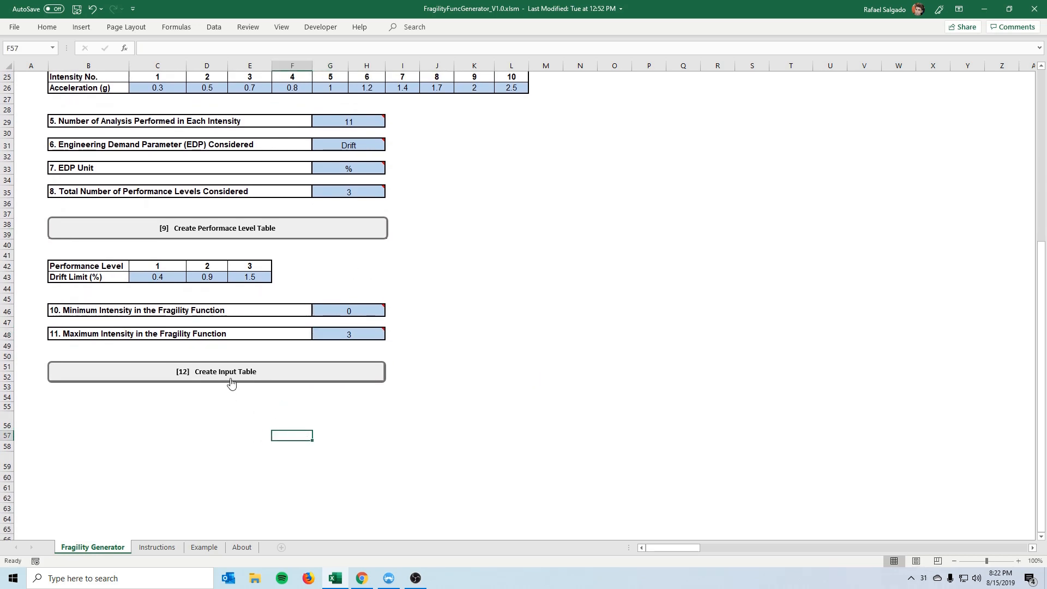
Step: Create the Input Table of Acceleration and empty Drift (%) cells via button 12 and confirm the prompt
left_click(230, 376)
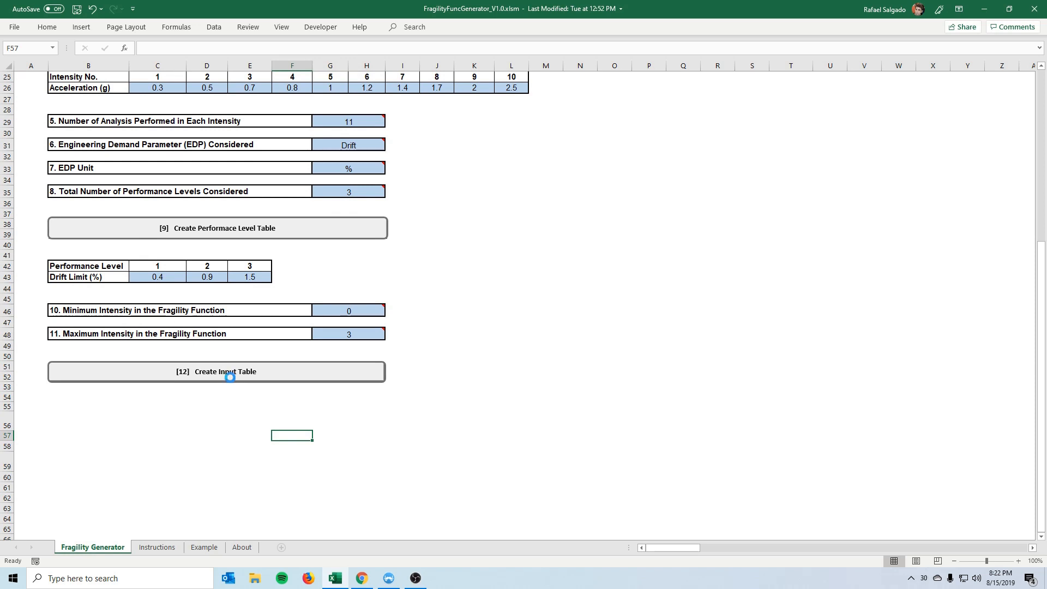
left_click(229, 370)
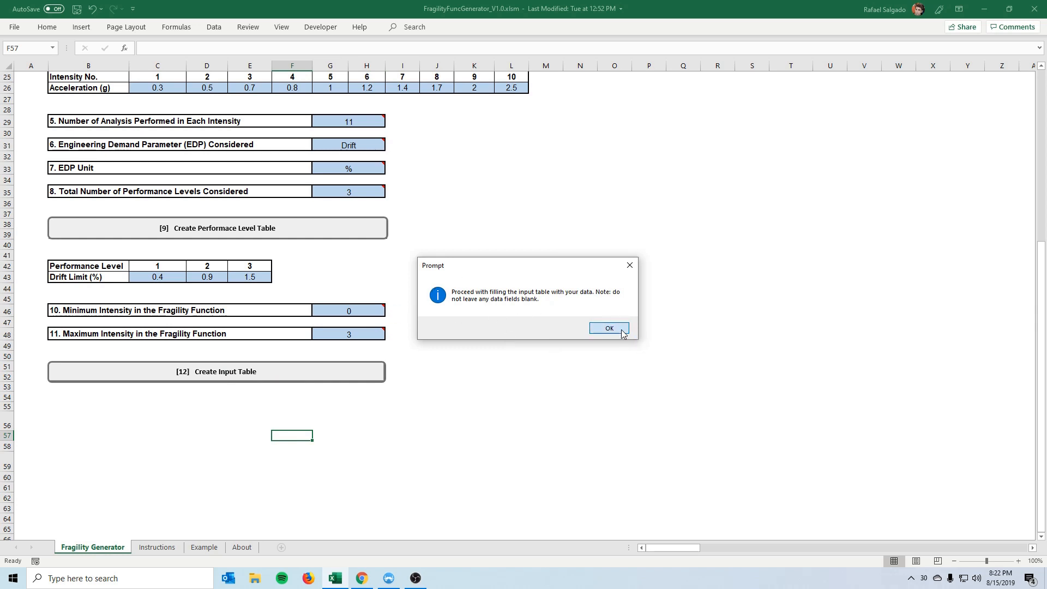
left_click(608, 327)
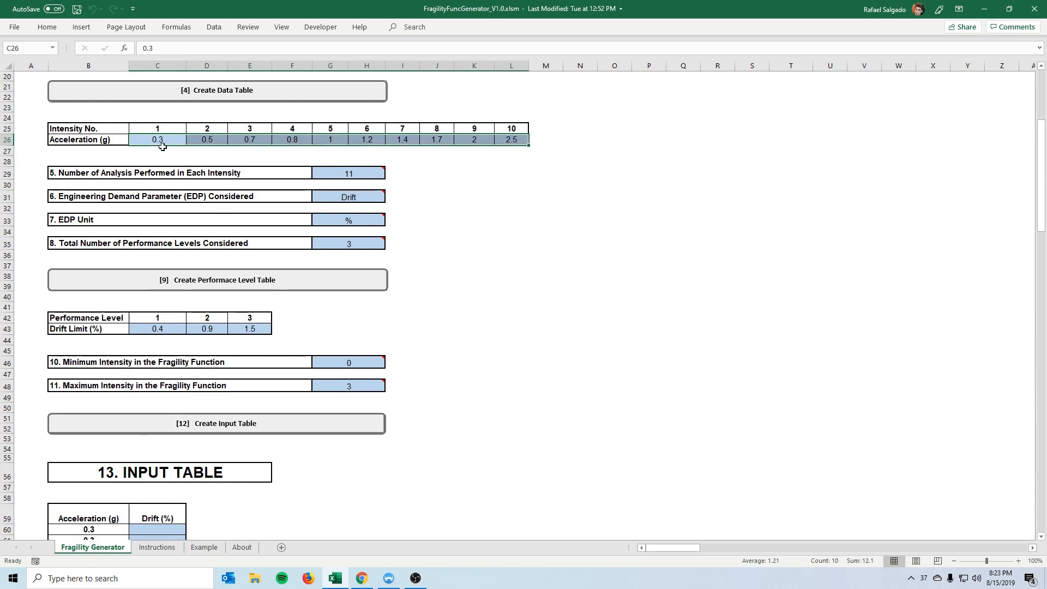
left_click(349, 173)
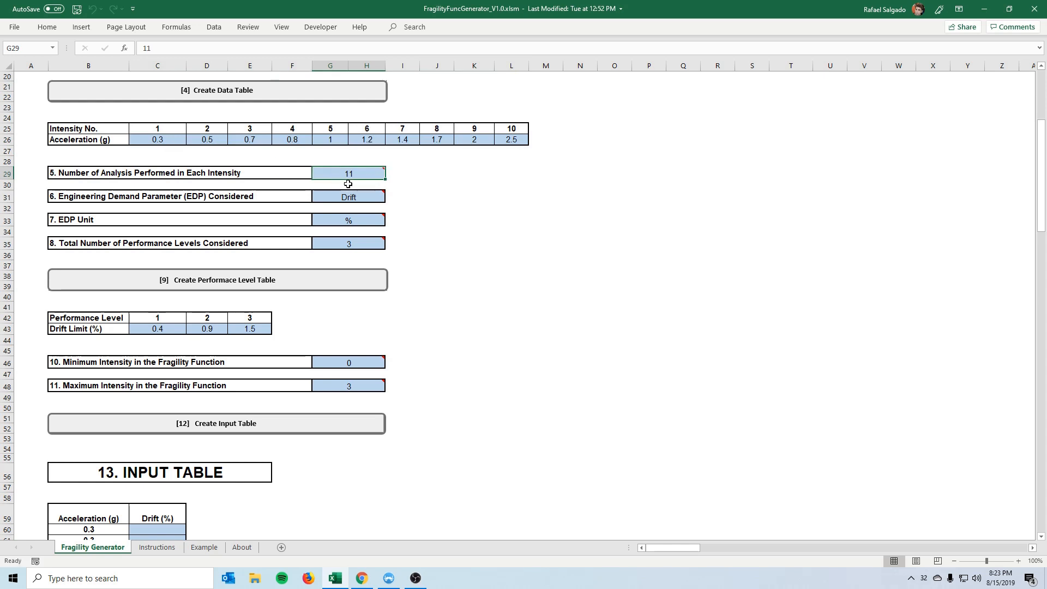
mouse_move(355, 180)
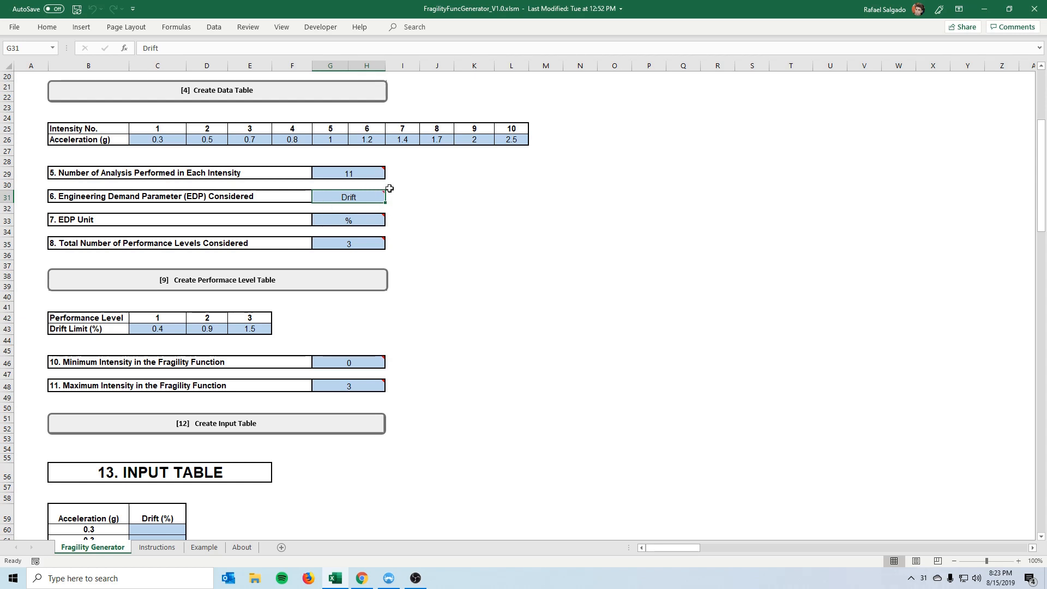
Step: Highlight the eleven rows for acceleration 0.3, then switch to the Example sheet
scroll("down", 3)
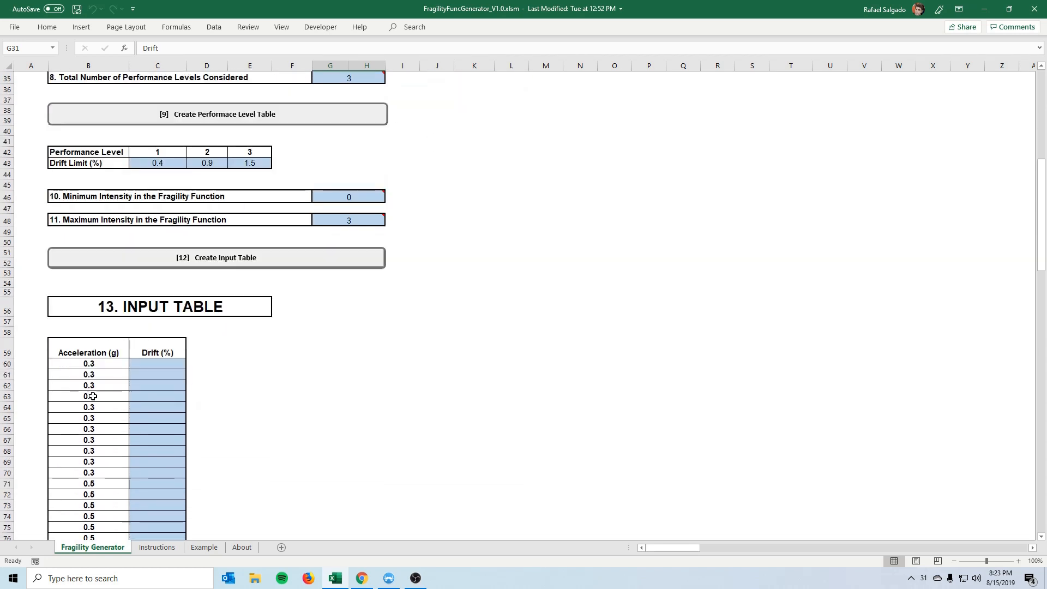
left_click_drag(89, 363, 157, 472)
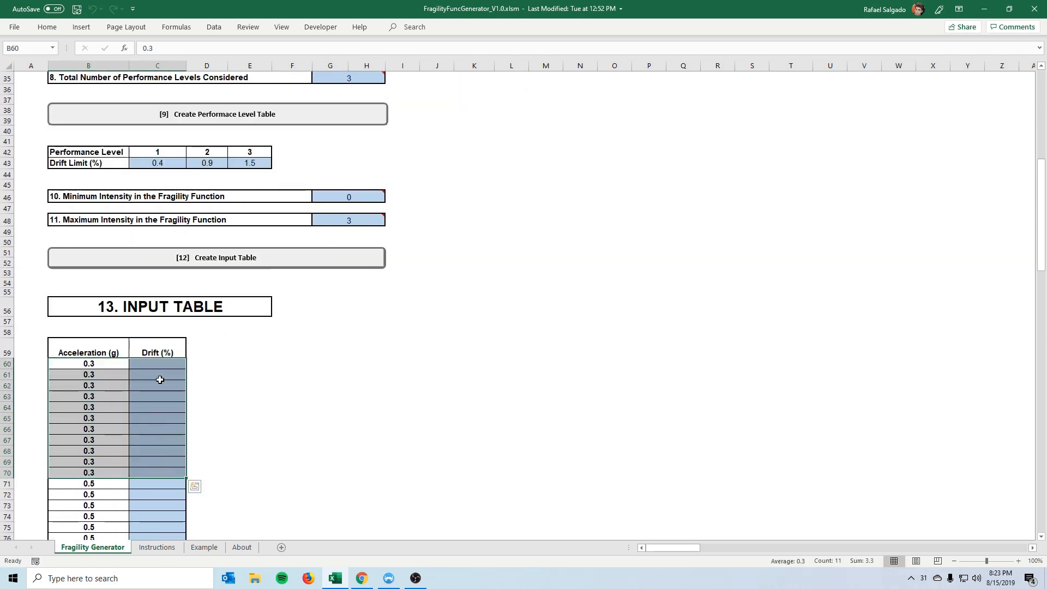
scroll("down", 3)
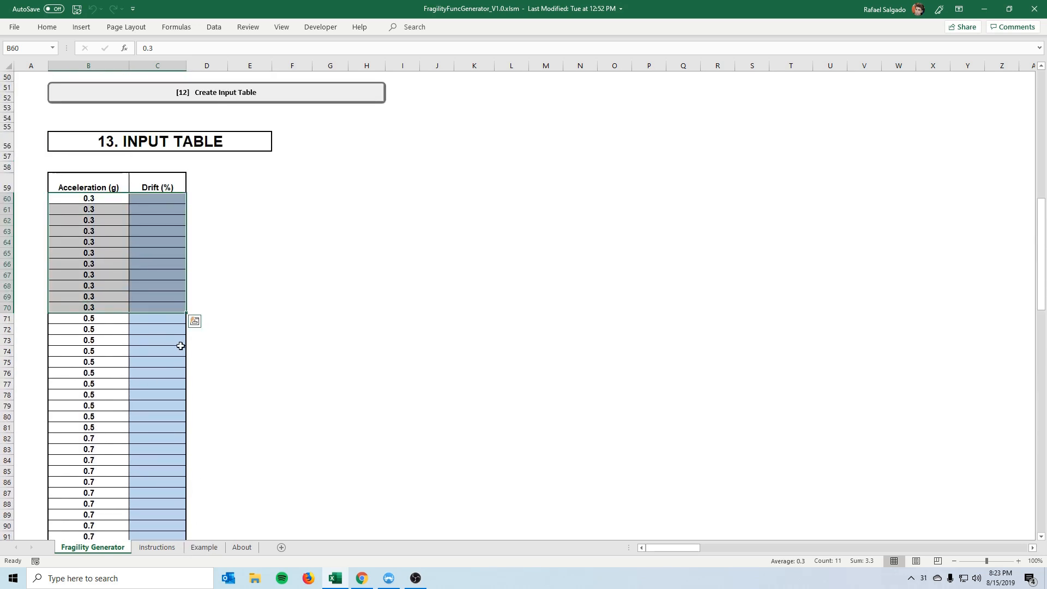
left_click(204, 548)
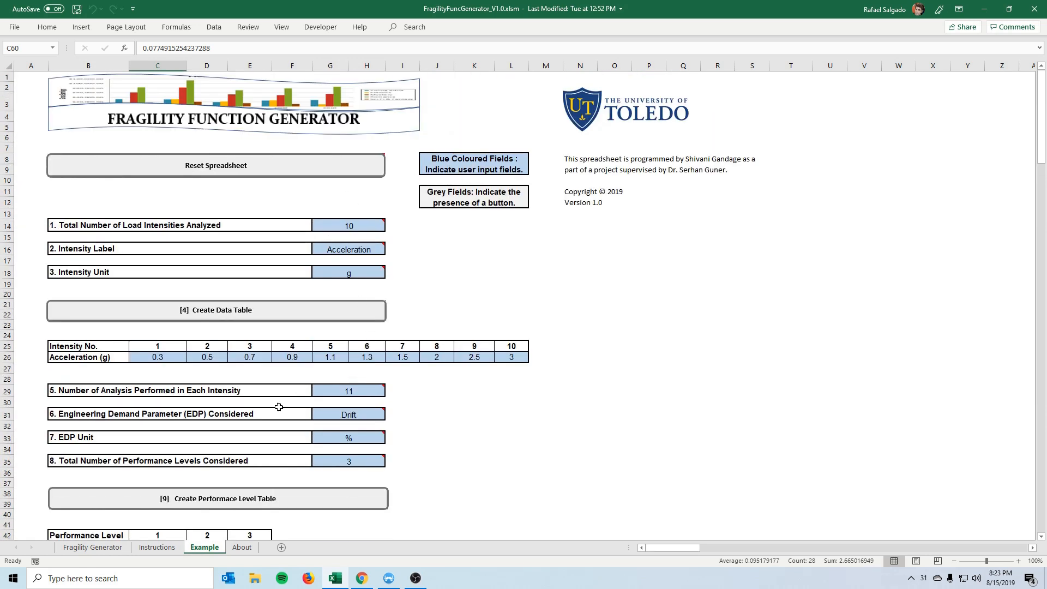
mouse_move(349, 390)
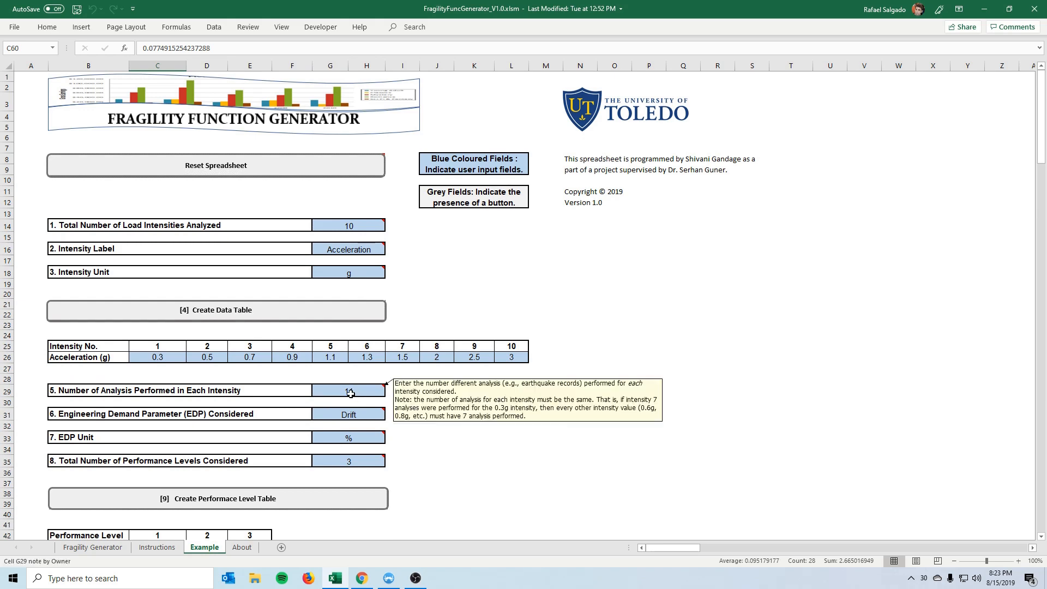
Step: Scroll the Example sheet down to its filled Input Table of drift and Ln(Drift) values
scroll("down", 3)
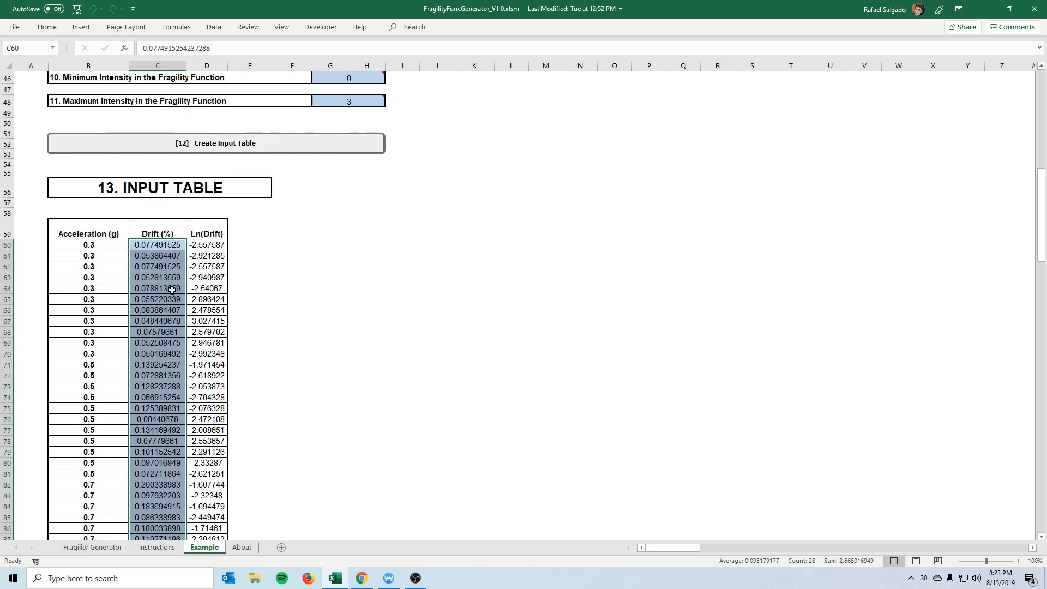
scroll("down", 3)
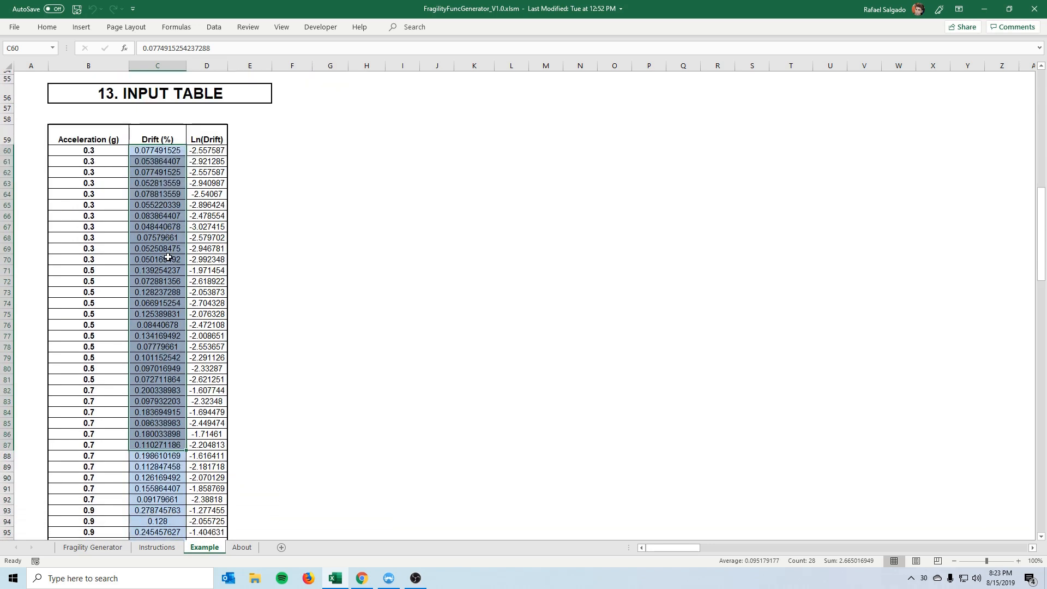
scroll("down", 3)
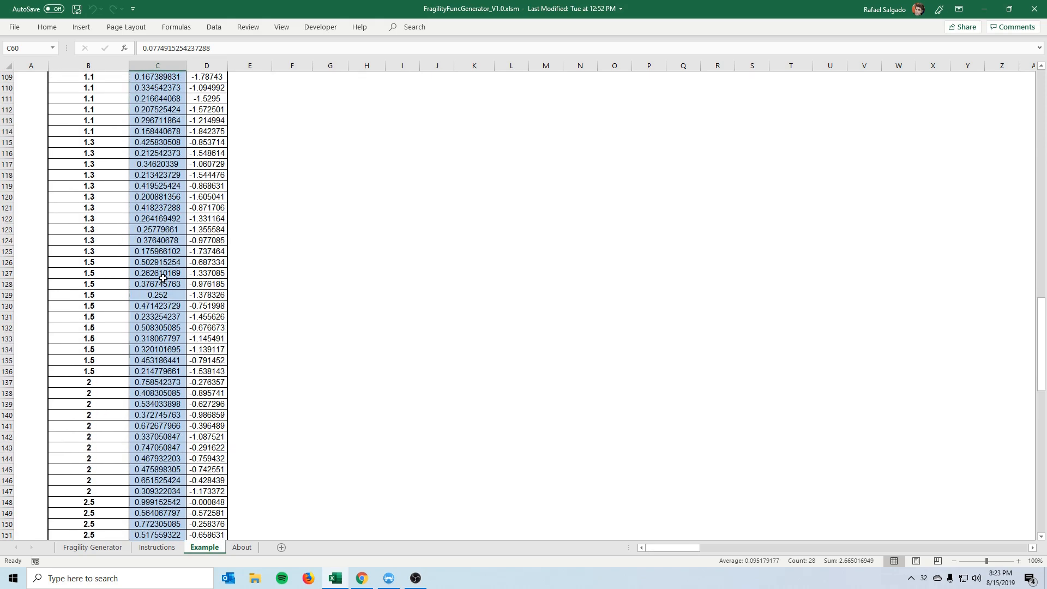
scroll("down", 3)
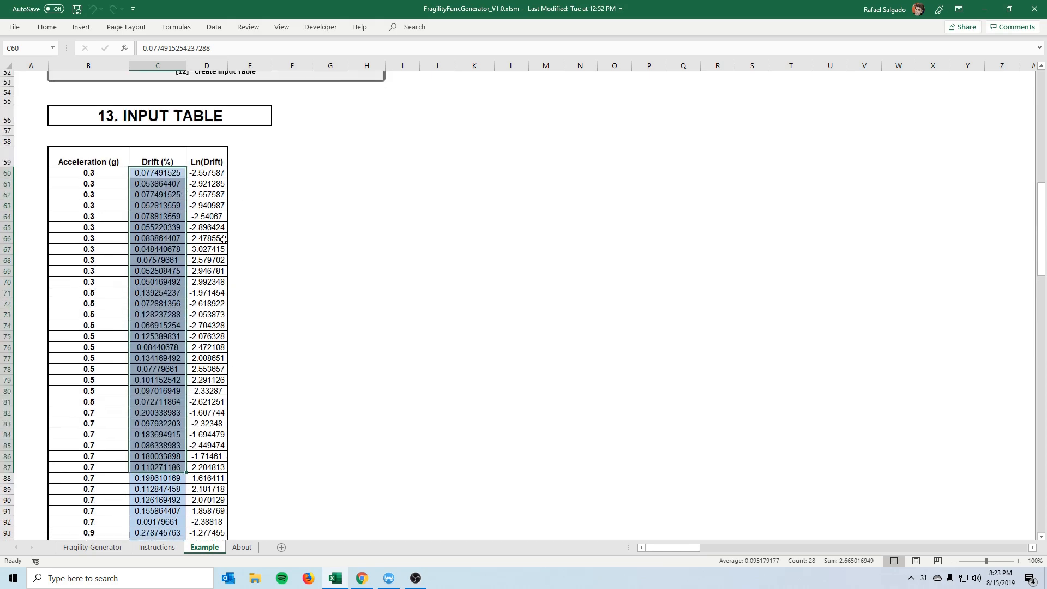
Step: Scroll to the Fragility Function Data table and the Fragility Curves and Drift vs. Acceleration charts
scroll("down", 3)
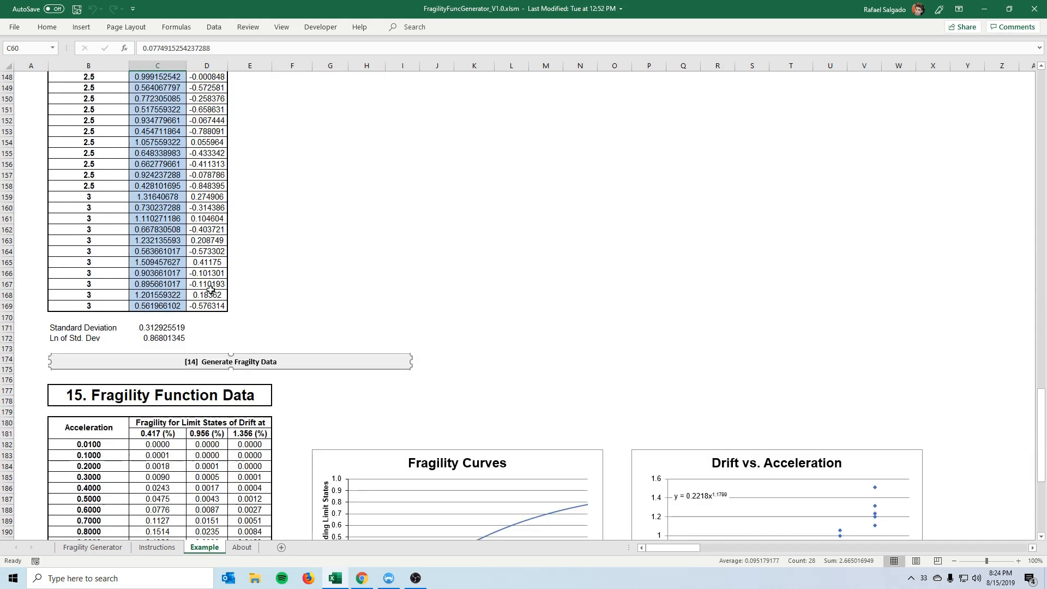
scroll("down", 3)
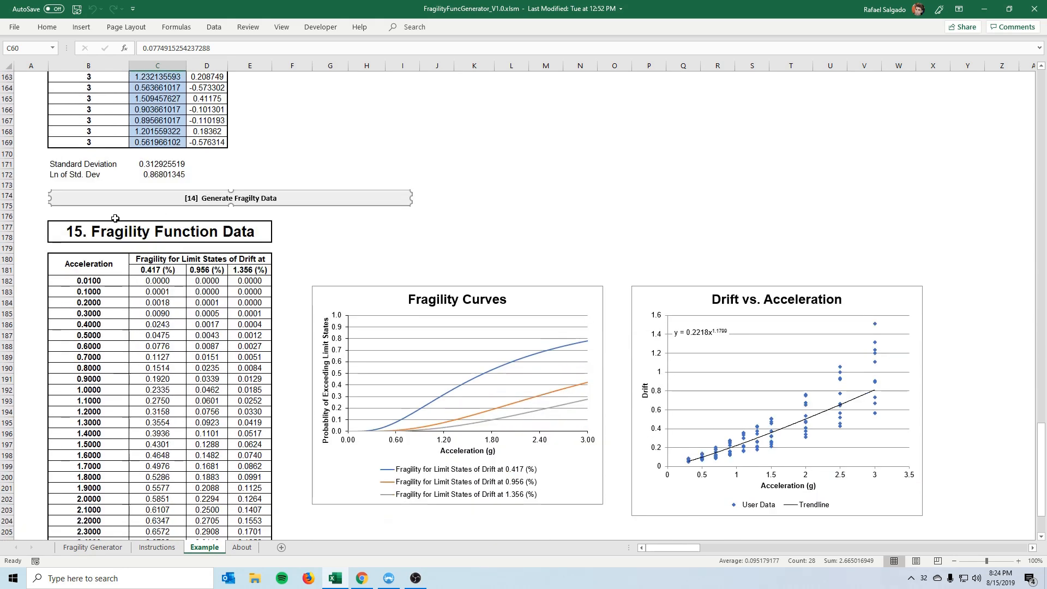
scroll("down", 3)
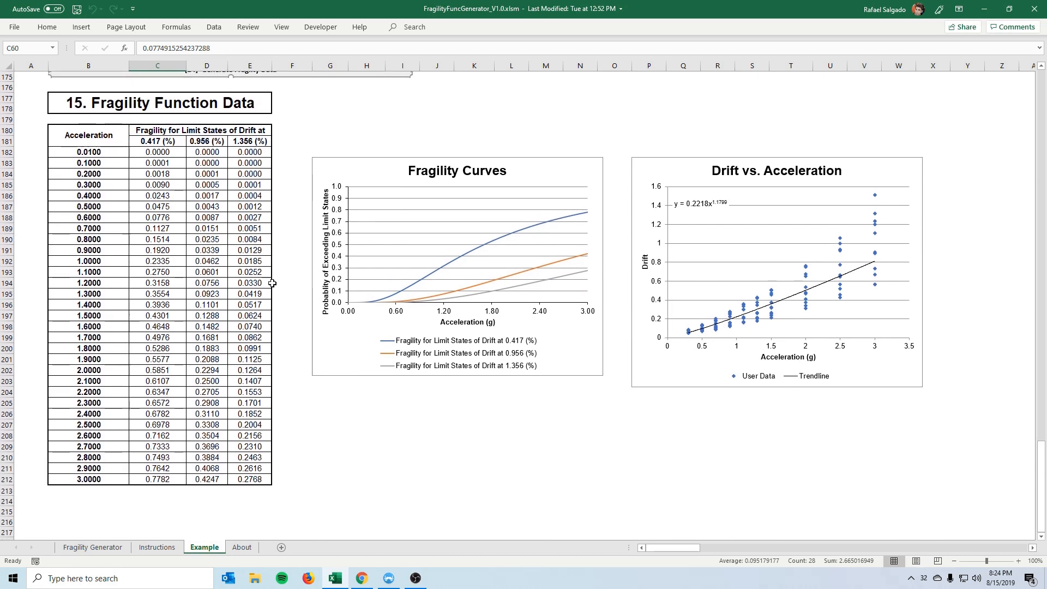
mouse_move(555, 281)
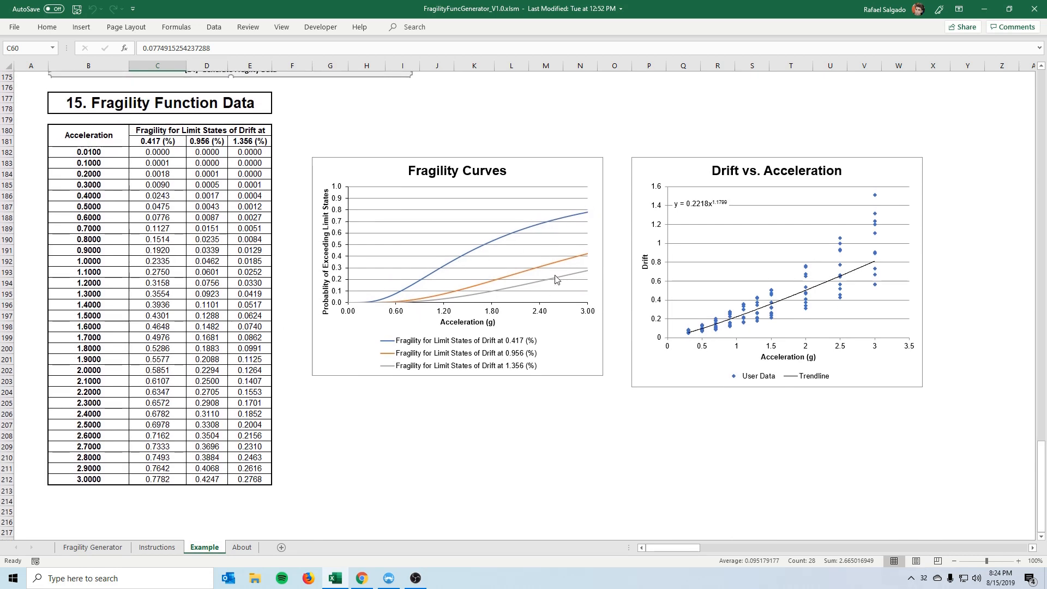
mouse_move(883, 246)
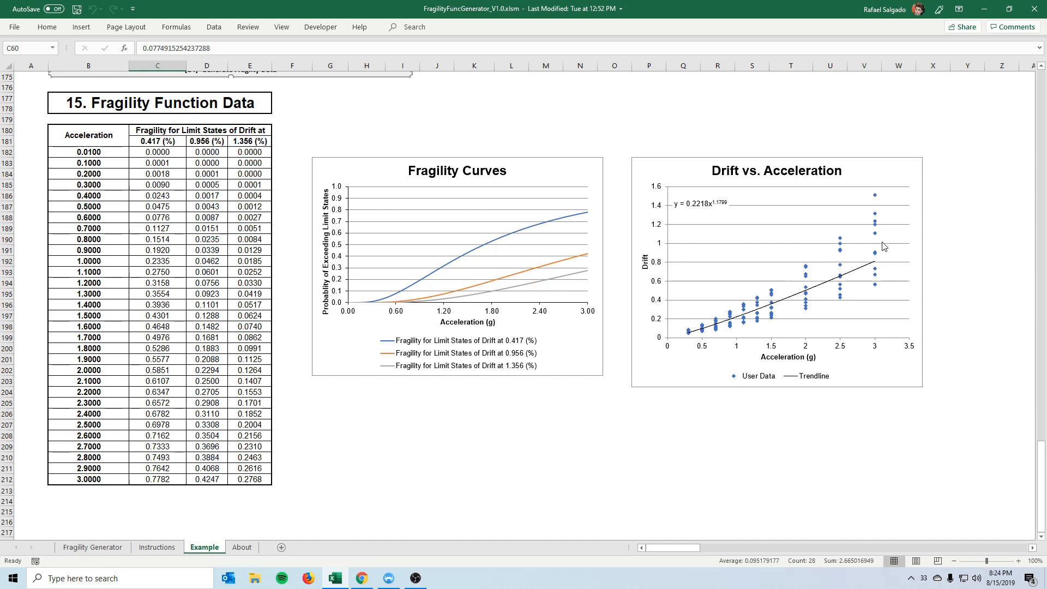
mouse_move(873, 175)
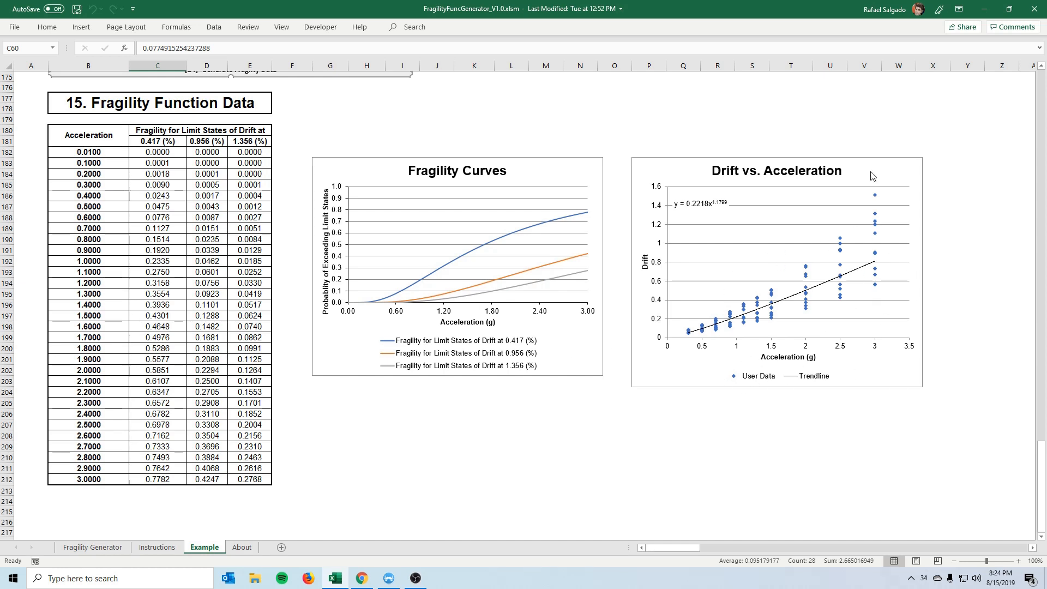
mouse_move(809, 290)
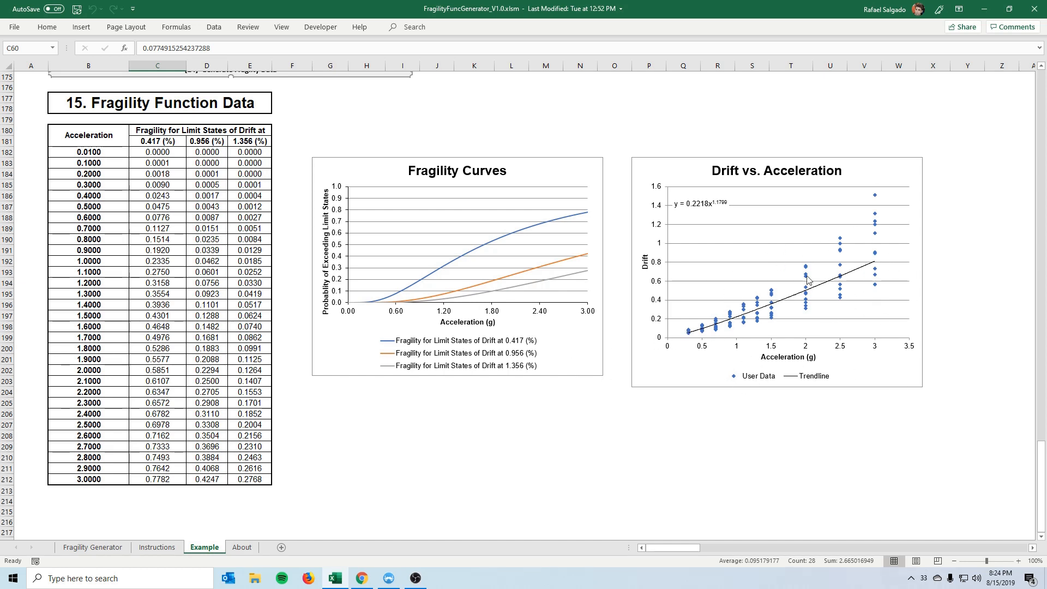
mouse_move(698, 280)
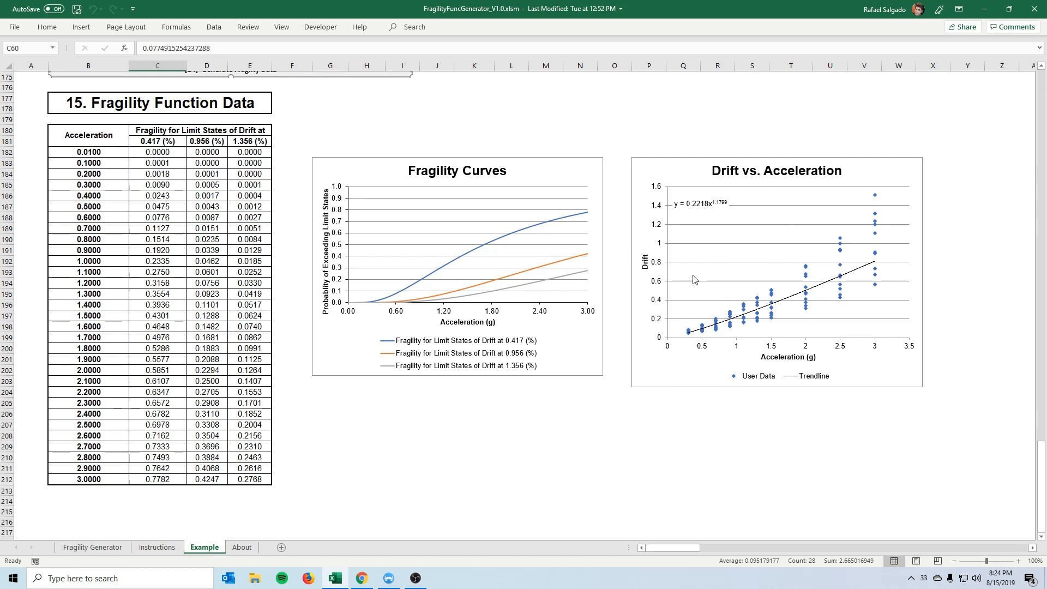
mouse_move(737, 216)
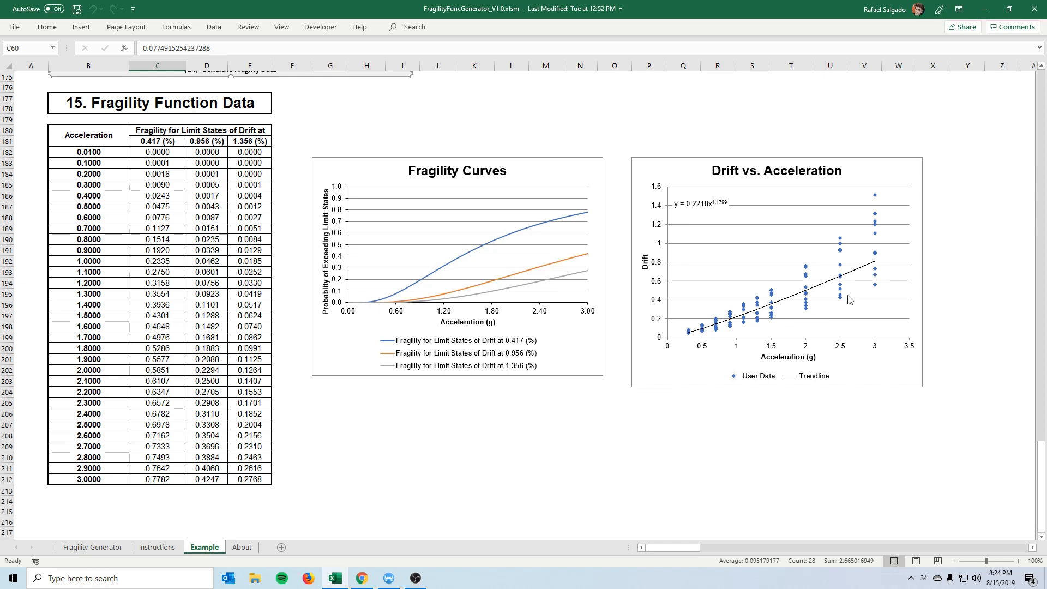
scroll("up", 3)
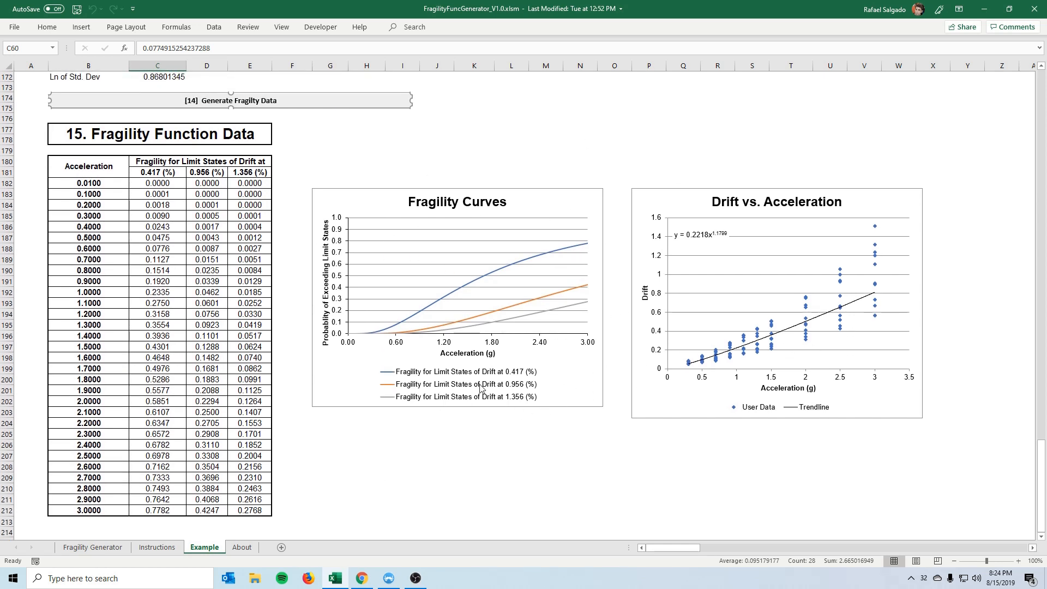
mouse_move(196, 565)
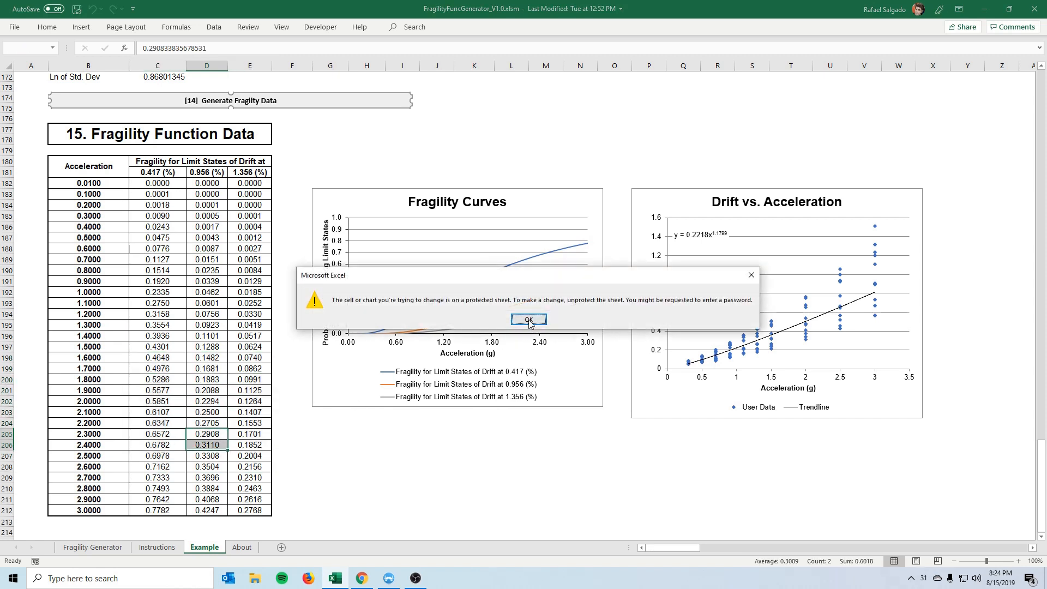
Step: Dismiss the protected-sheet warning and return to the Example sheet's data and charts
left_click(529, 319)
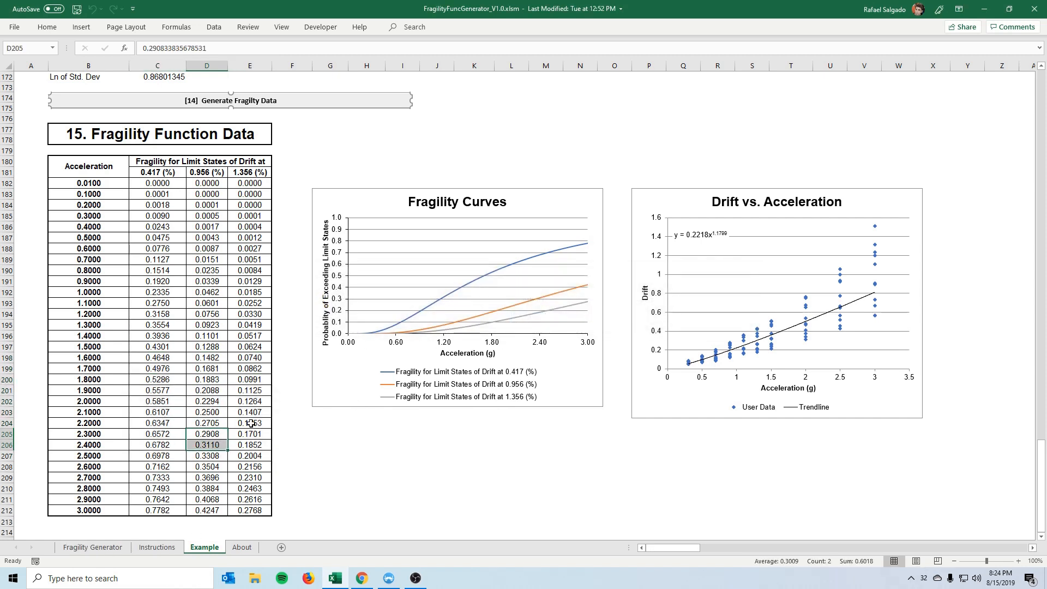
scroll("down", 3)
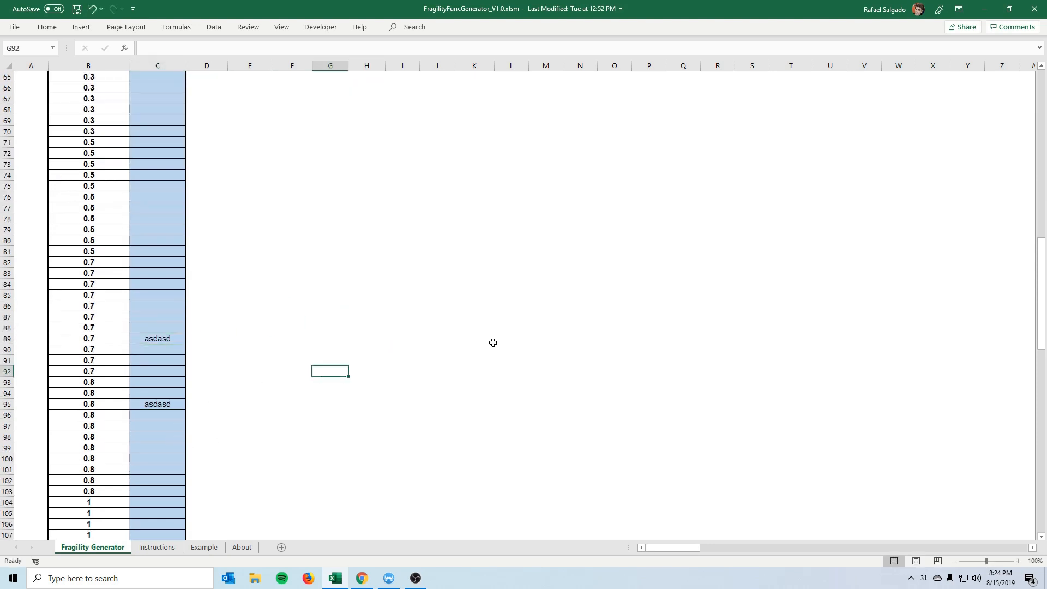
left_click(203, 547)
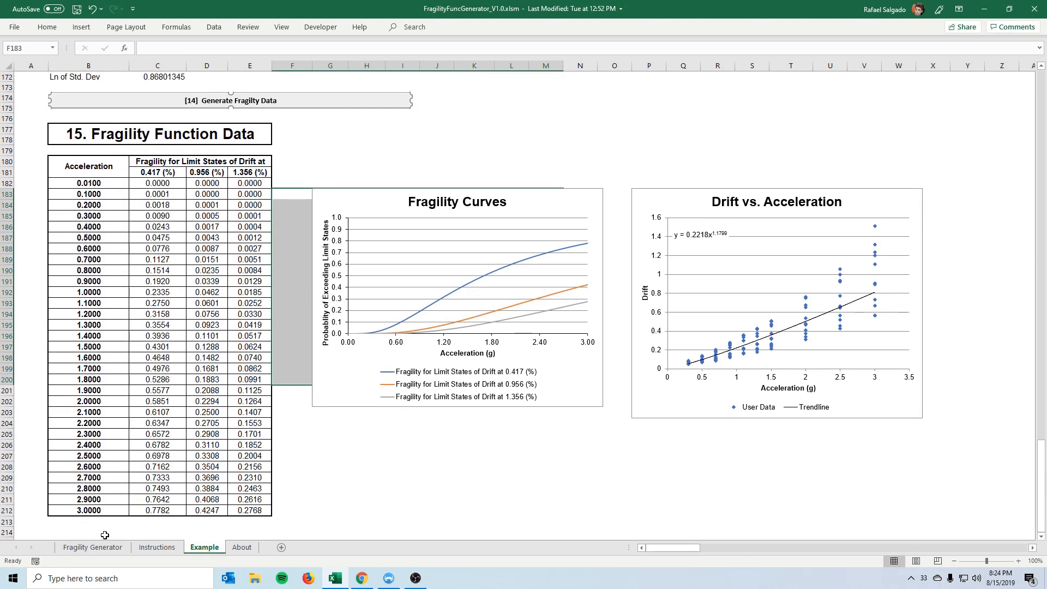
mouse_move(560, 343)
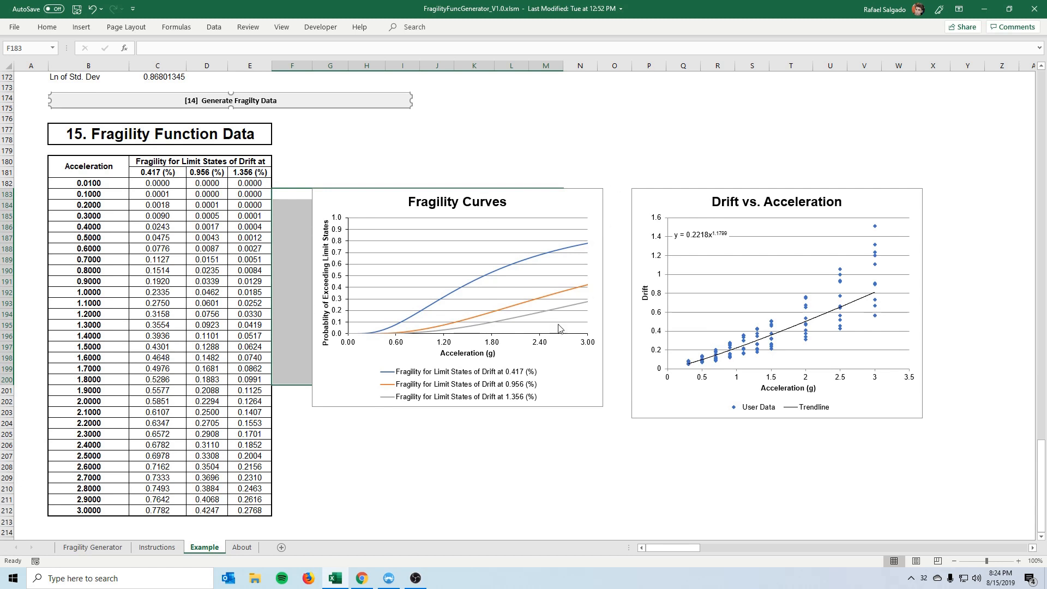
mouse_move(513, 352)
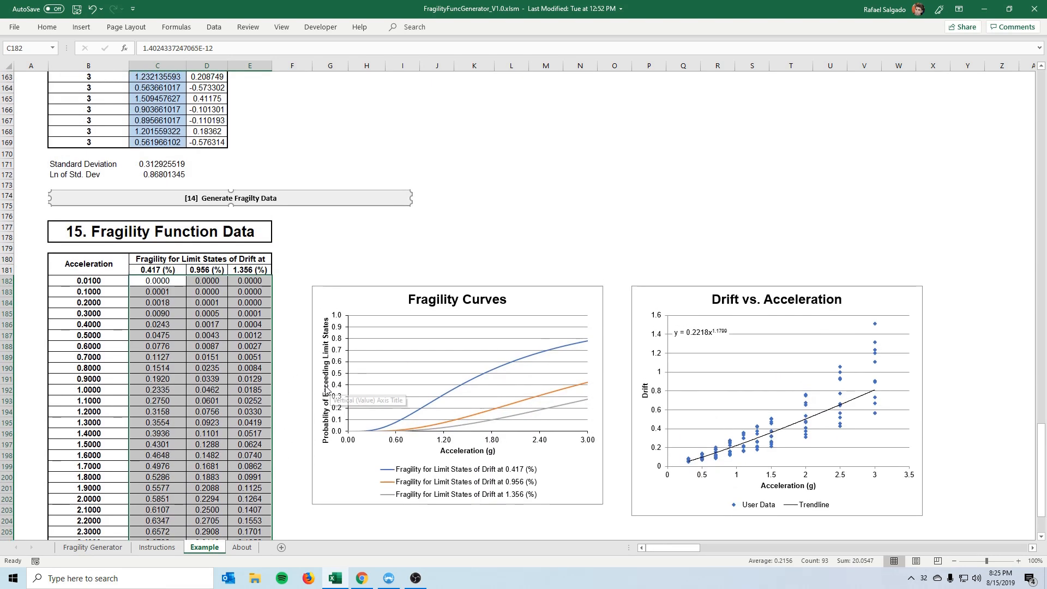
Step: Scroll the sheet to review the filled inputs with 10 acceleration intensities and Drift EDP
scroll("down", 3)
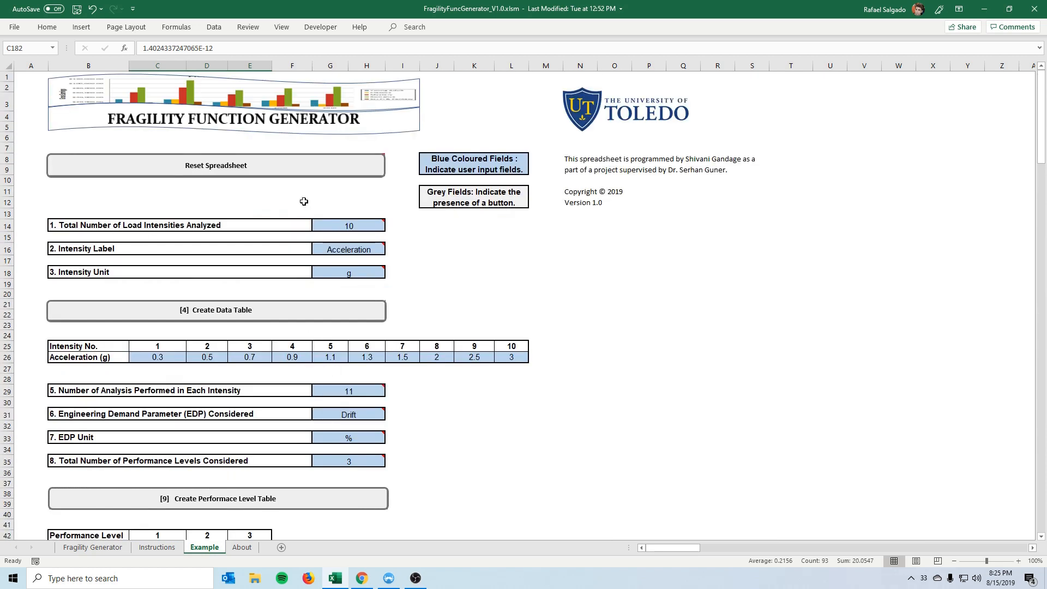
mouse_move(305, 364)
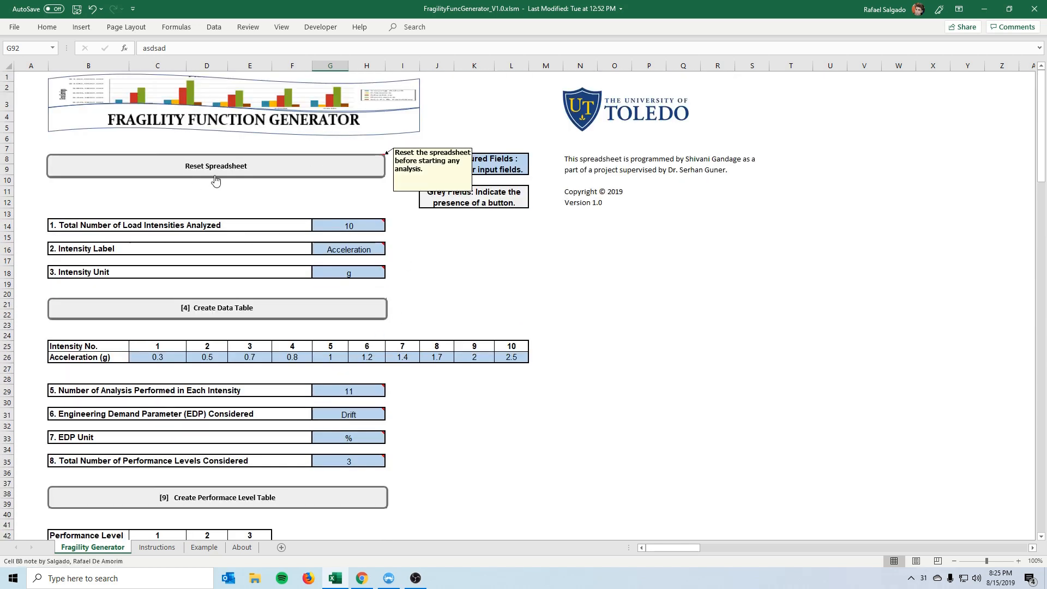
mouse_move(212, 179)
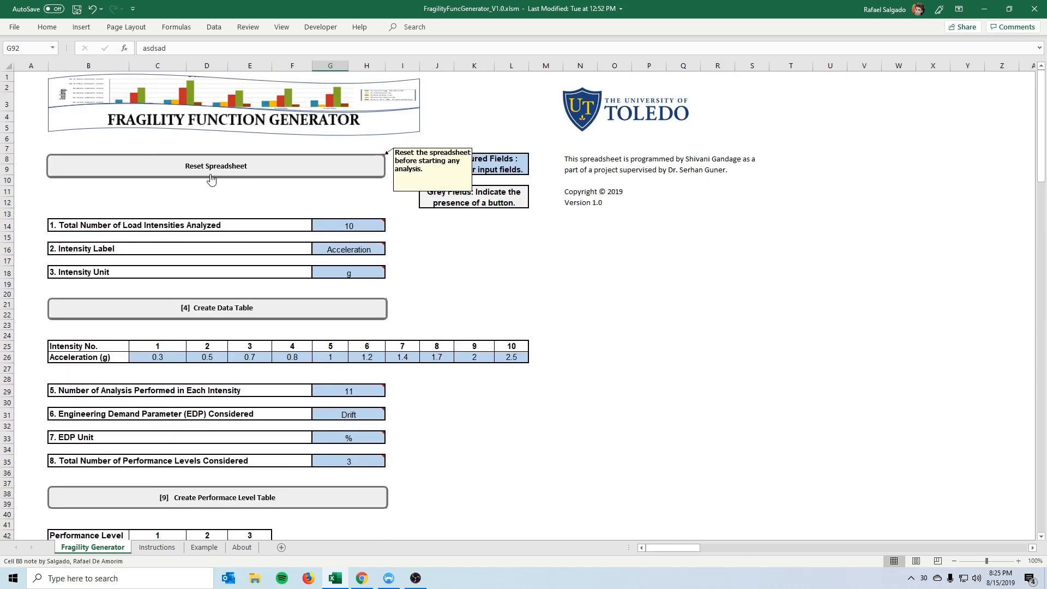
mouse_move(272, 368)
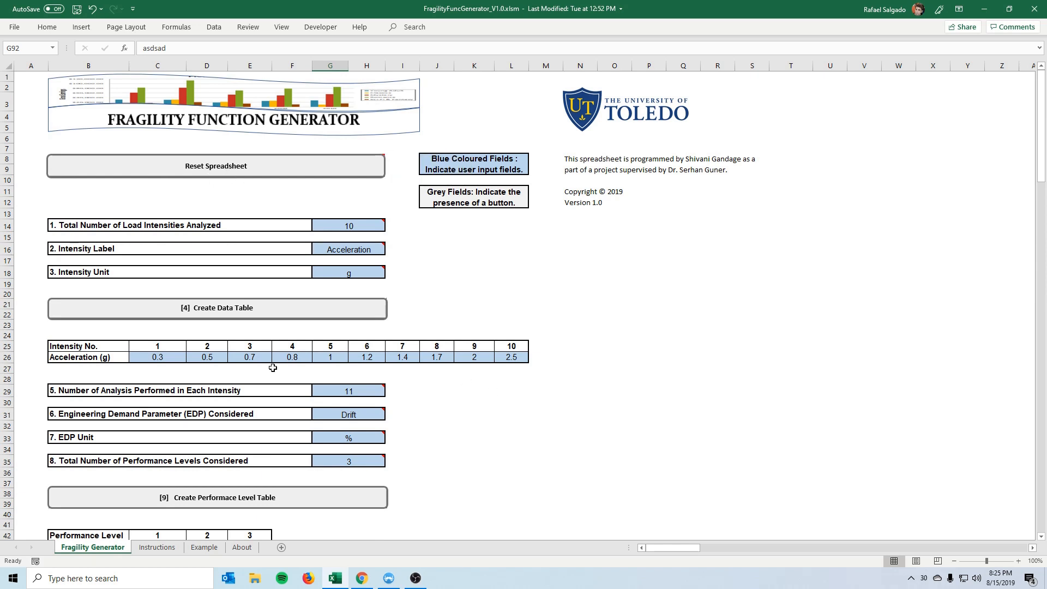
Step: Reset the Fragility Generator to blank inputs, confirm, then open the About sheet
left_click(215, 166)
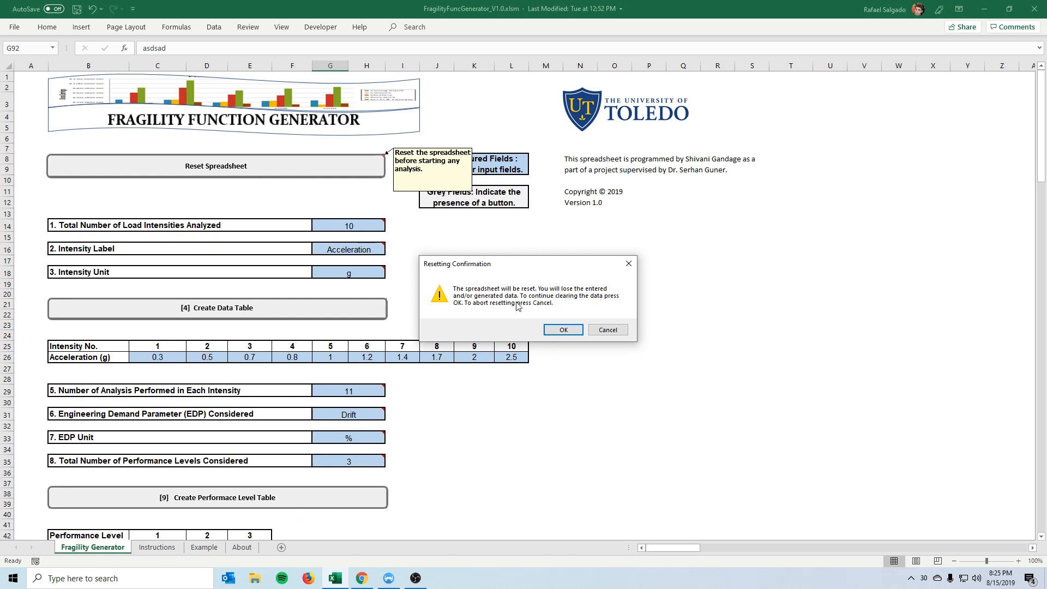
left_click(562, 329)
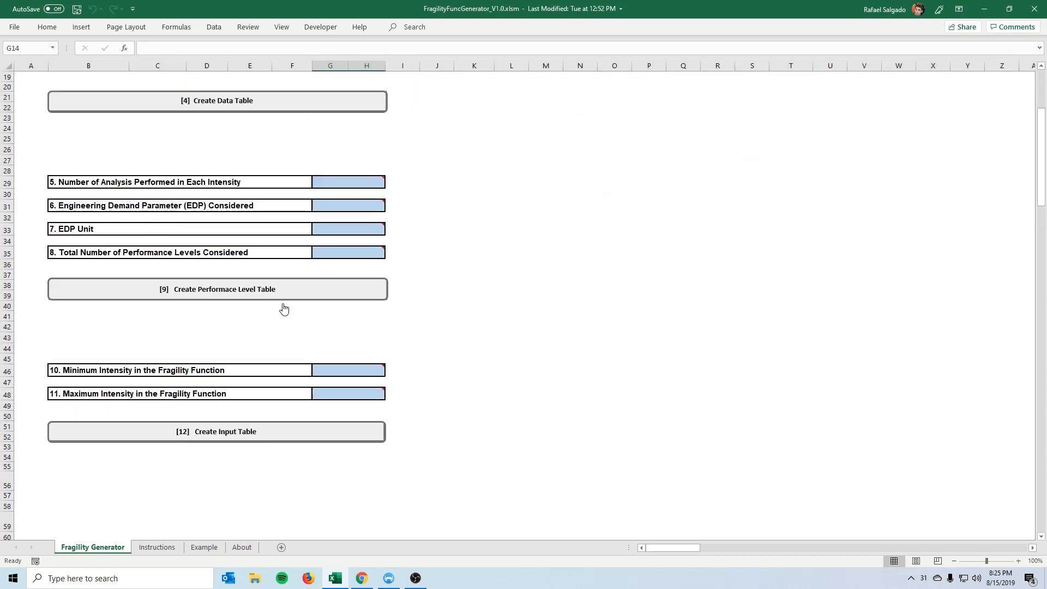
scroll("up", 3)
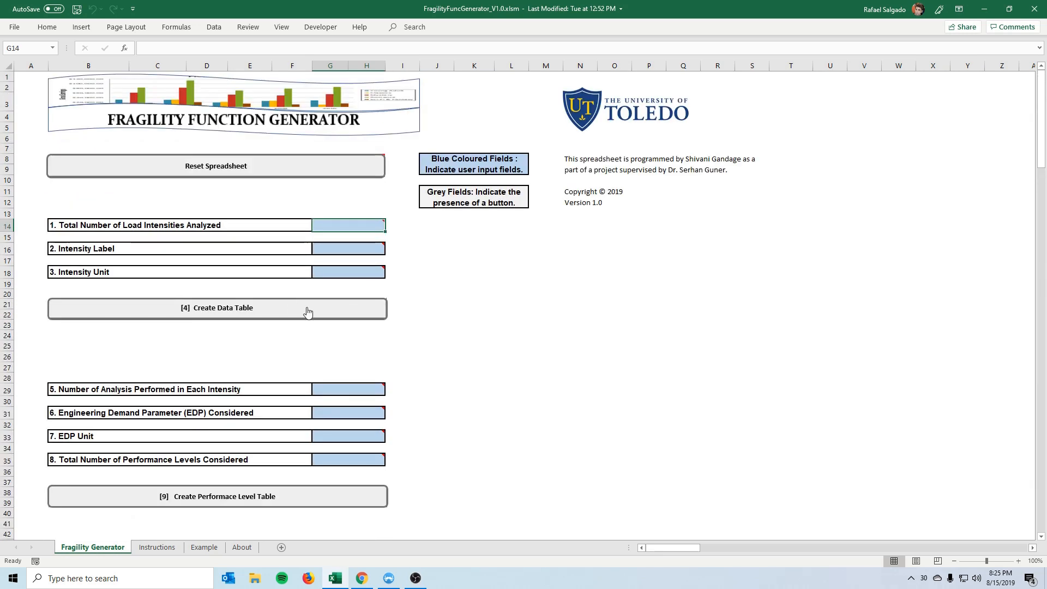
left_click(242, 547)
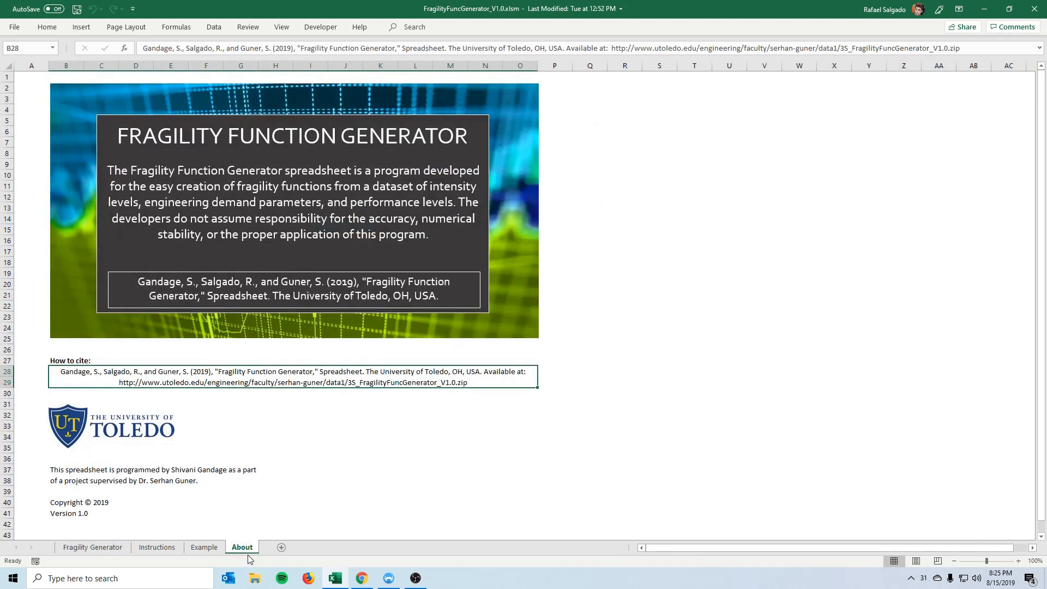